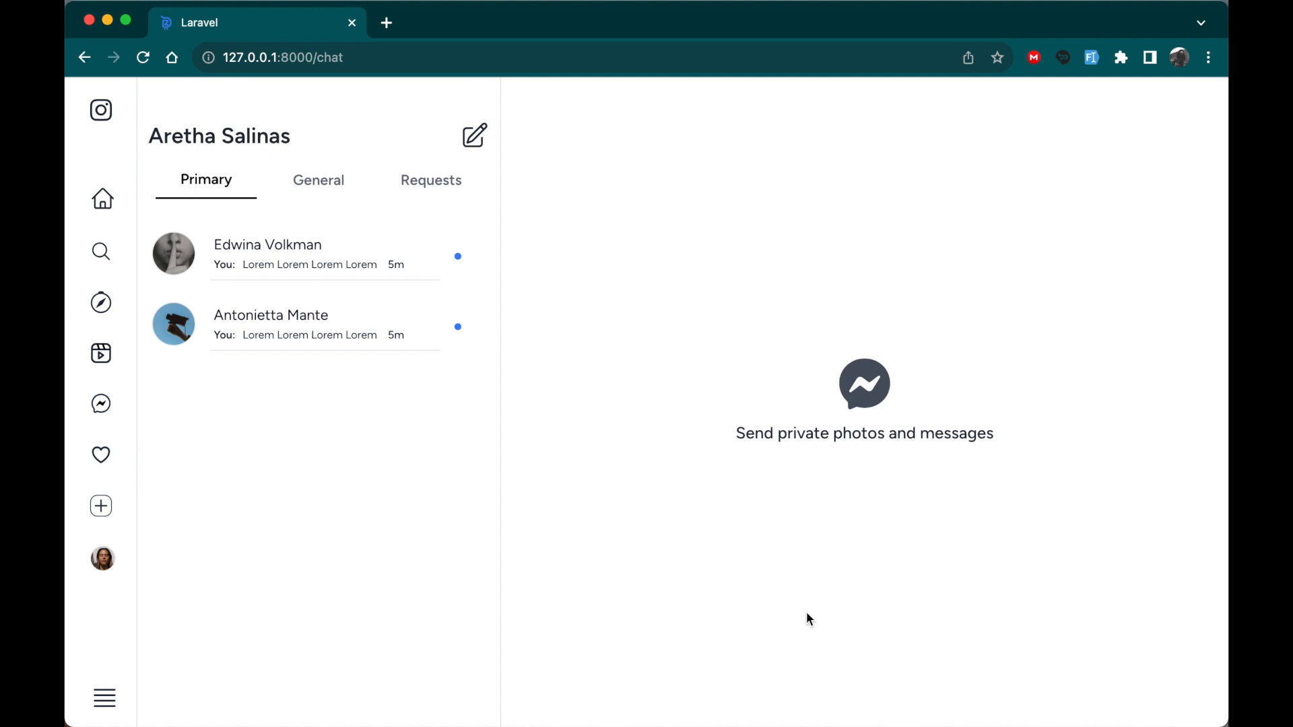
{"action": "mouse_move", "coordinate": [277, 261]}
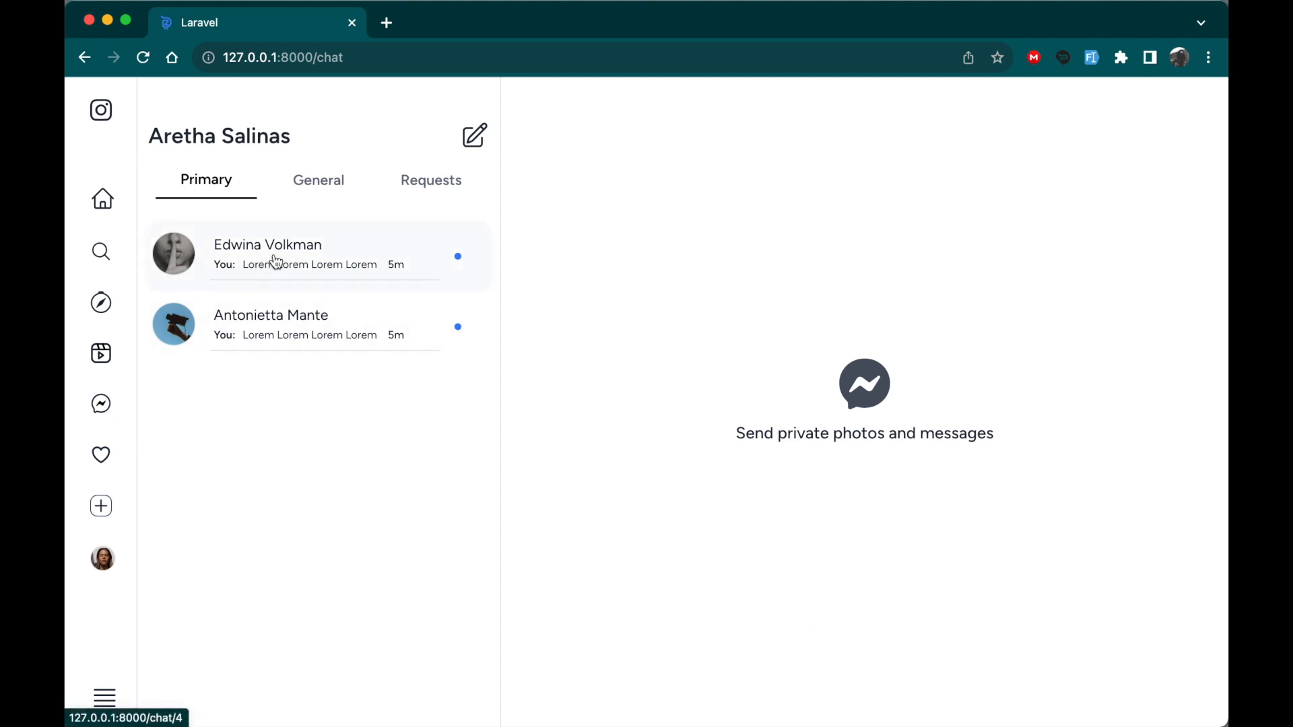
Open the first conversation in the Primary chat list, then switch to the code editor.
{"action": "left_click", "coordinate": [280, 254]}
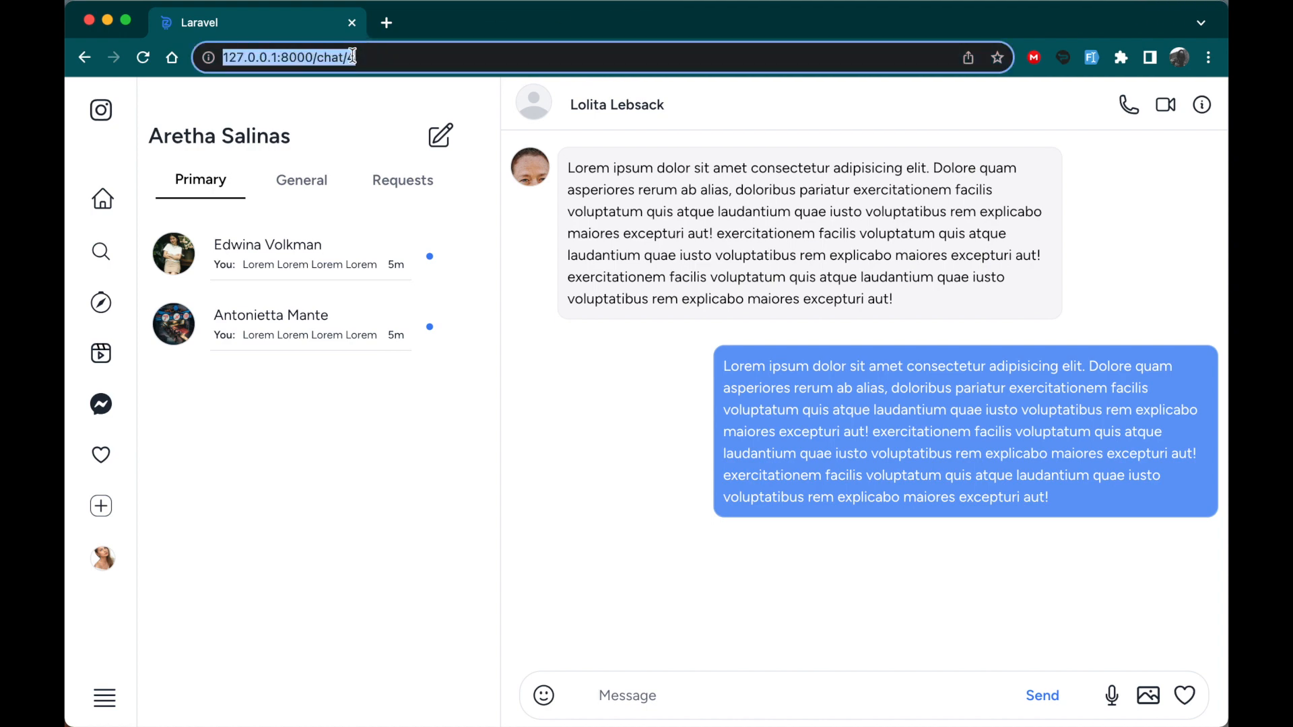
{"action": "key", "text": "cmd+tab"}
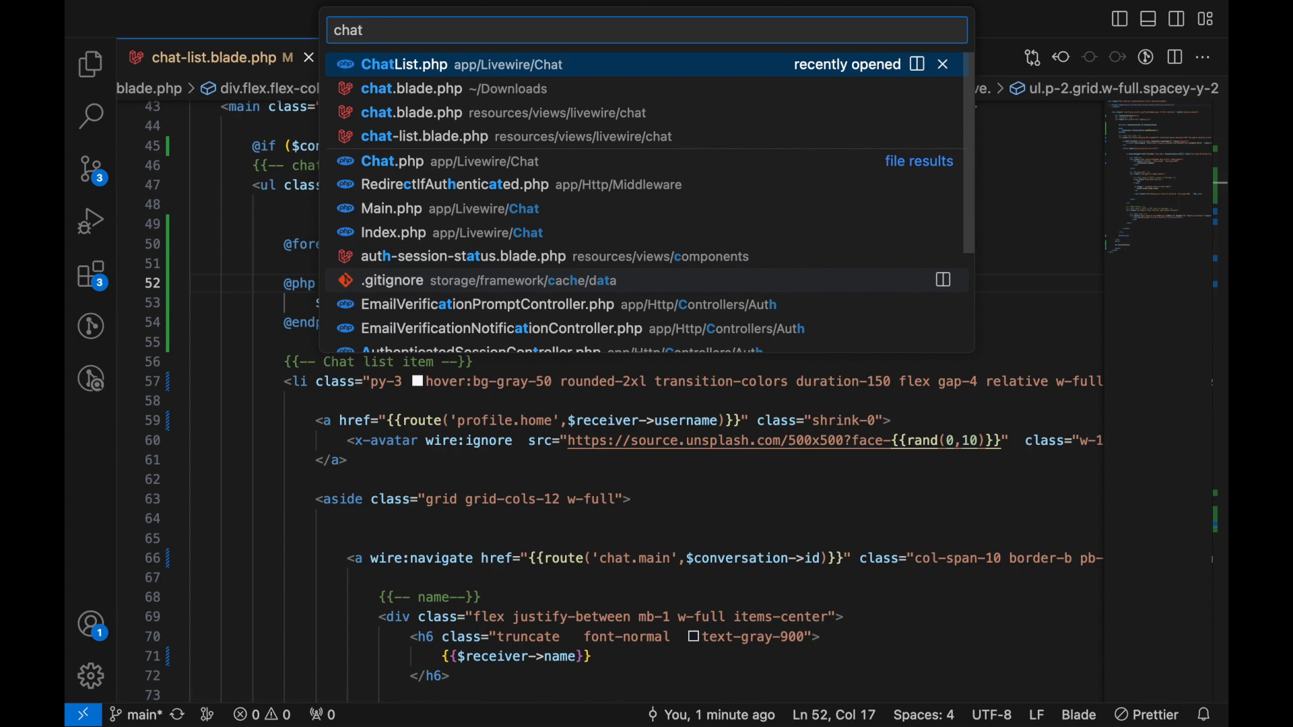
Open Main.php via Quick Open, then inspect the {chat} parameter of the chat.main route in web.php.
{"action": "type", "text": "main"}
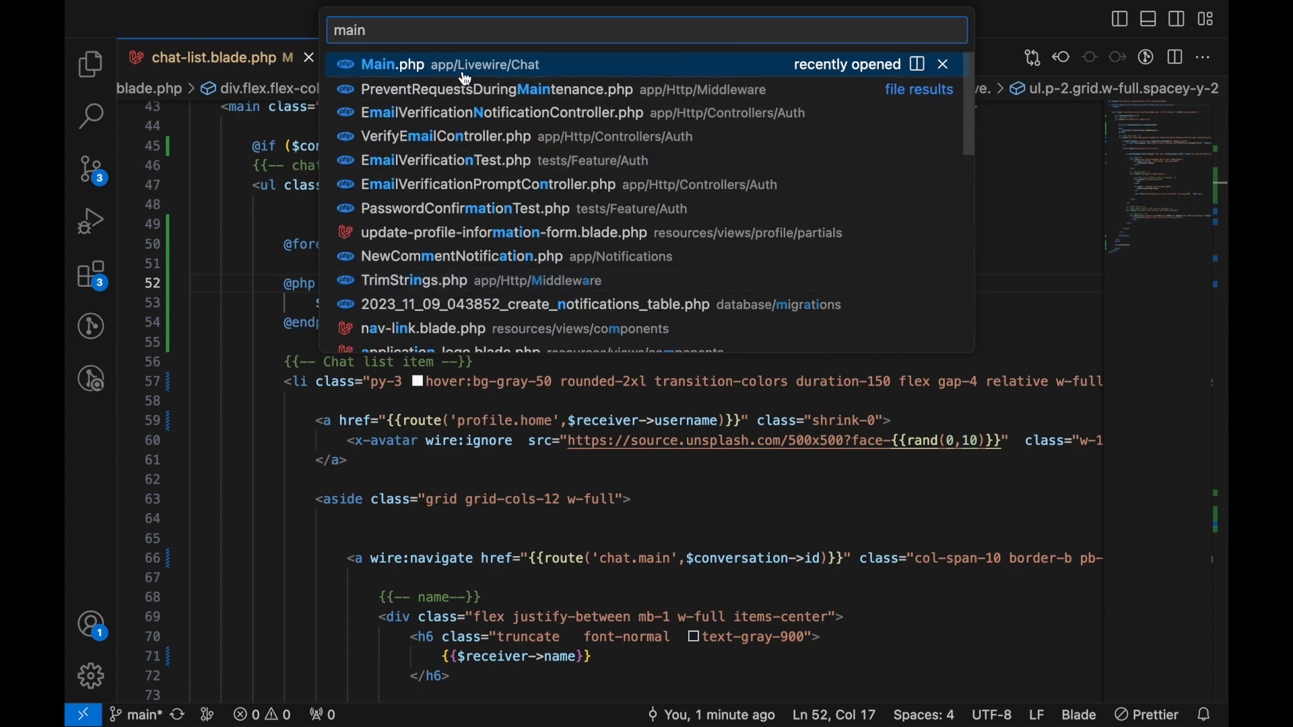
{"action": "left_click", "coordinate": [419, 64]}
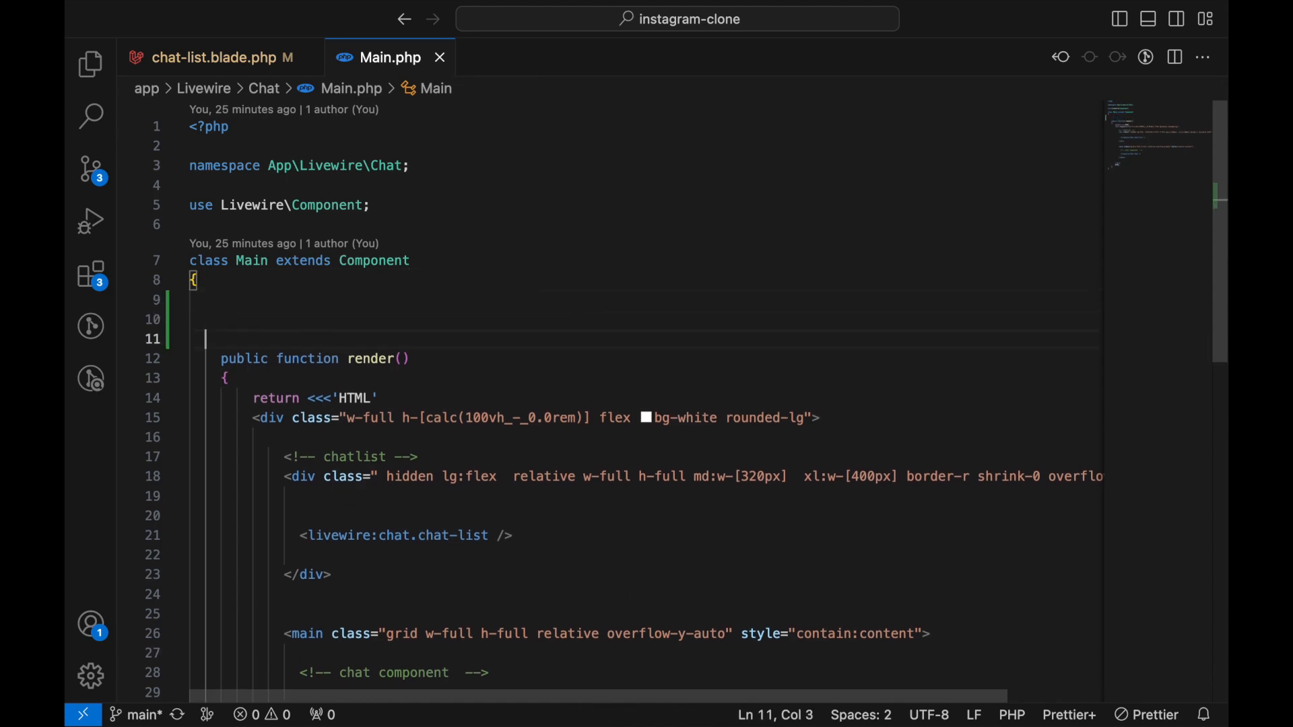
{"action": "key", "text": "Ctrl+p"}
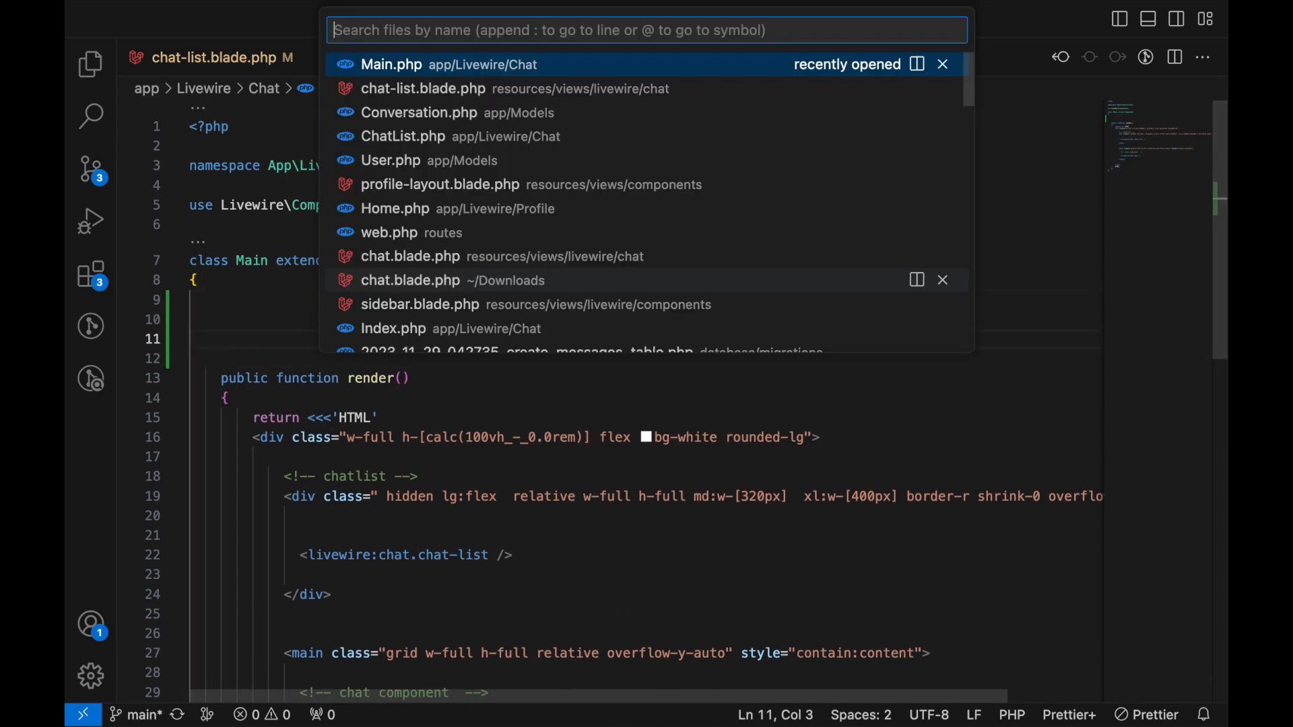
{"action": "left_click", "coordinate": [389, 233]}
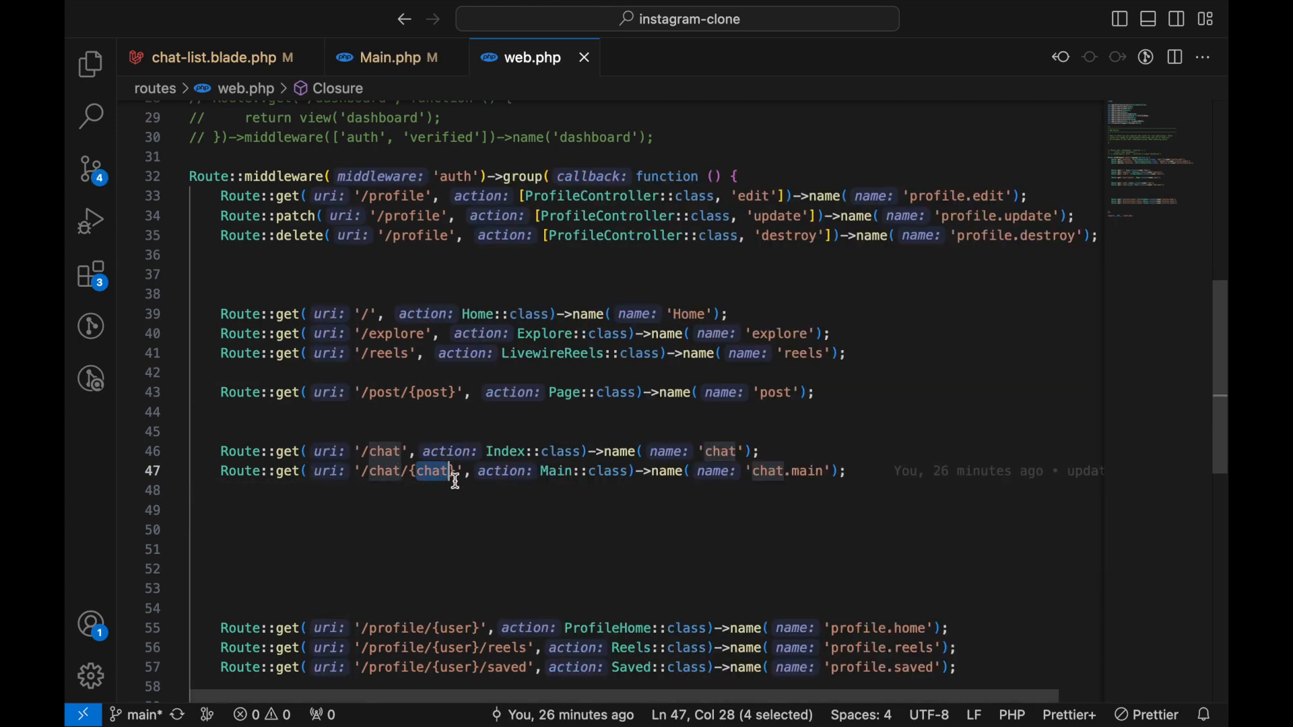
{"action": "left_click", "coordinate": [391, 57]}
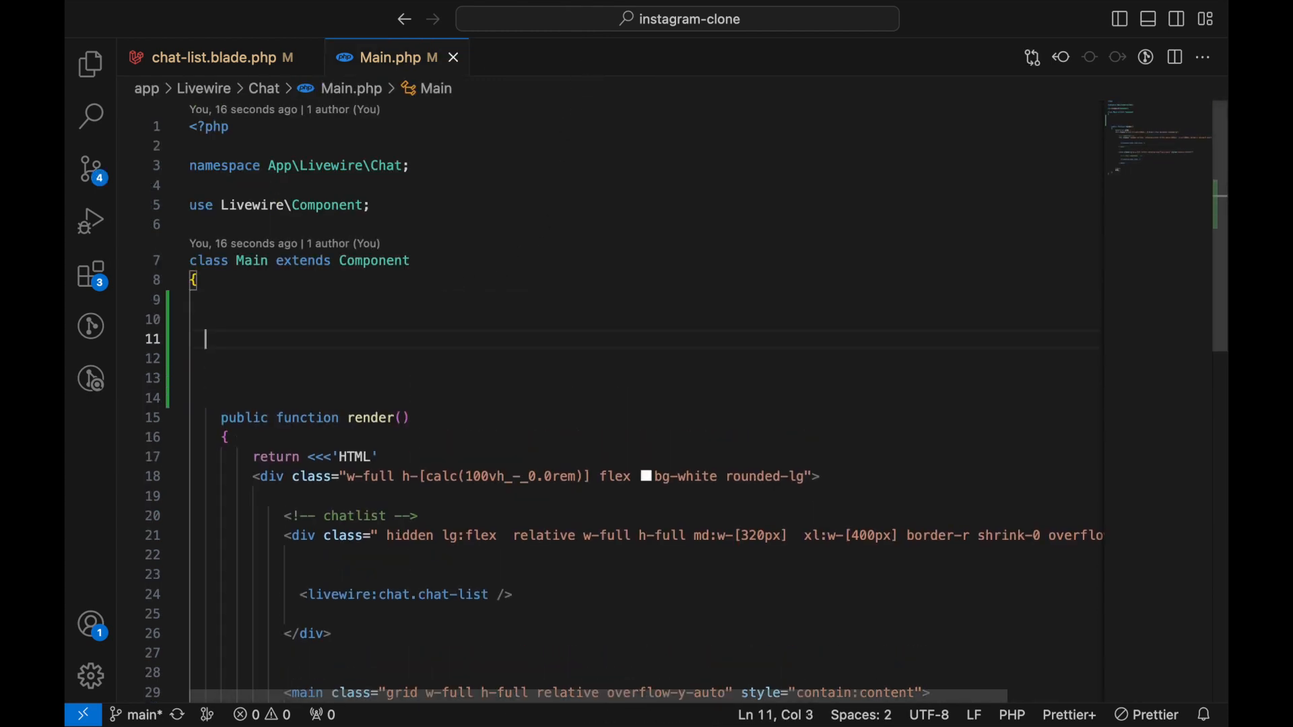
Add public $chat and $conversation to Main, with mount() calling Conversation::findOrFail($this->chat).
{"action": "type", "text": "public $"}
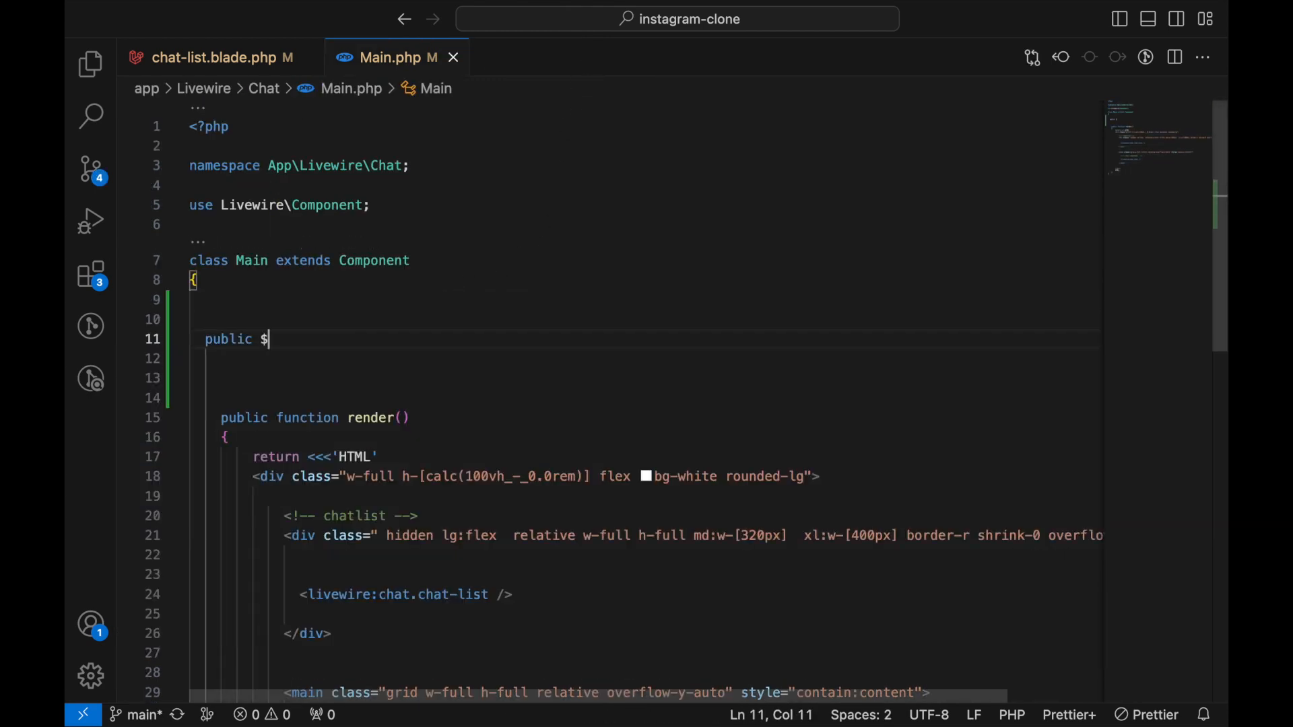
{"action": "type", "text": "chat;"}
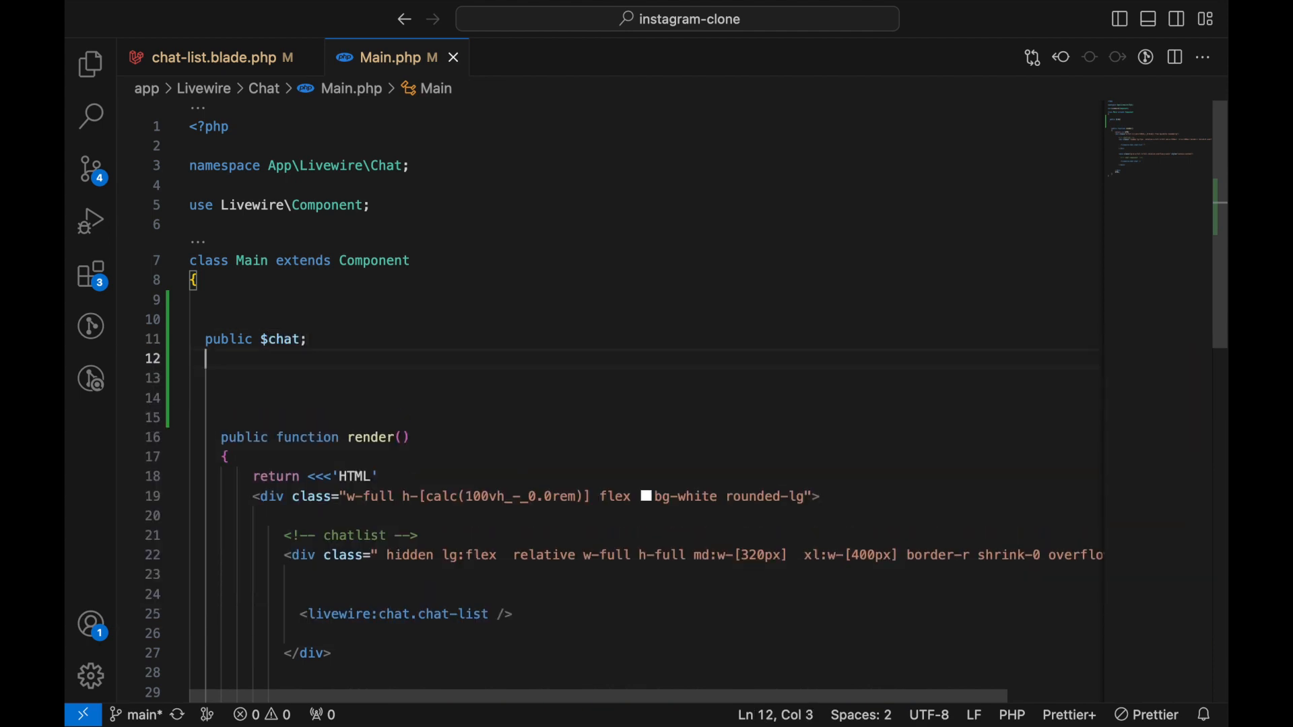
{"action": "type", "text": "$pu"}
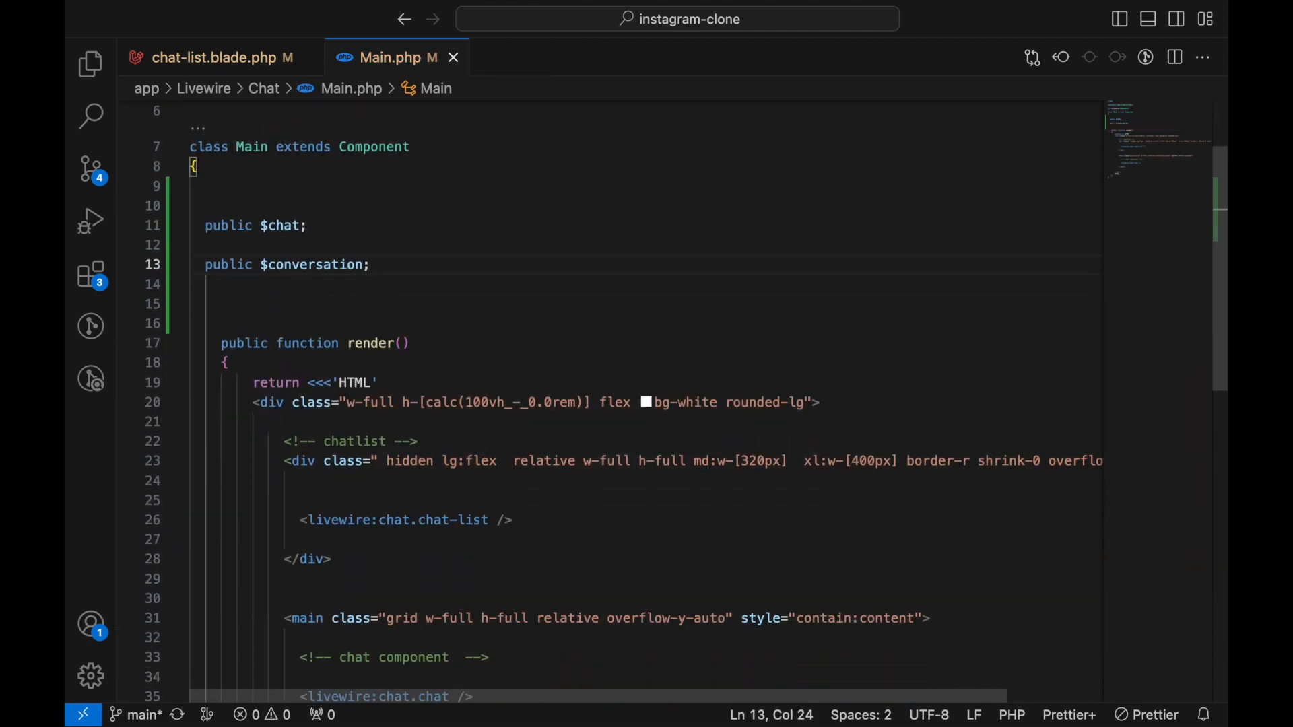
{"action": "key", "text": "Enter"}
{"action": "type", "text": "function mount()  {"}
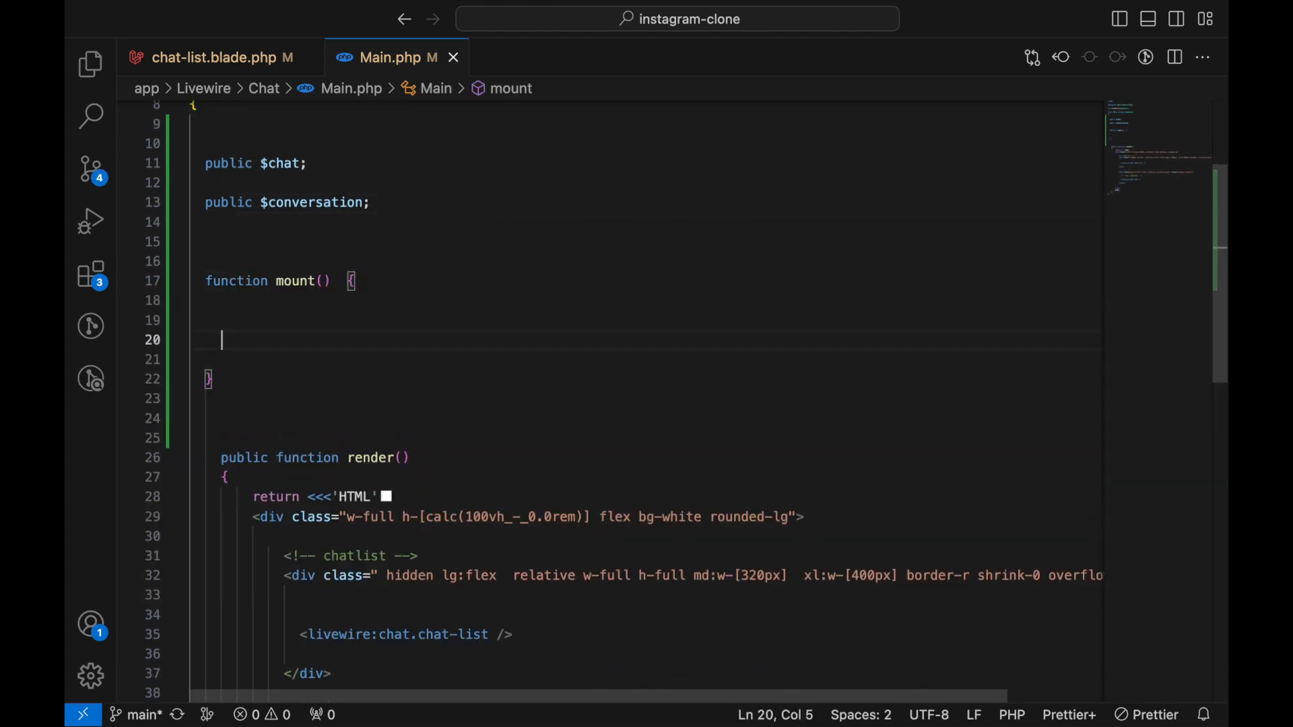
{"action": "type", "text": "$this->conversation;"}
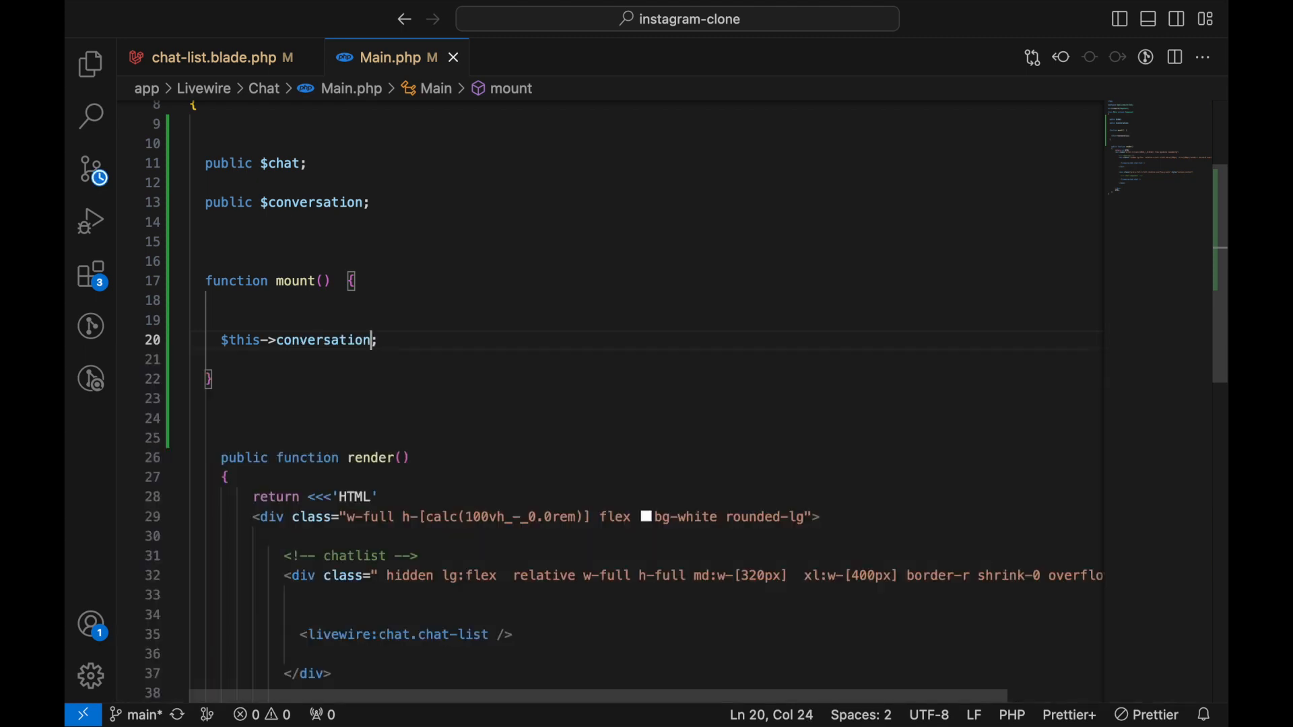
{"action": "type", "text": "= Conversation::findOrFail($this->chat"}
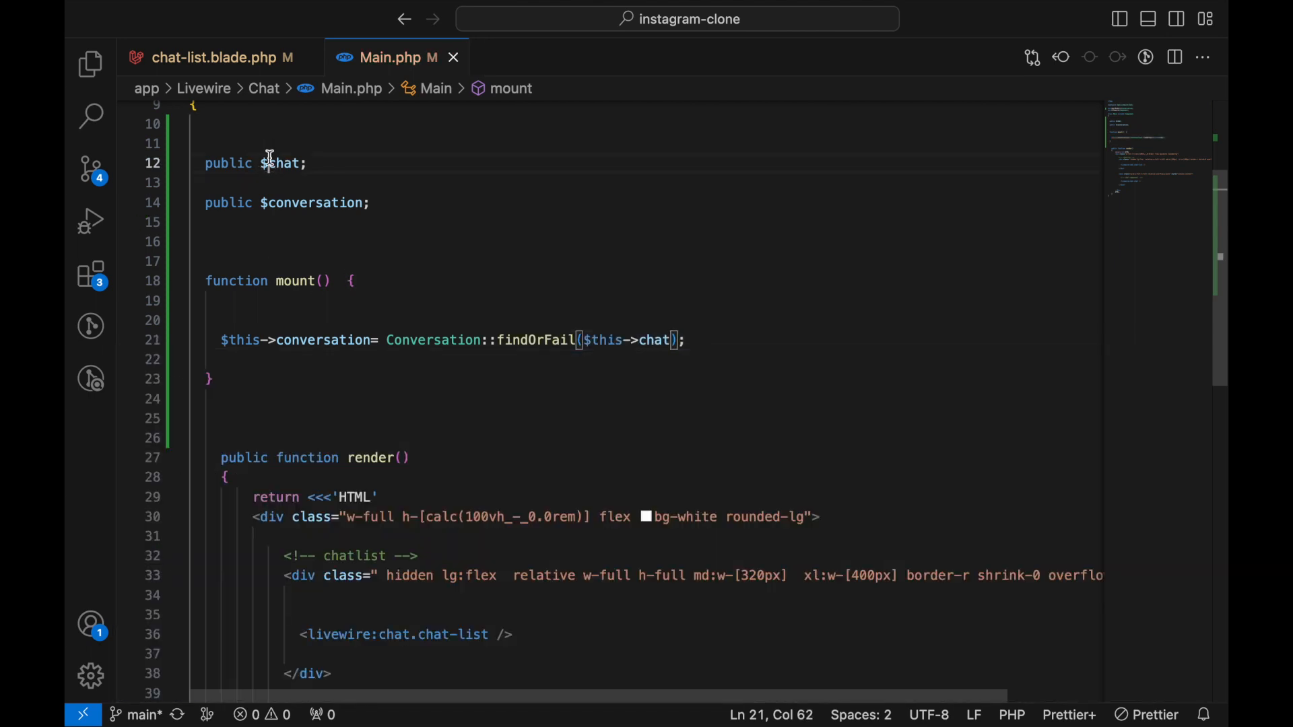
{"action": "double_click", "coordinate": [280, 164]}
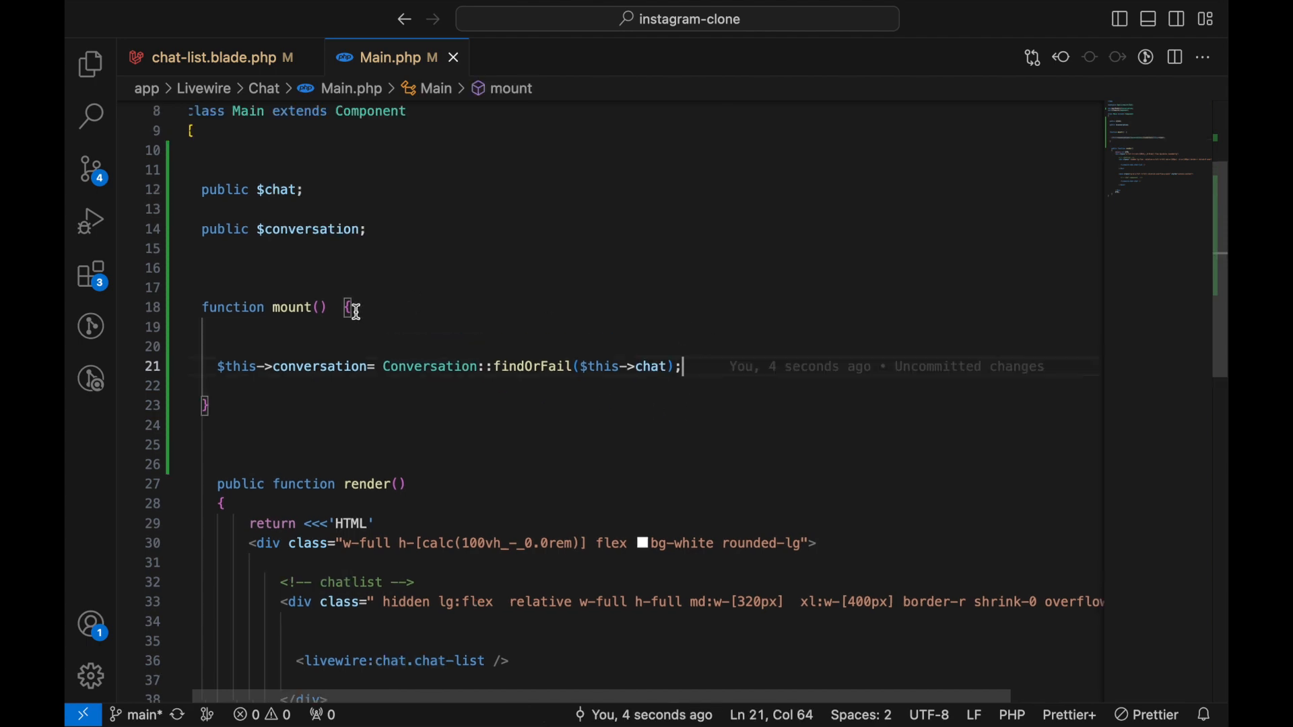
{"action": "double_click", "coordinate": [318, 366]}
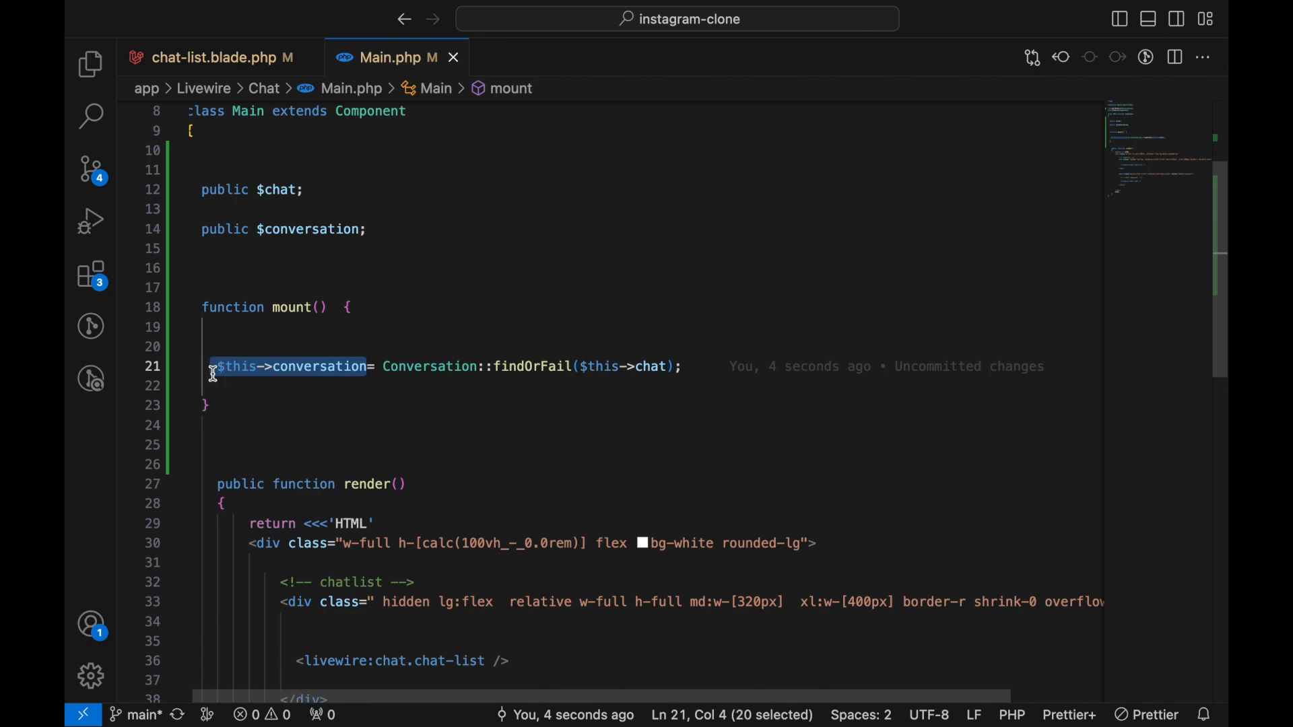
Add :conversation="$conversation" to the <livewire:chat.chat /> tag in Main's render markup.
{"action": "scroll", "scroll_direction": "down", "scroll_amount": 3}
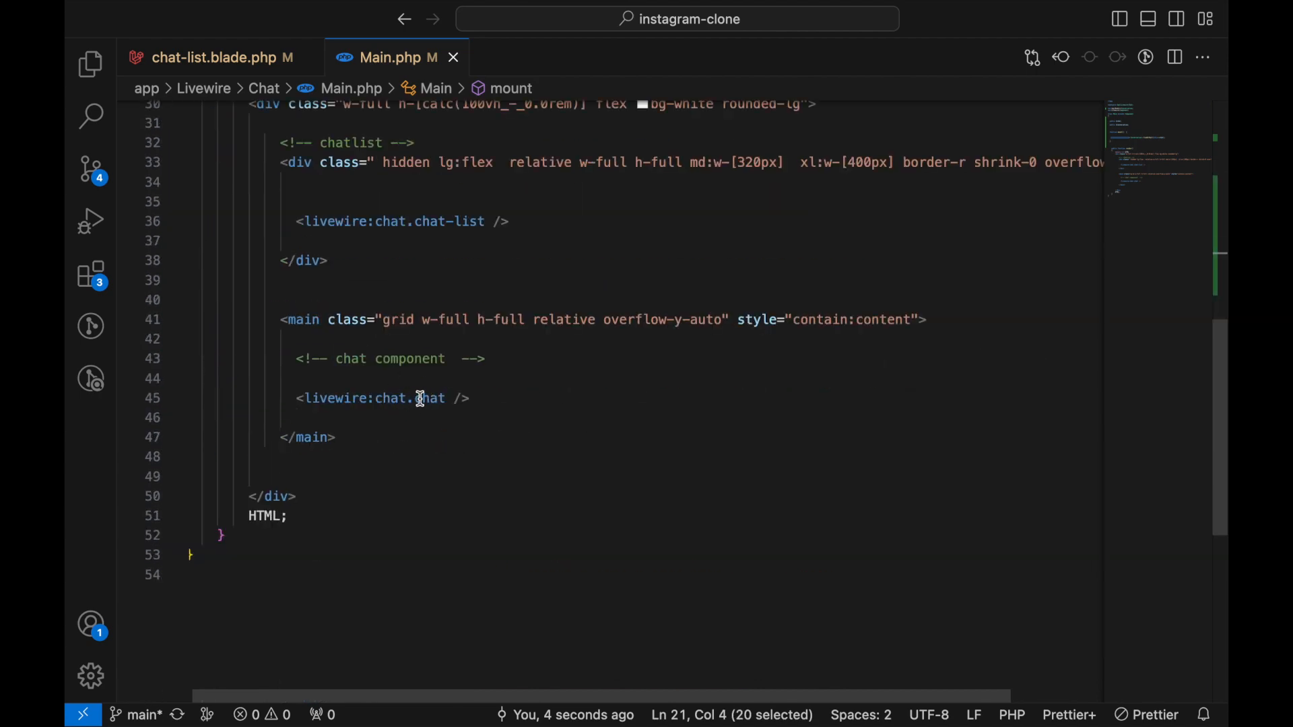
{"action": "left_click", "coordinate": [446, 399]}
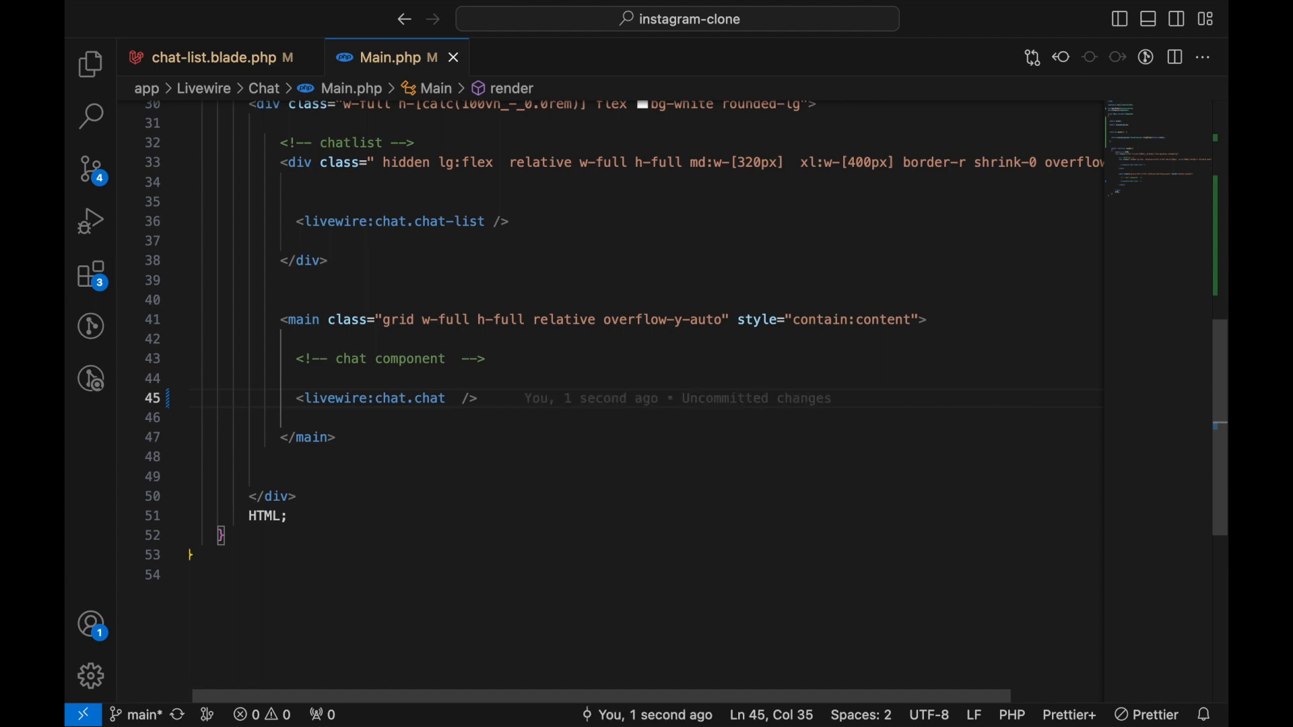
{"action": "type", "text": ":conversation="}
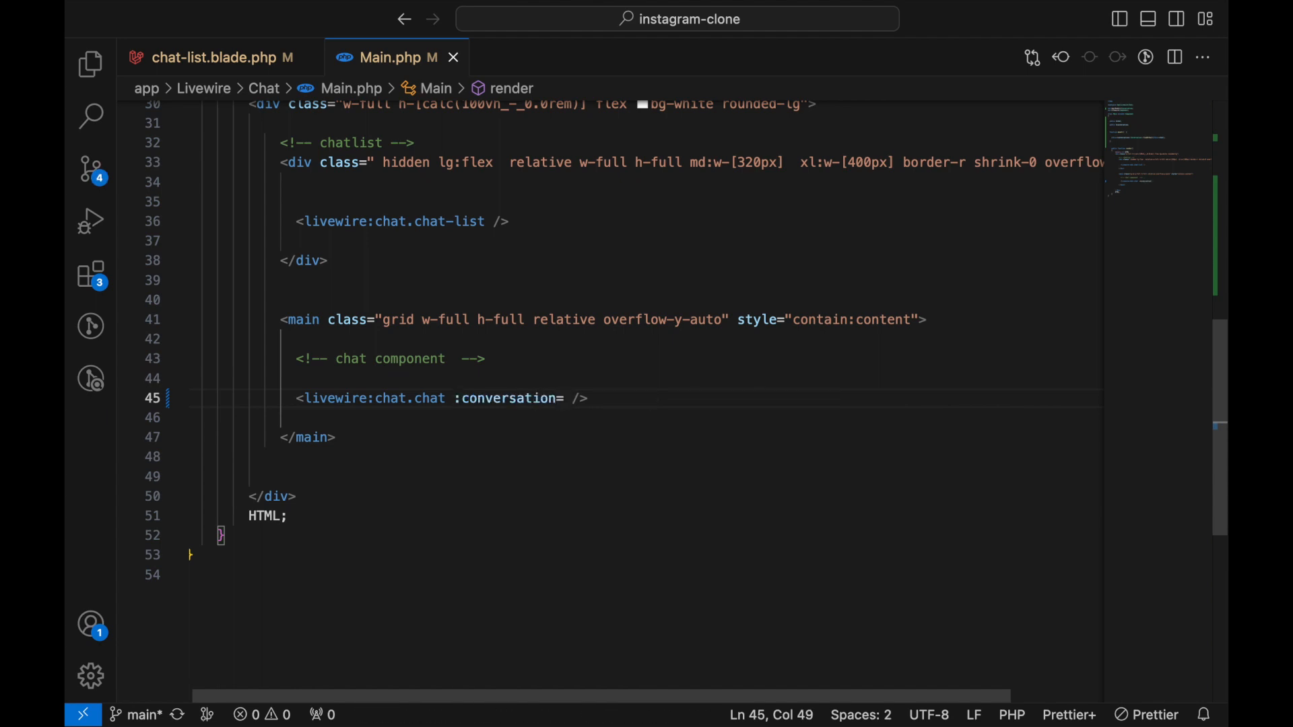
{"action": "type", "text": "\"$conversation\""}
{"action": "type", "text": "chat"}
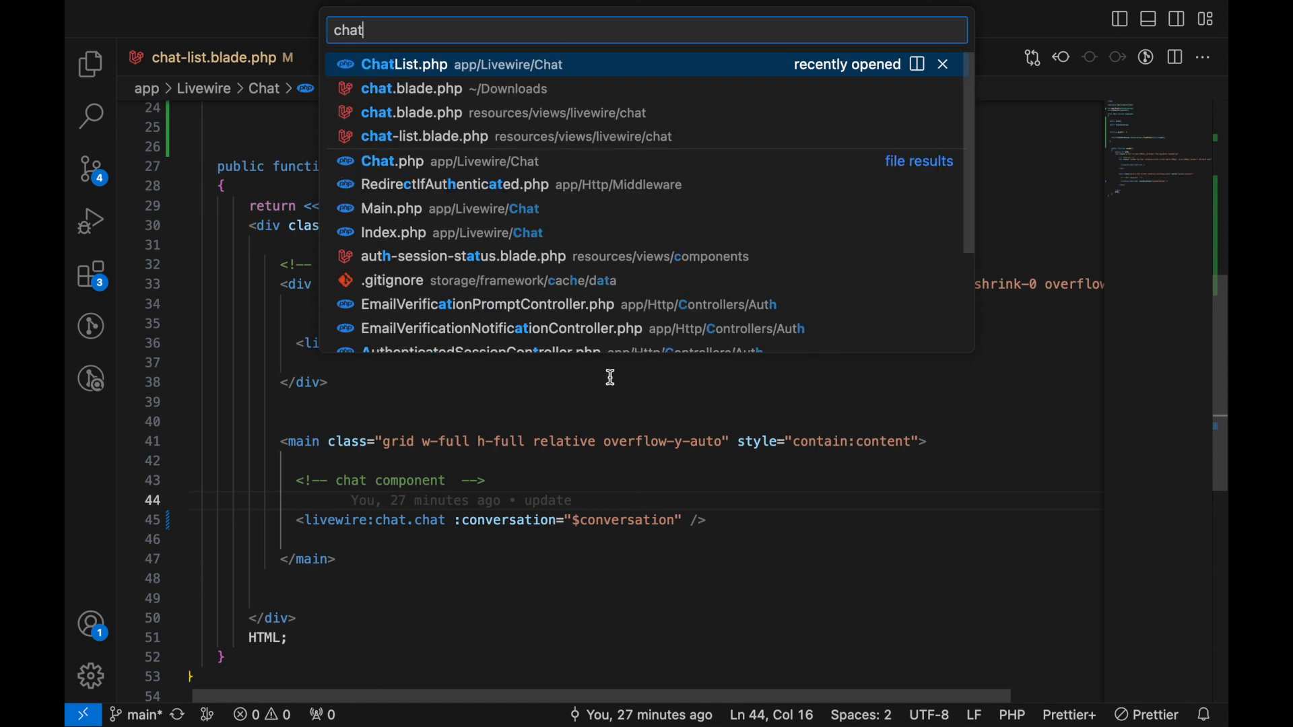
Open Chat.php and declare public Conversation $conversation and public $receiever.
{"action": "left_click", "coordinate": [392, 161]}
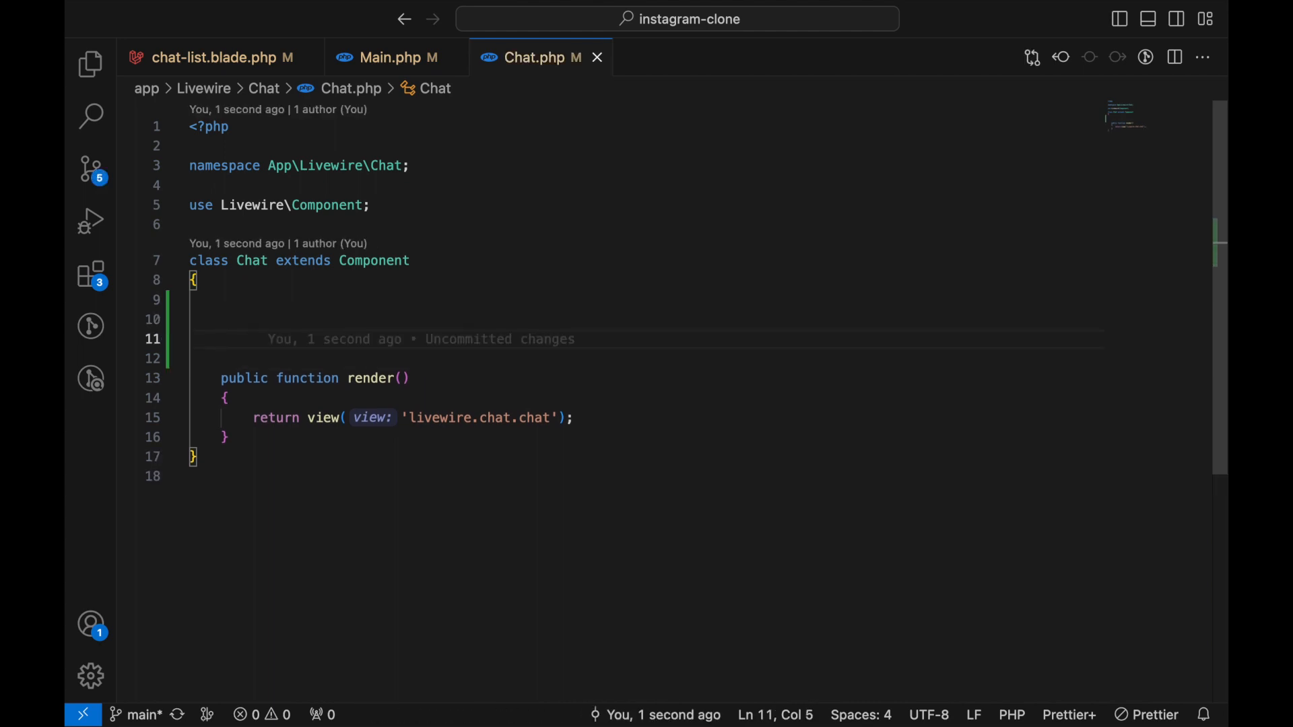
{"action": "type", "text": "public"}
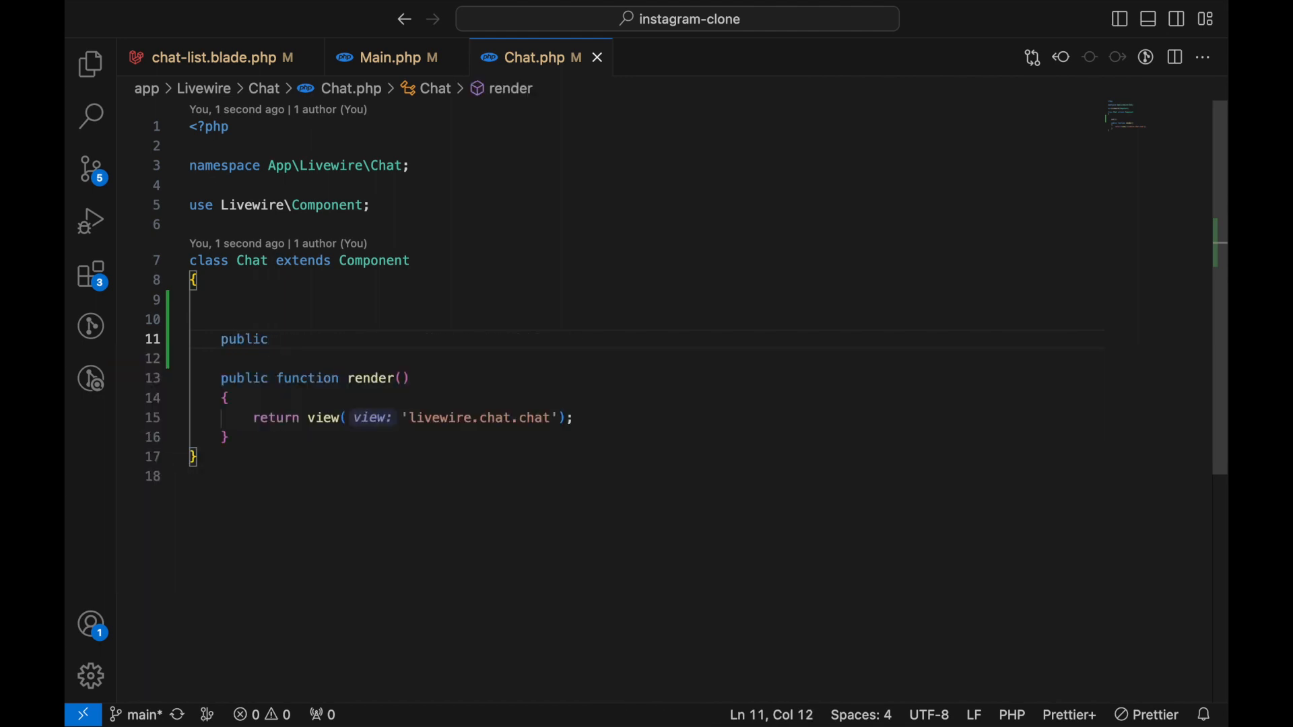
{"action": "type", "text": "Conversation"}
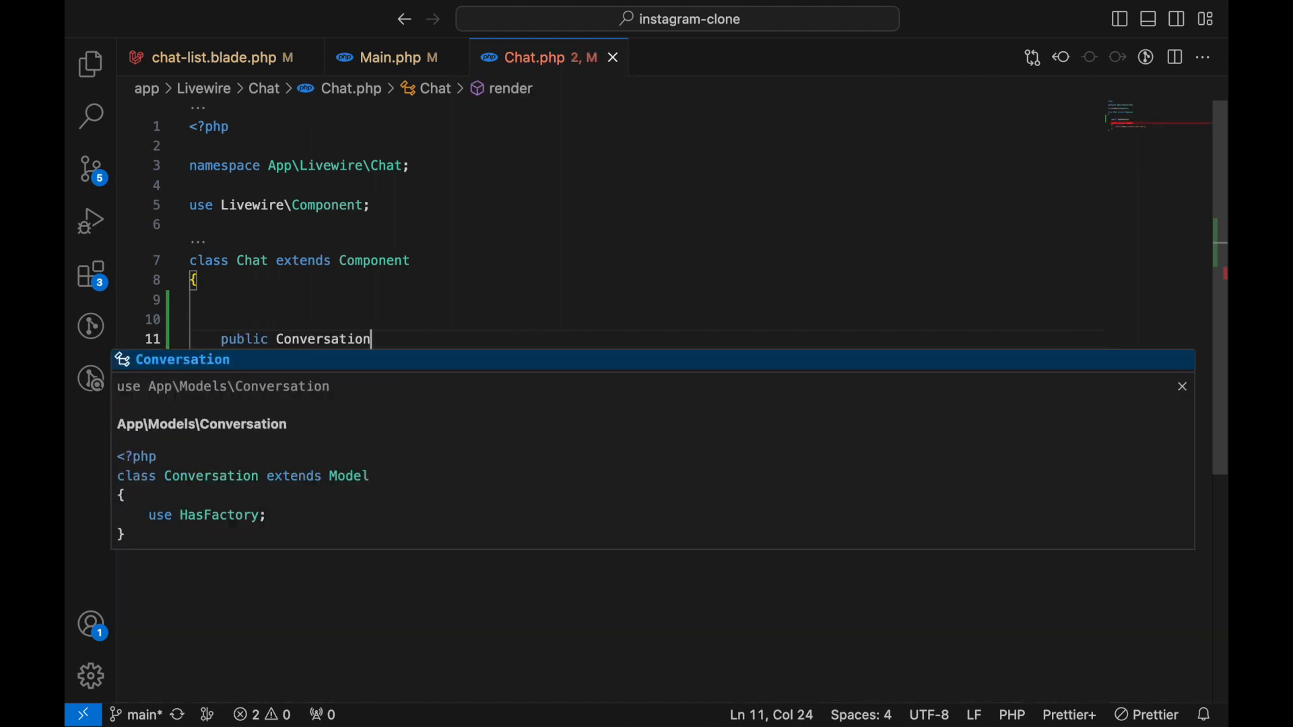
{"action": "type", "text": "$conversation;"}
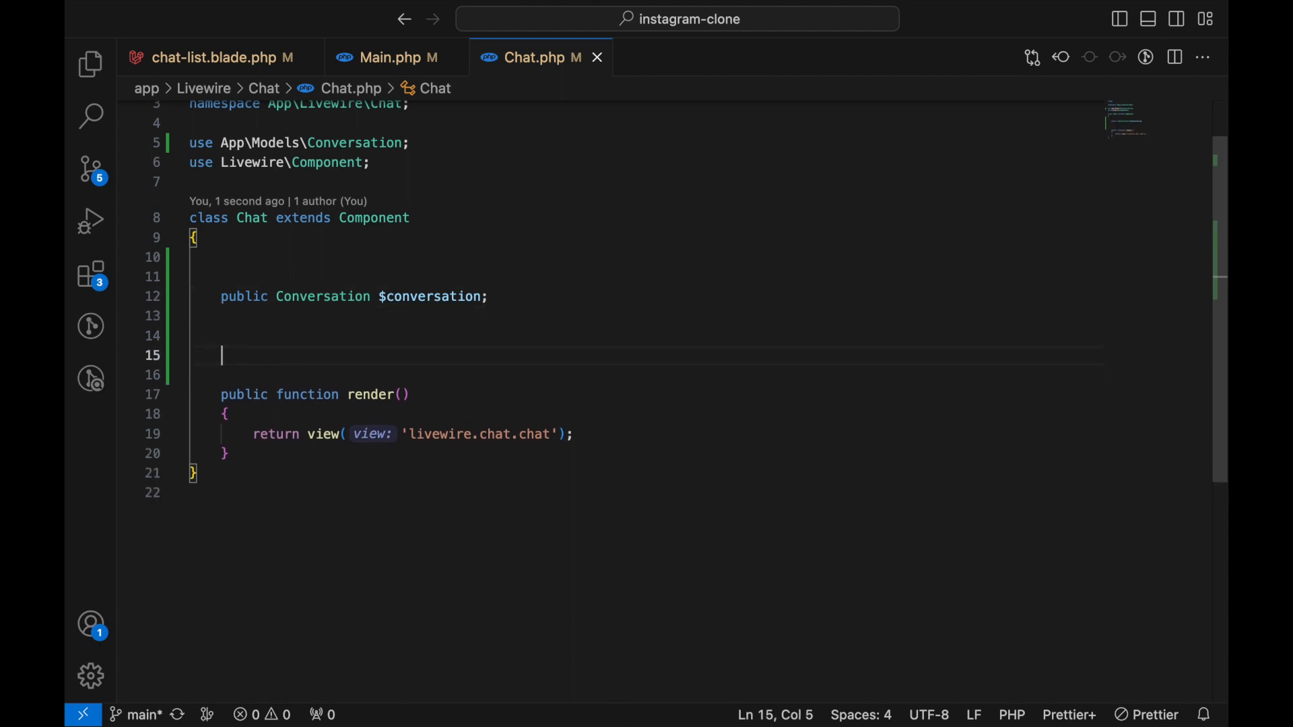
{"action": "type", "text": "public"}
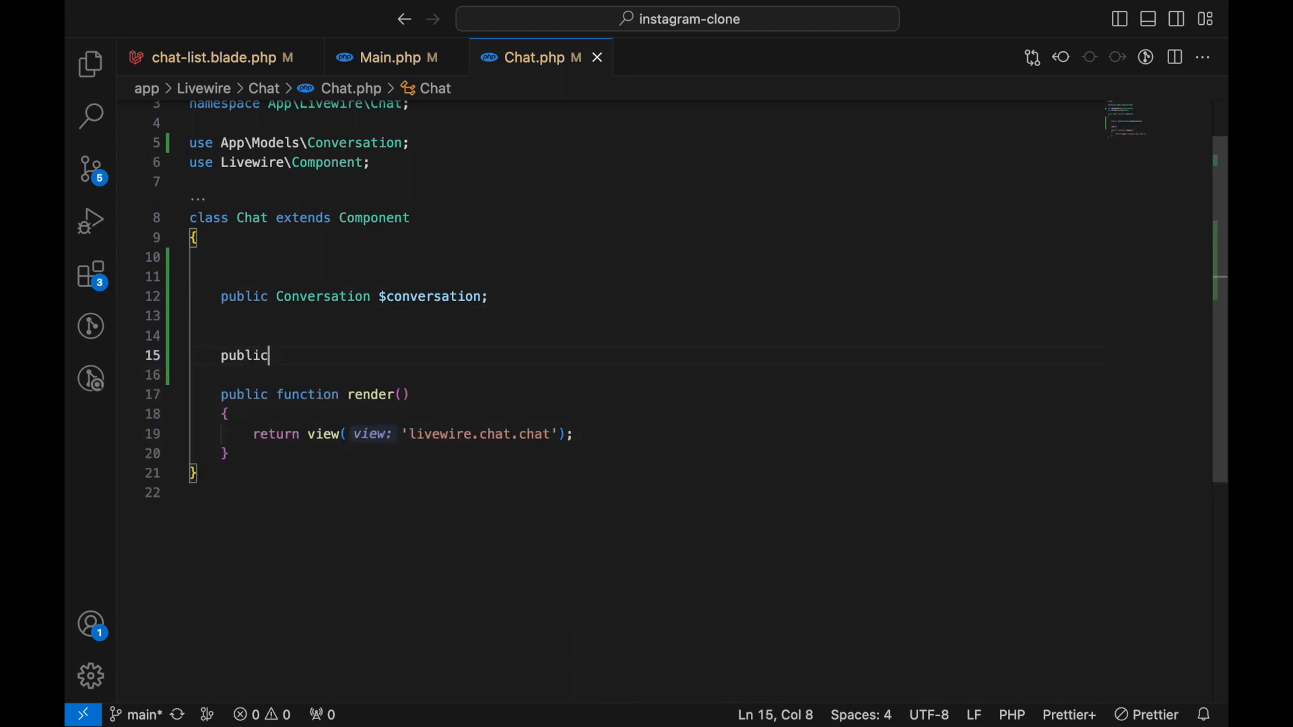
{"action": "type", "text": "$reciev"}
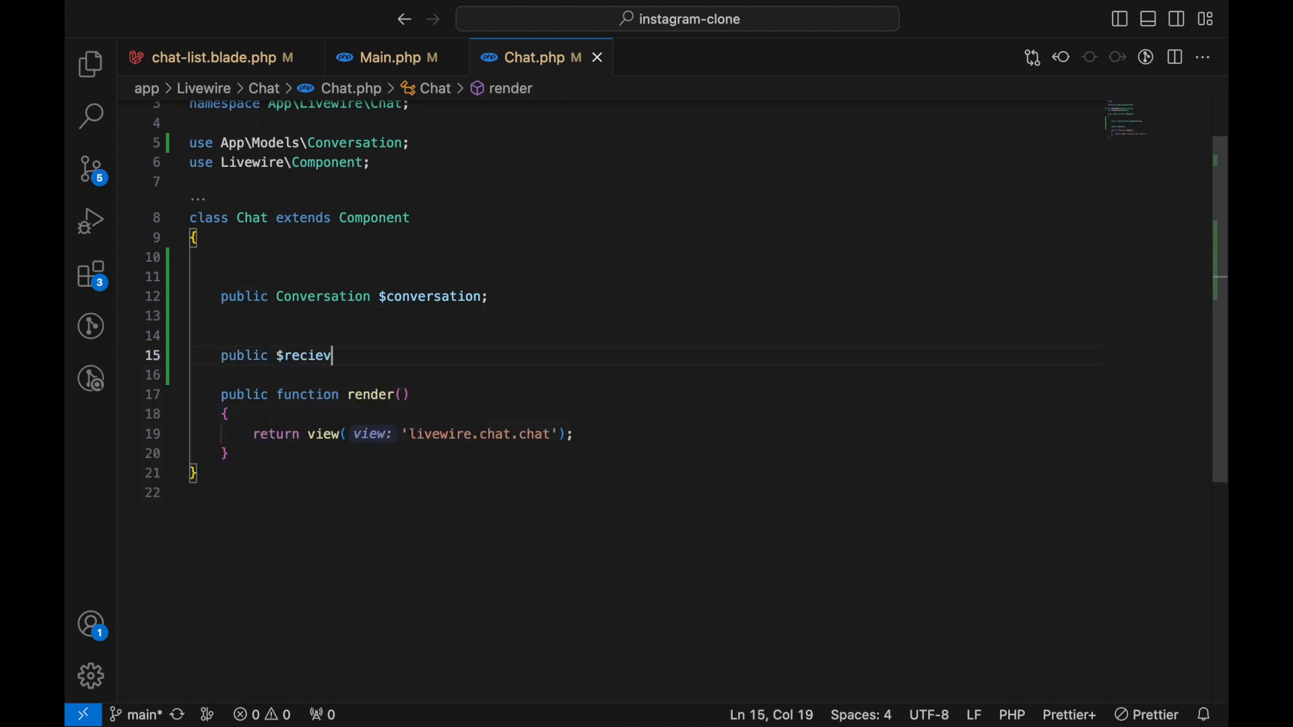
{"action": "type", "text": "eer"}
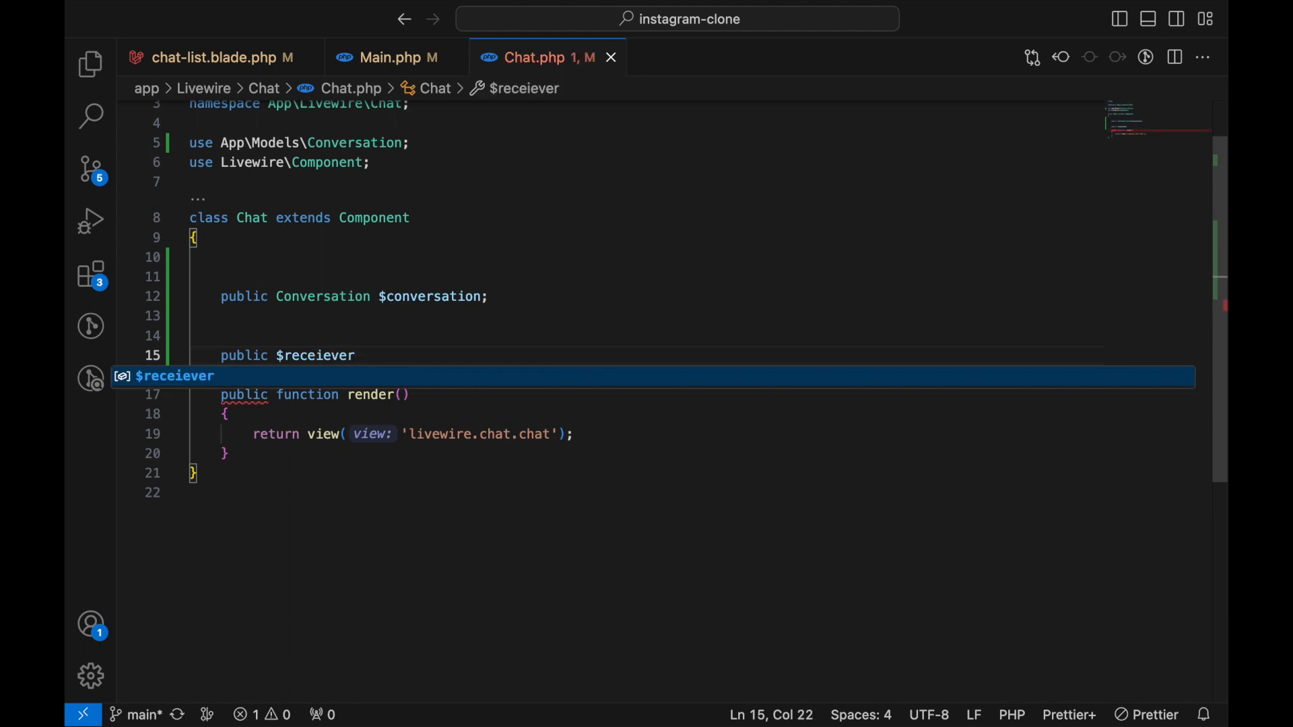
{"action": "type", "text": ";"}
{"action": "type", "text": "function mount()  {"}
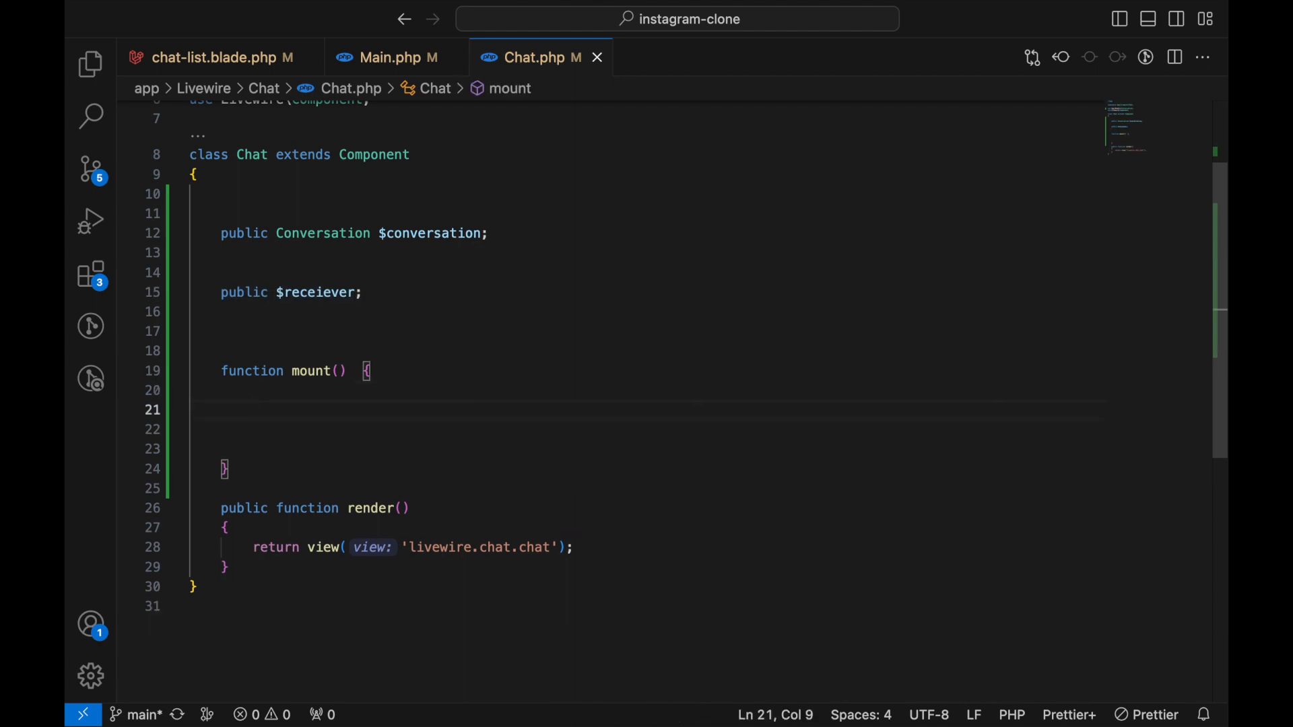
Rename $receiever to $receiver and set it from $this->conversation->getReceiver() in mount().
{"action": "type", "text": "$this->re"}
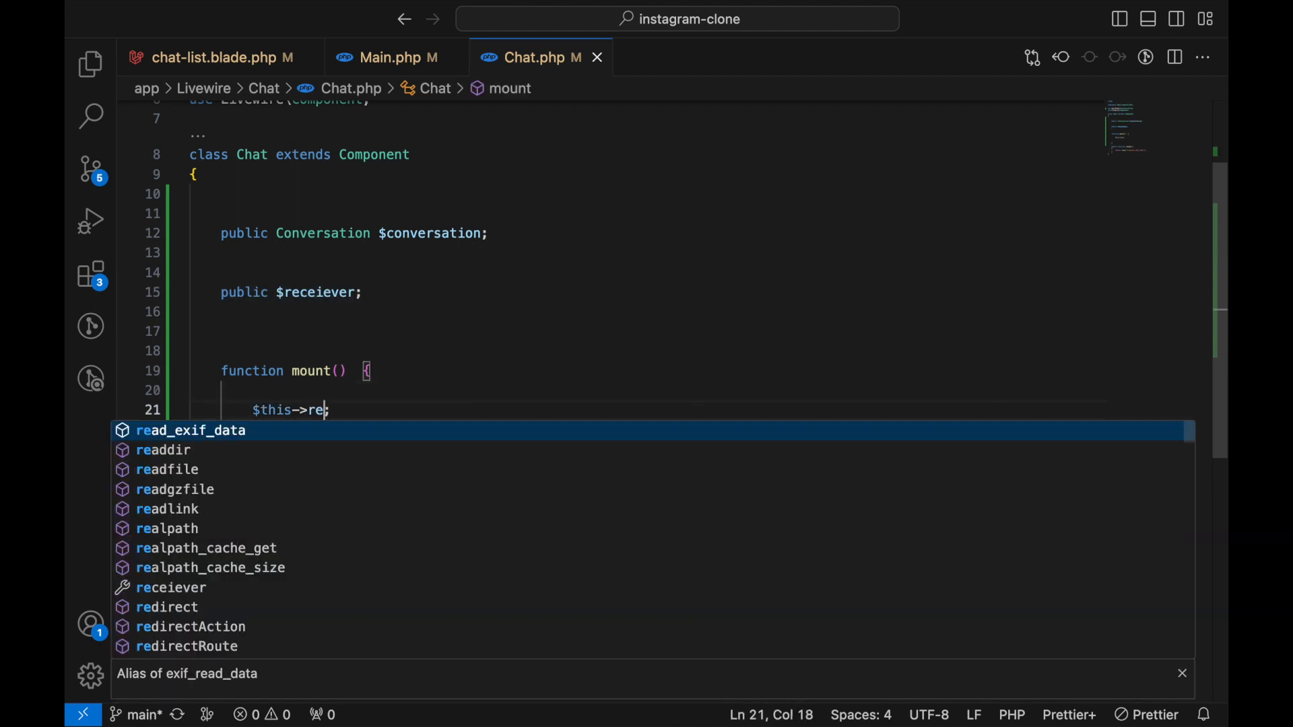
{"action": "left_click", "coordinate": [171, 588]}
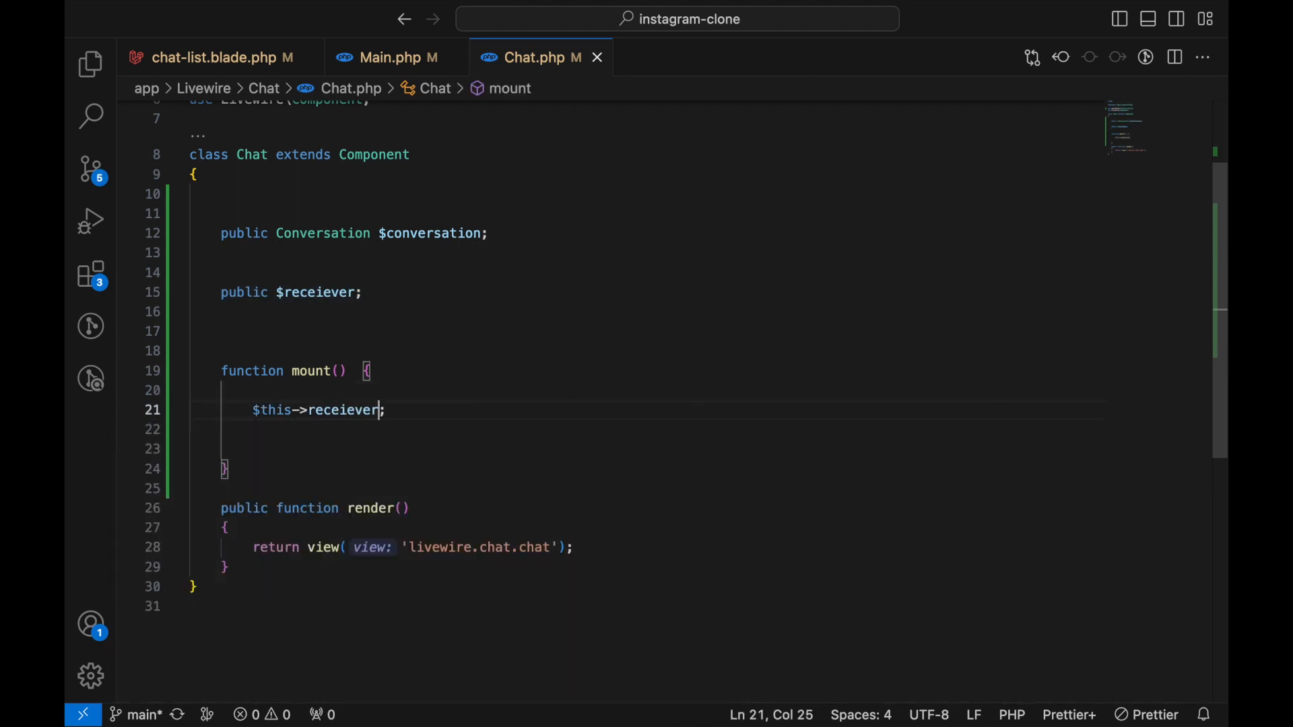
{"action": "type", "text": "="}
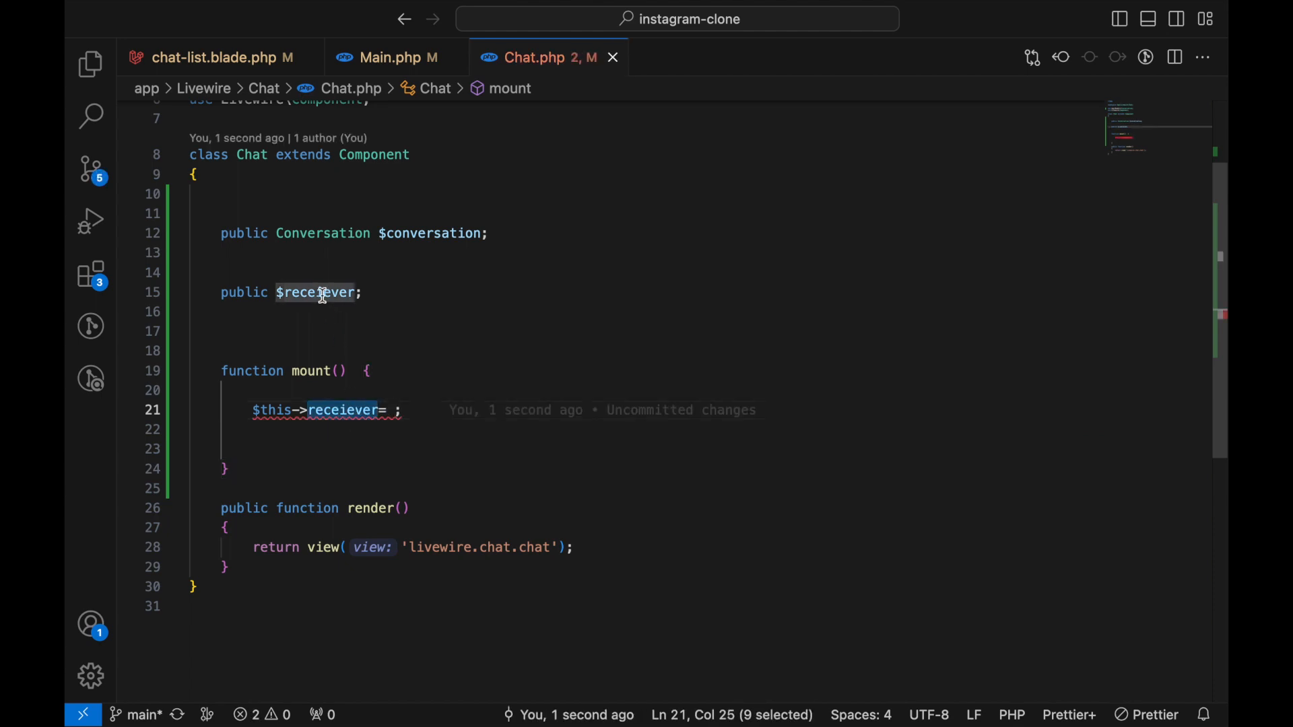
{"action": "left_click", "coordinate": [322, 292]}
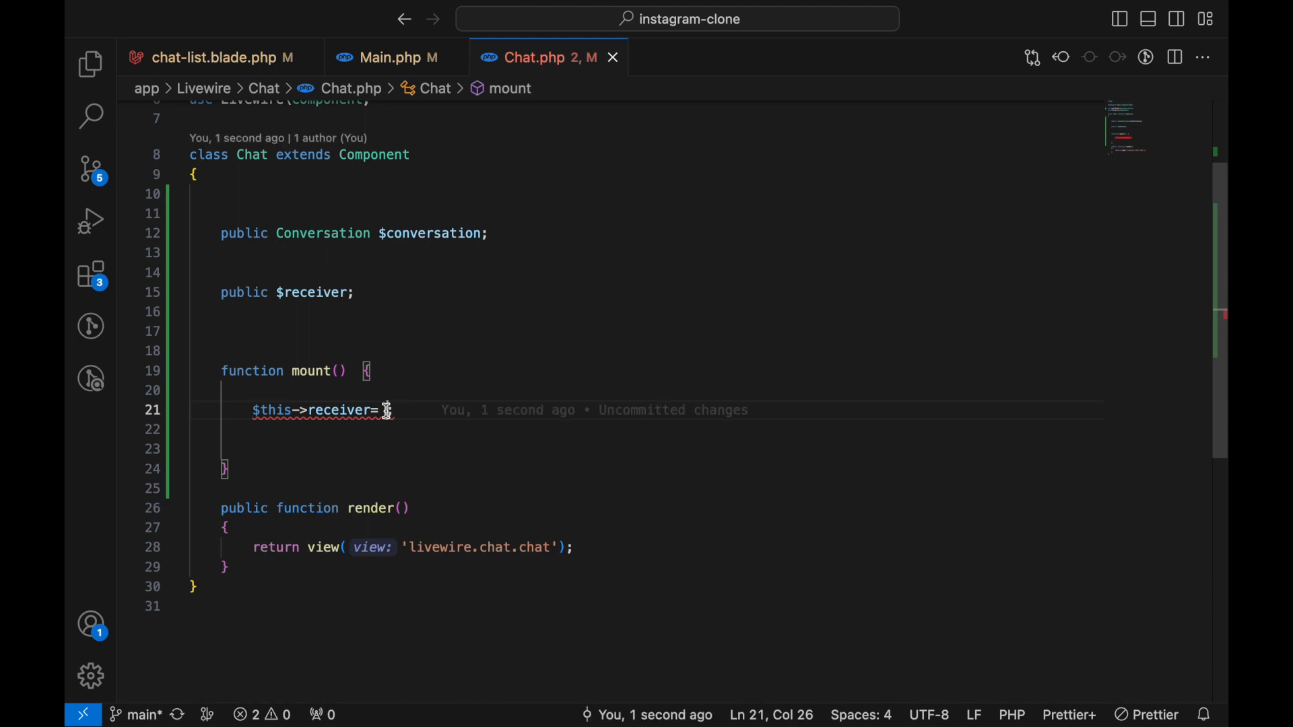
{"action": "double_click", "coordinate": [431, 233]}
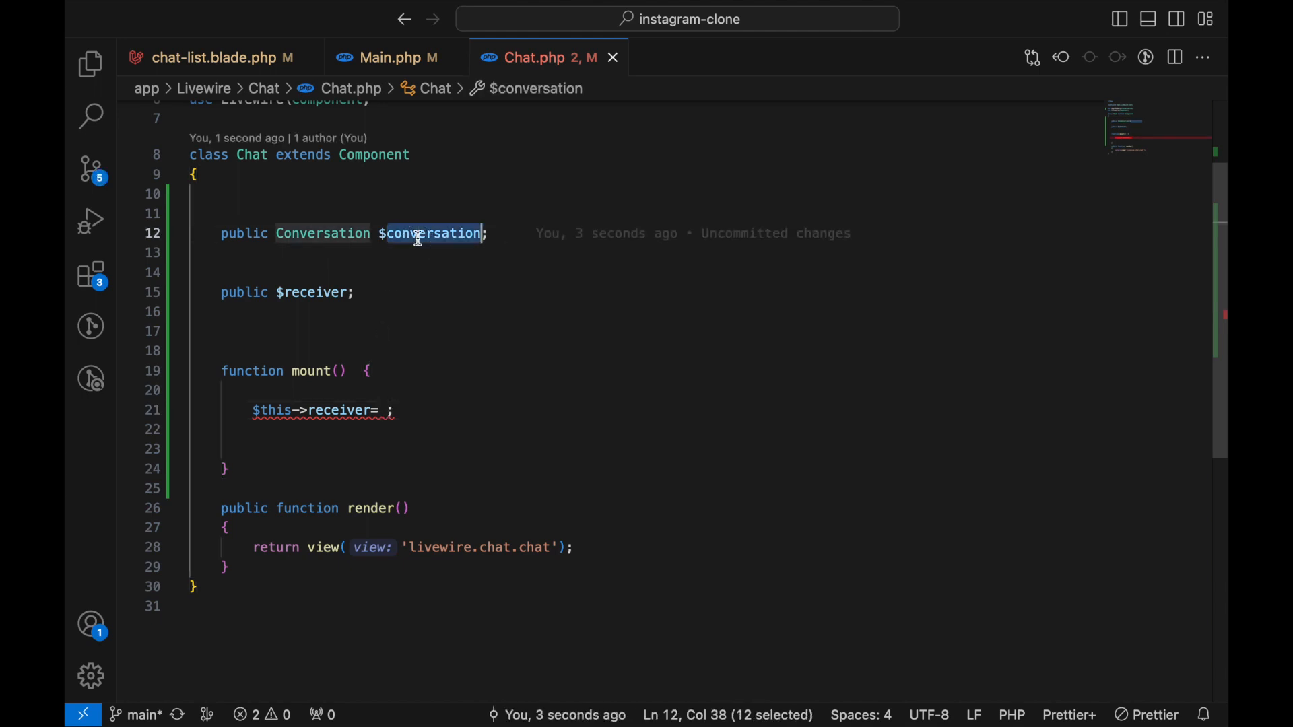
{"action": "left_click", "coordinate": [386, 410]}
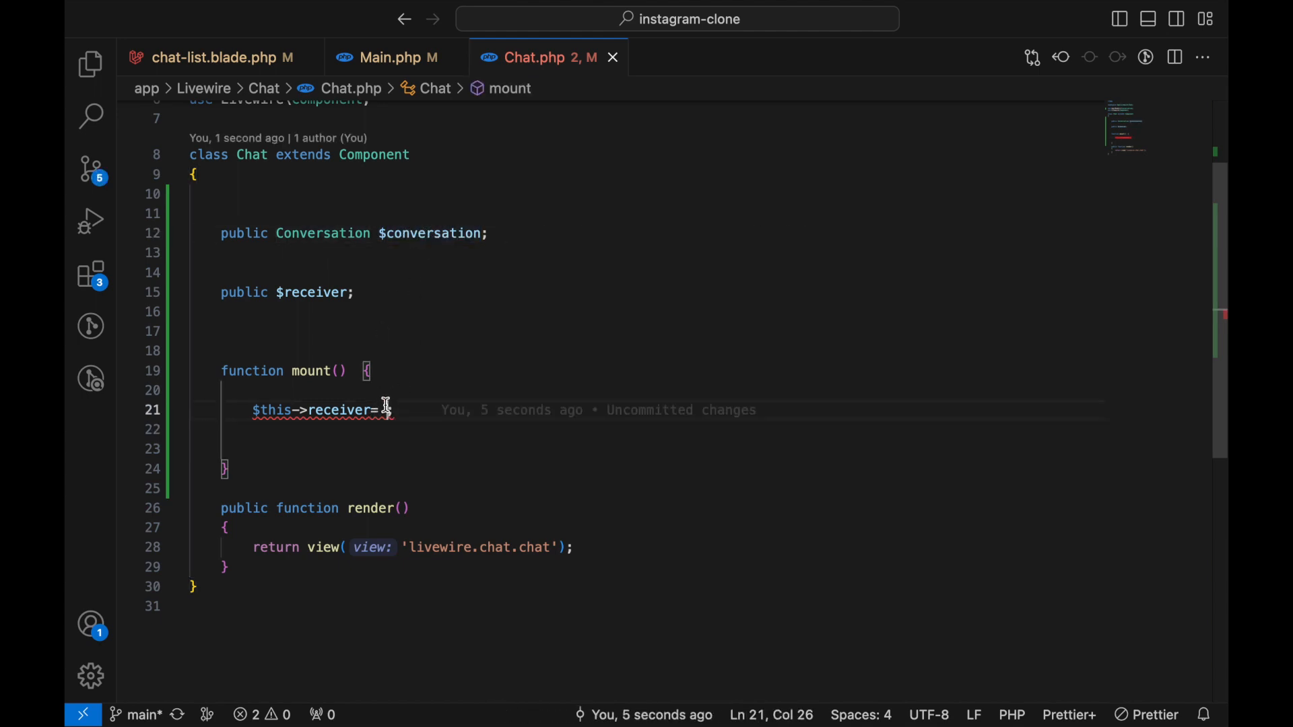
{"action": "type", "text": "$this->conversation;"}
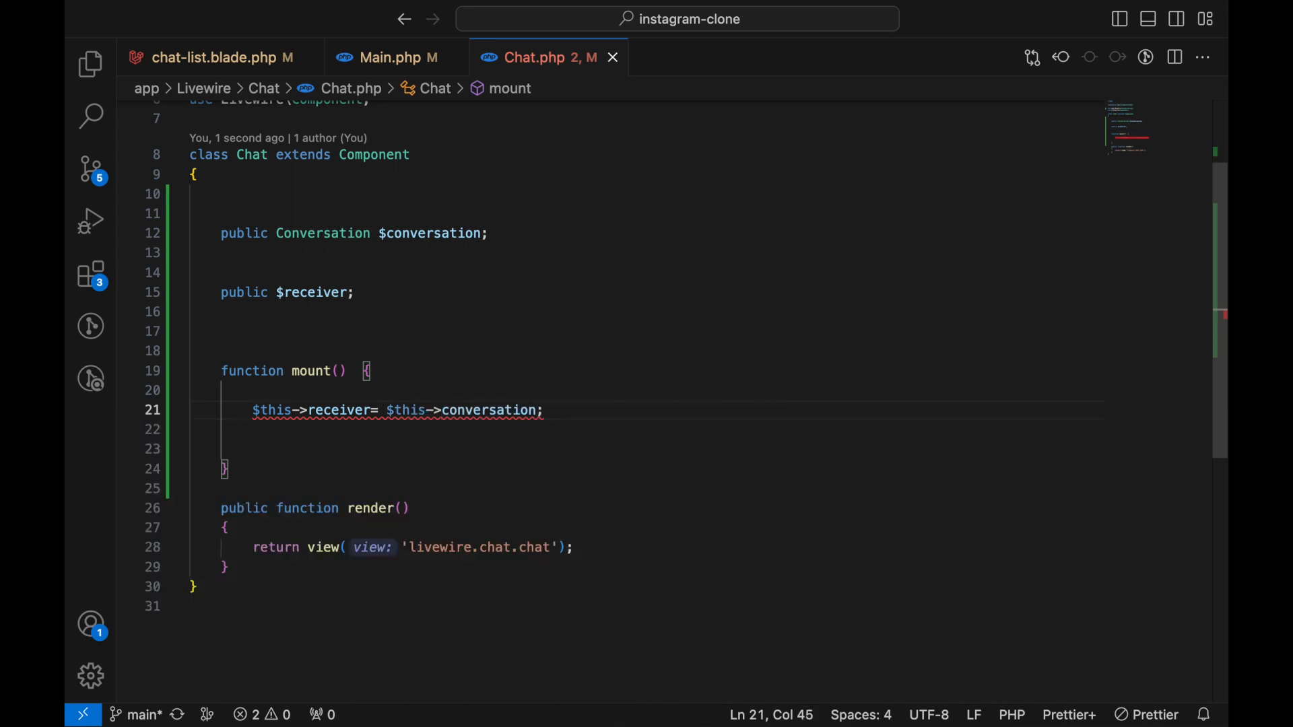
{"action": "type", "text": "->get"}
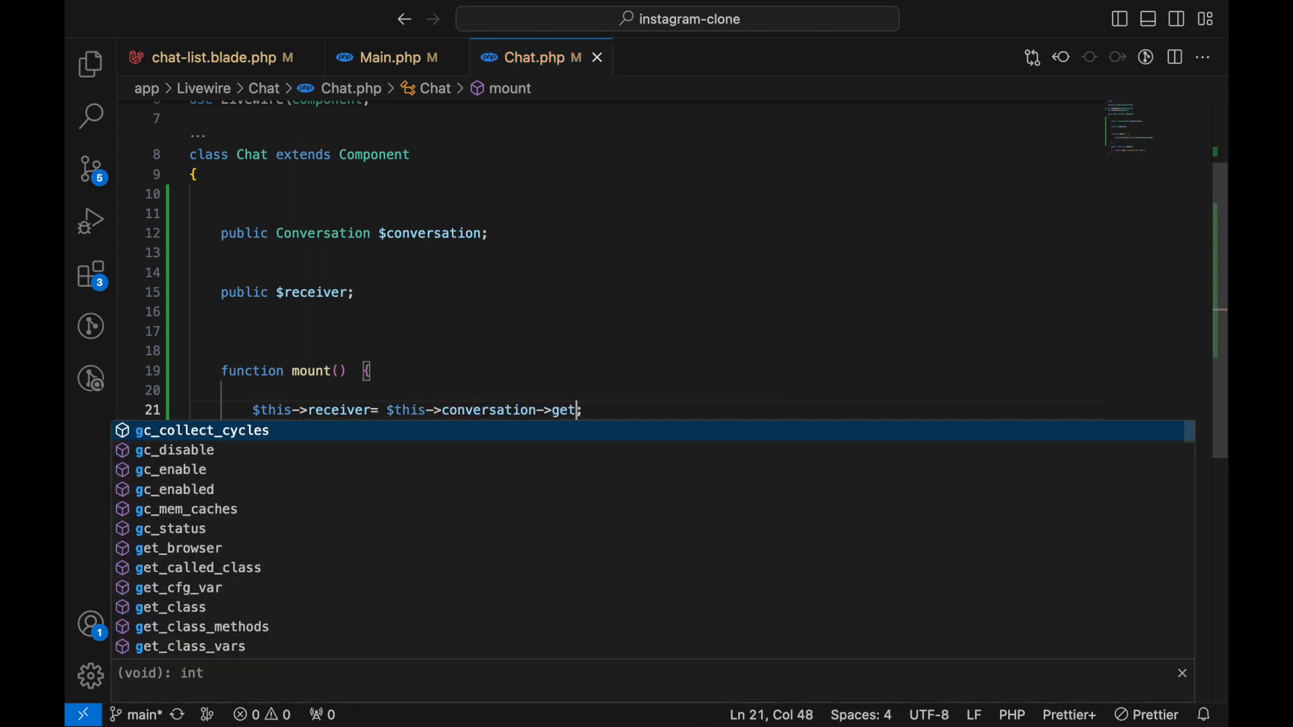
{"action": "type", "text": "Receiver("}
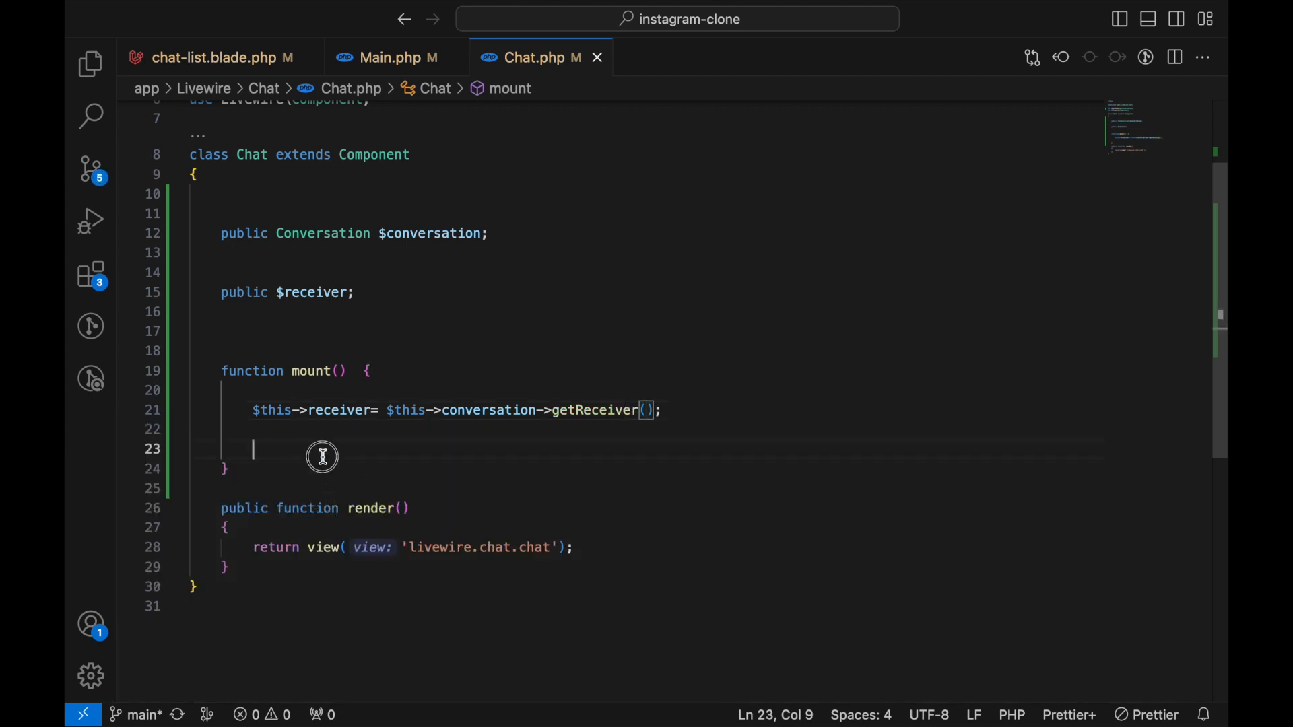
{"action": "key", "text": "Backspace"}
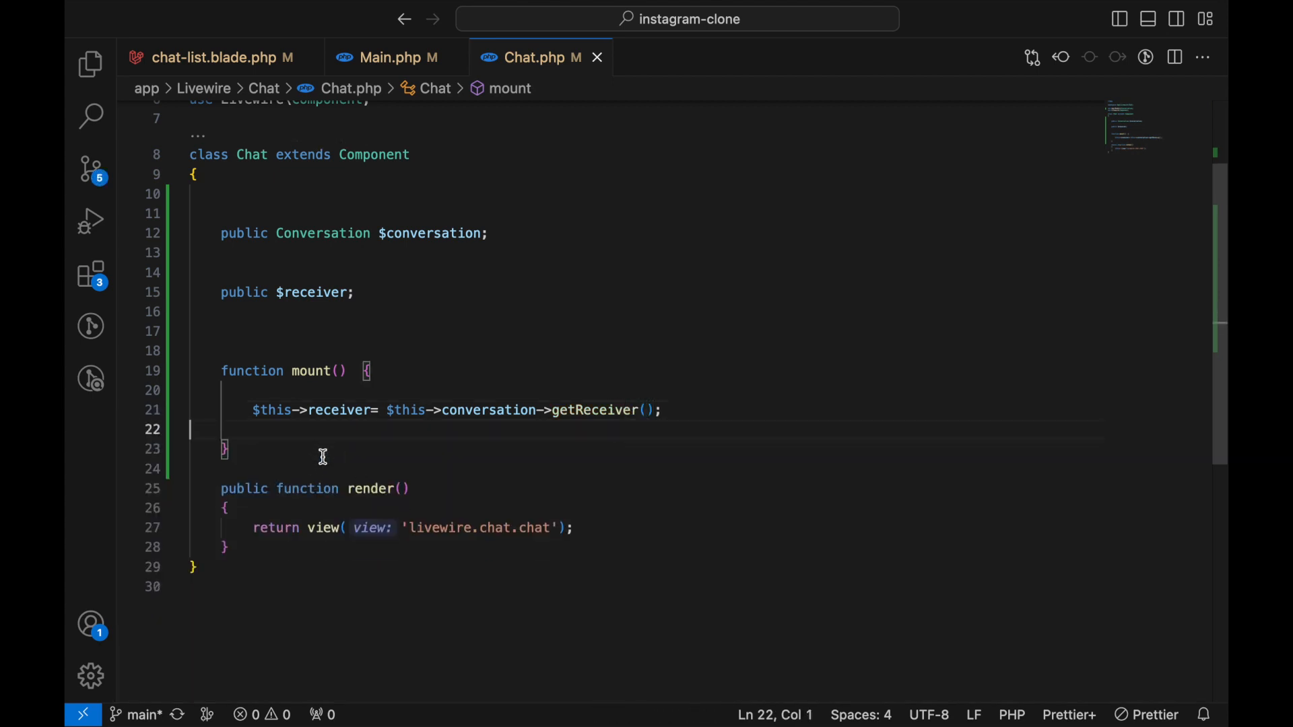
{"action": "double_click", "coordinate": [431, 234]}
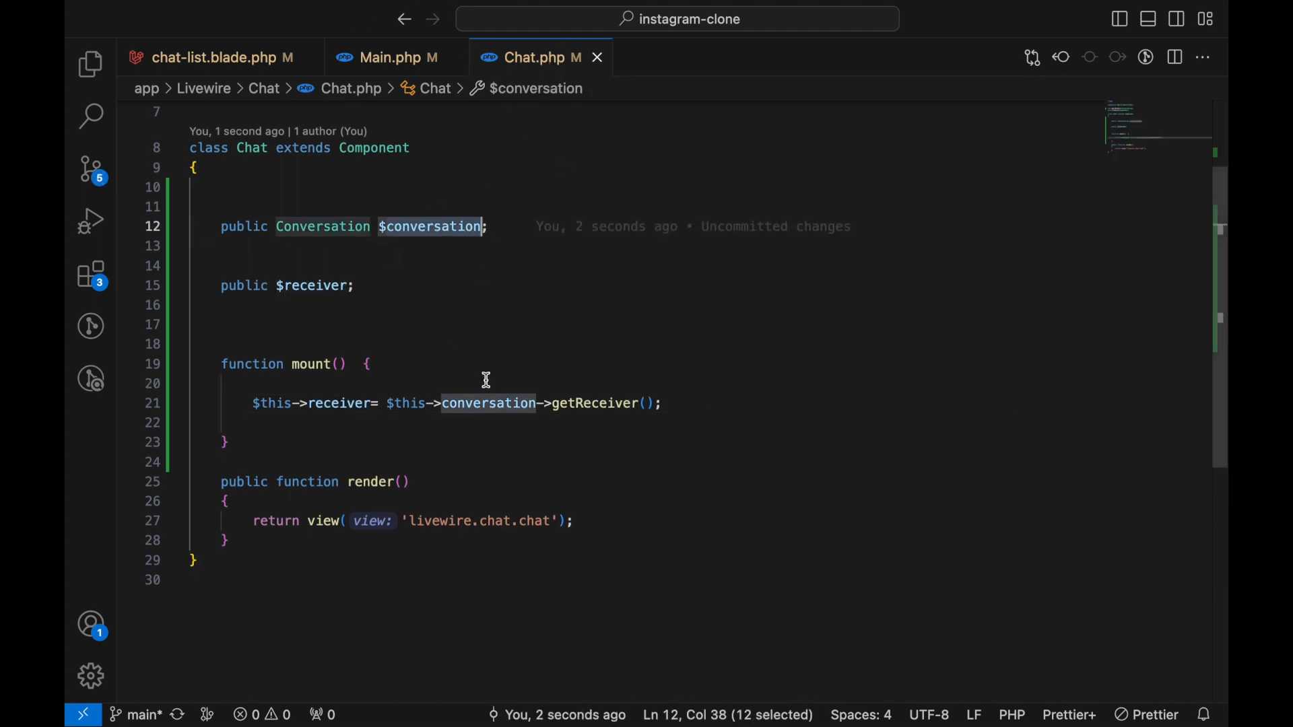
{"action": "scroll", "scroll_direction": "down", "scroll_amount": 3}
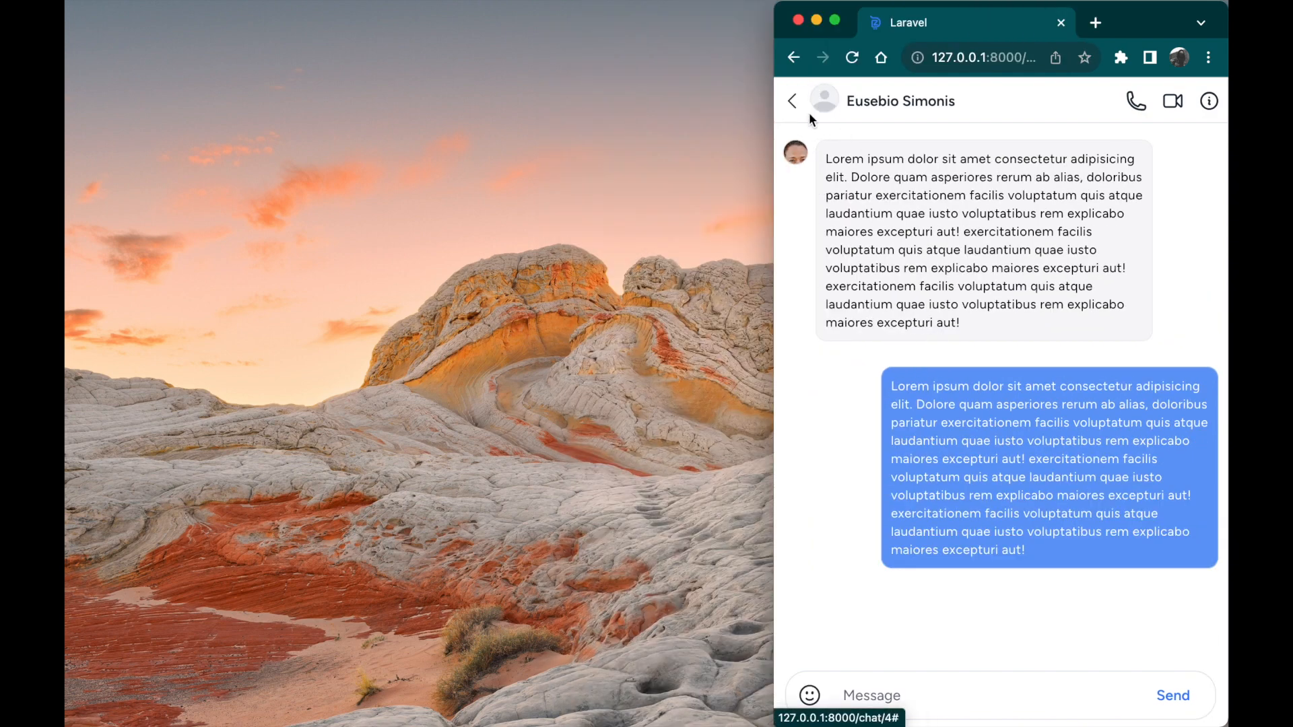
{"action": "mouse_move", "coordinate": [772, 189]}
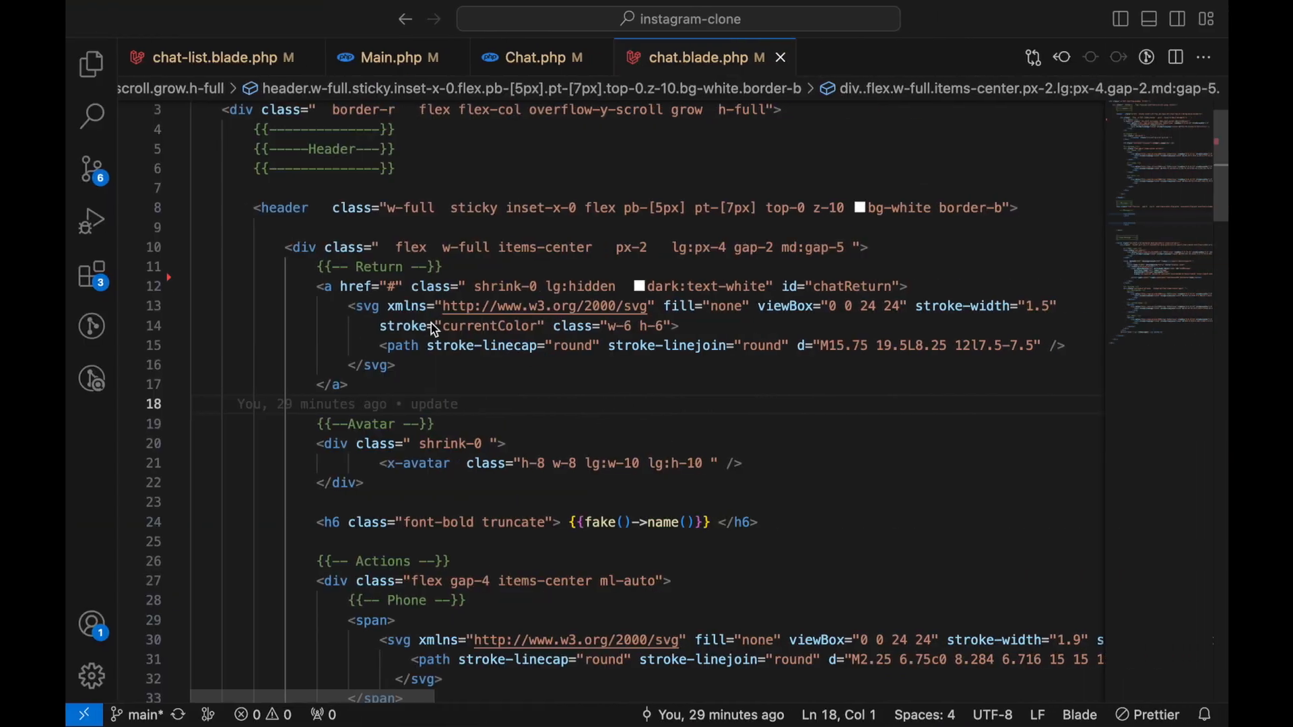
Point the header Return link to {{route('chat')}} and start wrapping the avatar in a link.
{"action": "type", "text": "{{r}}"}
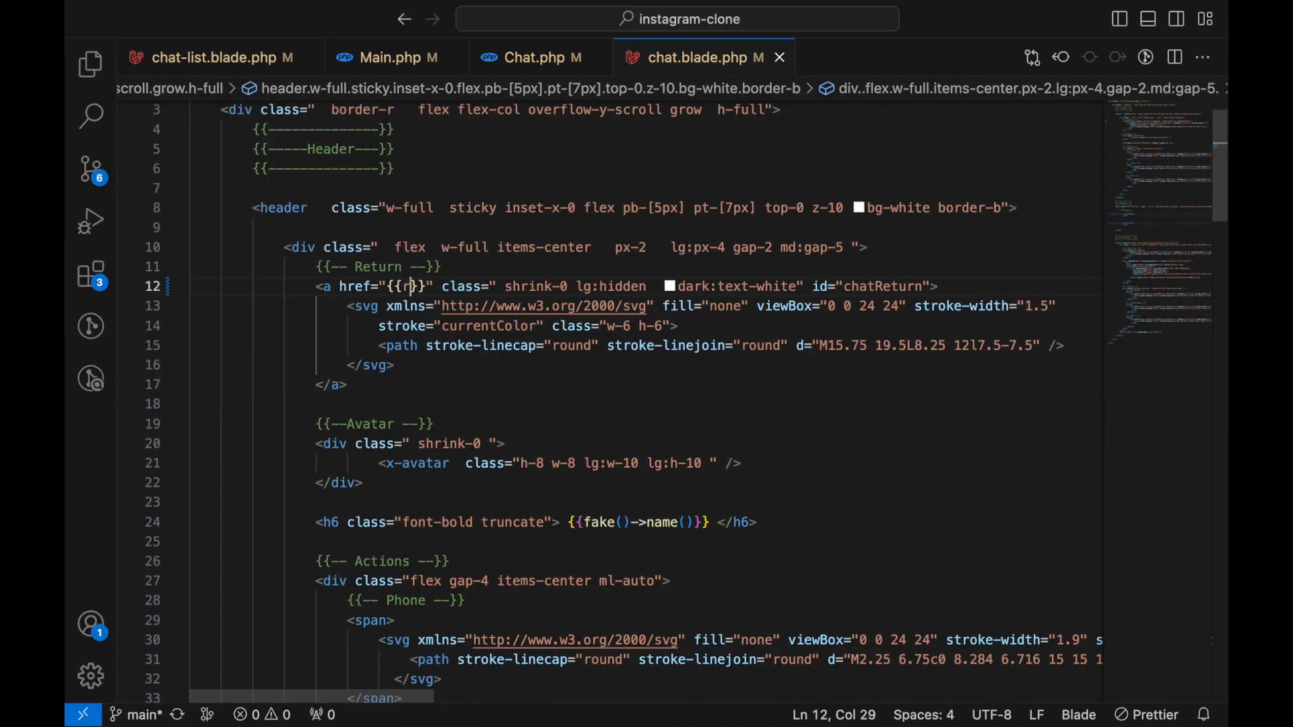
{"action": "type", "text": "oute('chat')"}
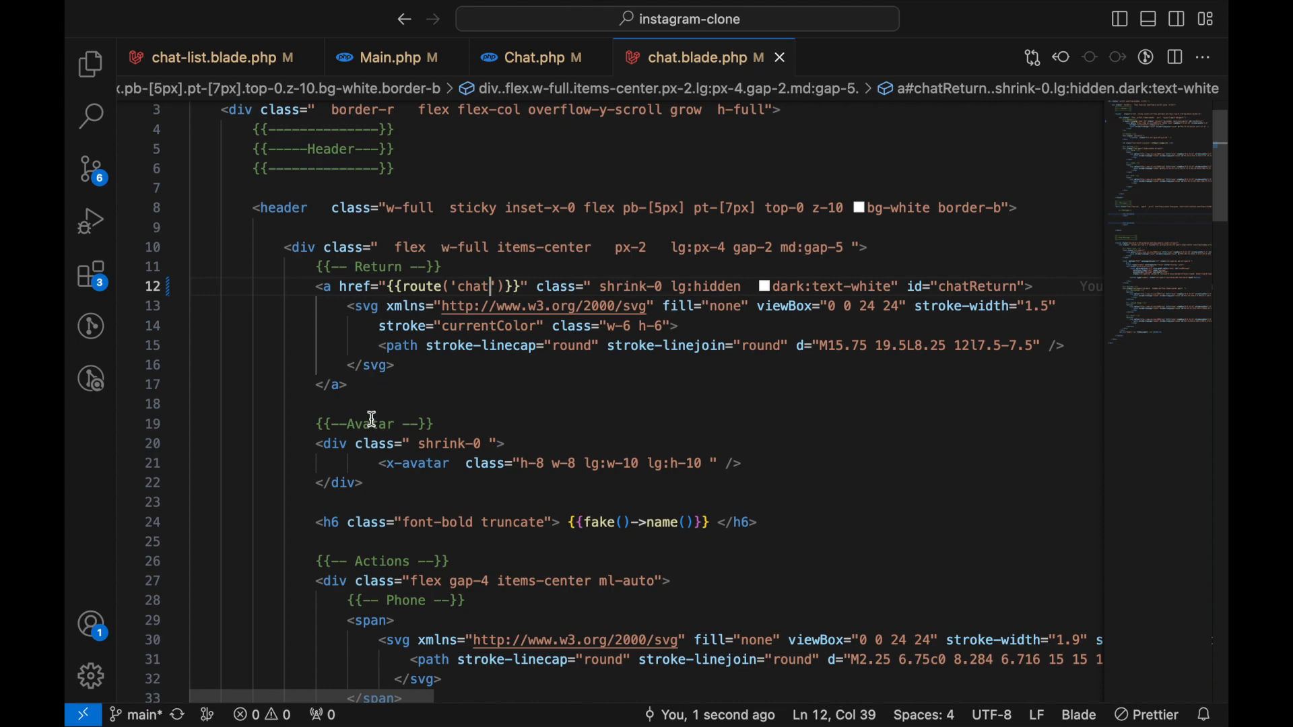
{"action": "type", "text": "a href=\"\">"}
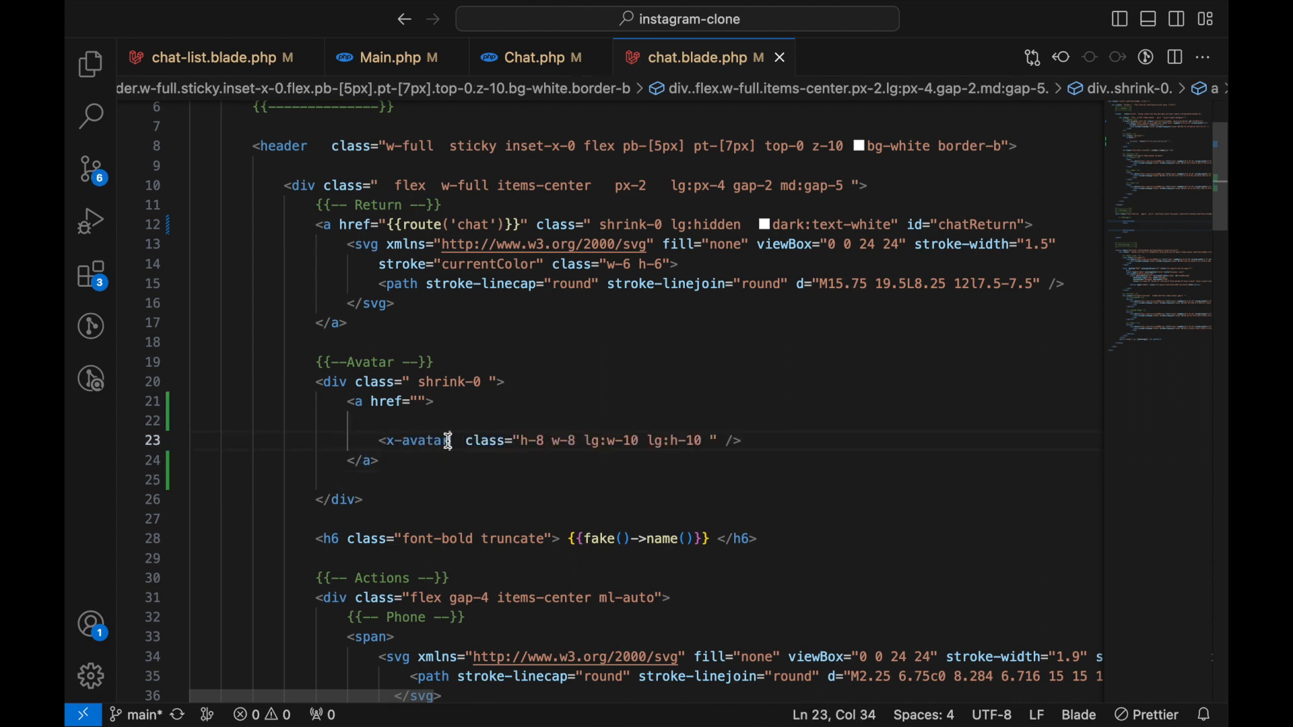
Add wire:ignore, link the avatar to route('profile.home', $receiver->username), and show $receiver->name.
{"action": "type", "text": "wire:ign"}
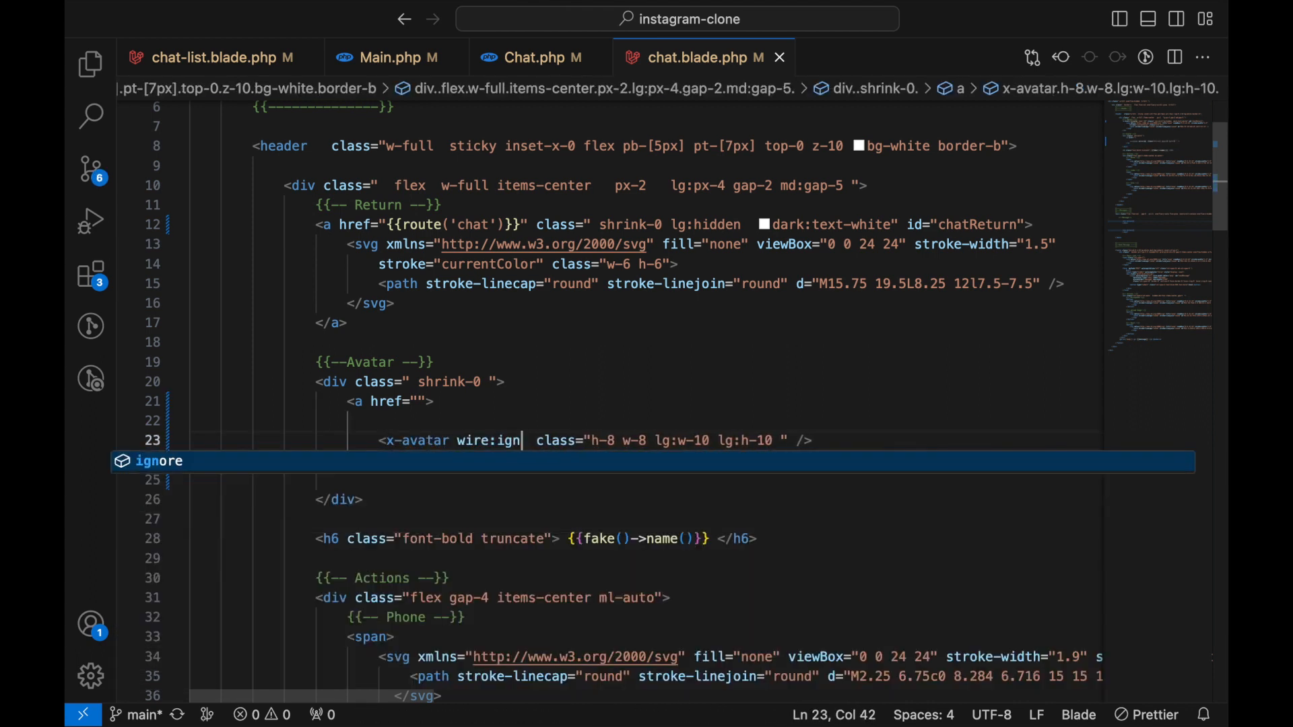
{"action": "key", "text": "Tab"}
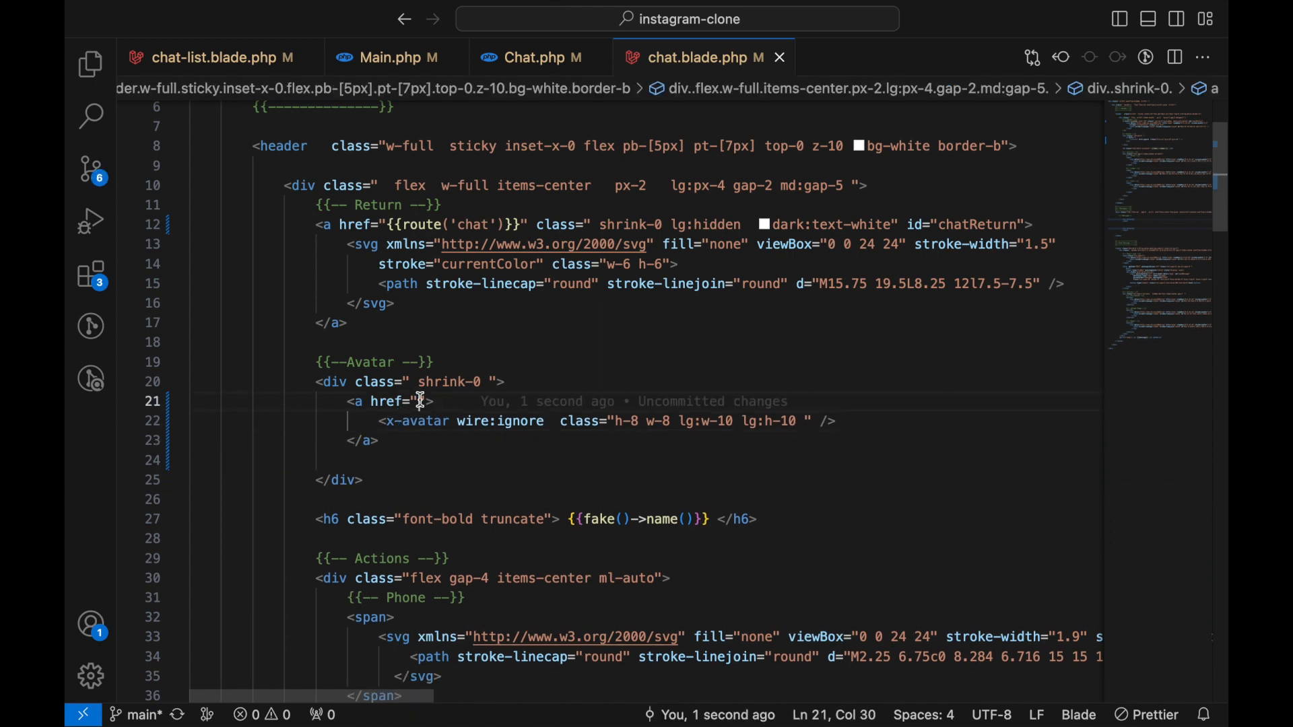
{"action": "type", "text": "{{}}"}
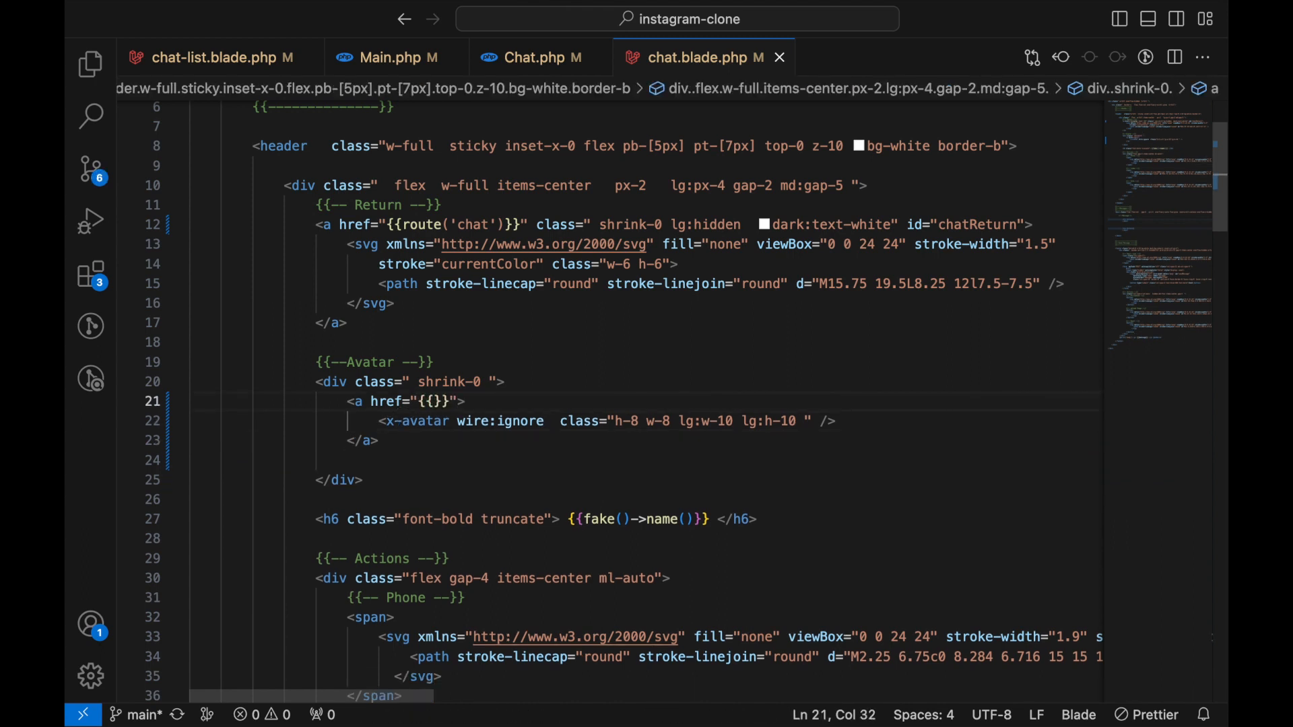
{"action": "type", "text": "route('profile.home"}
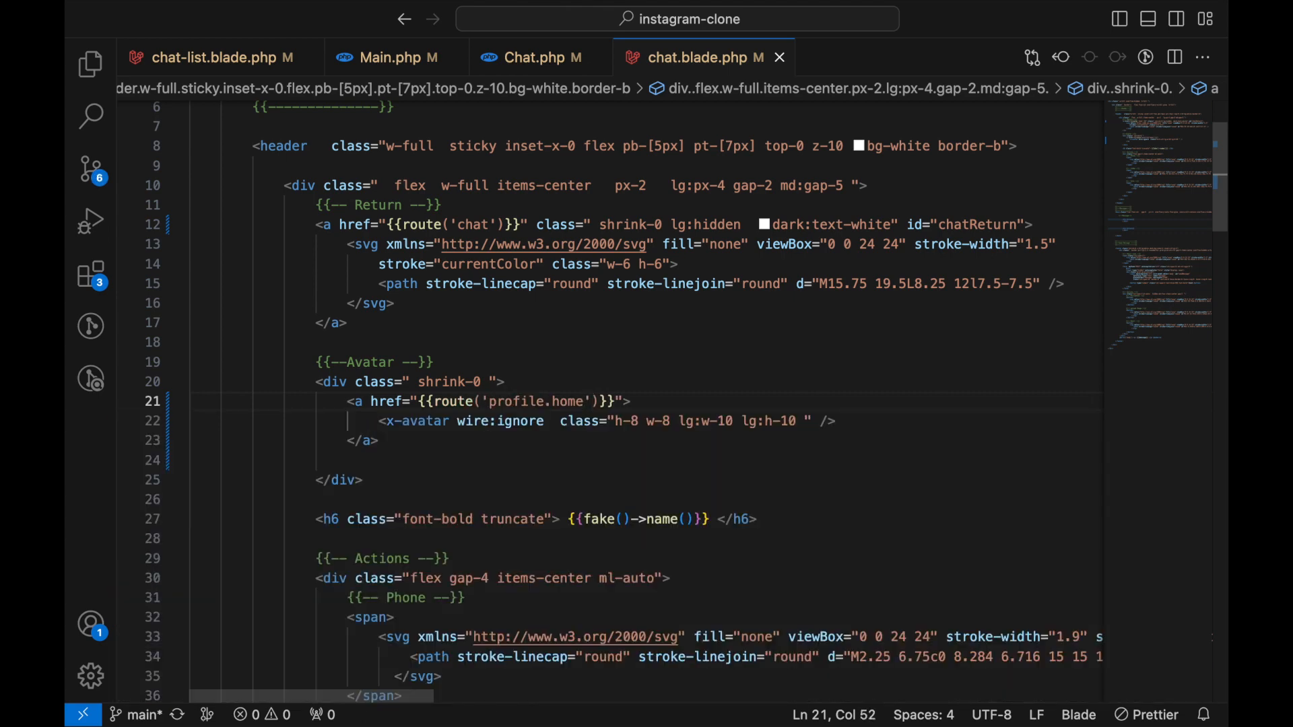
{"action": "type", "text": ","}
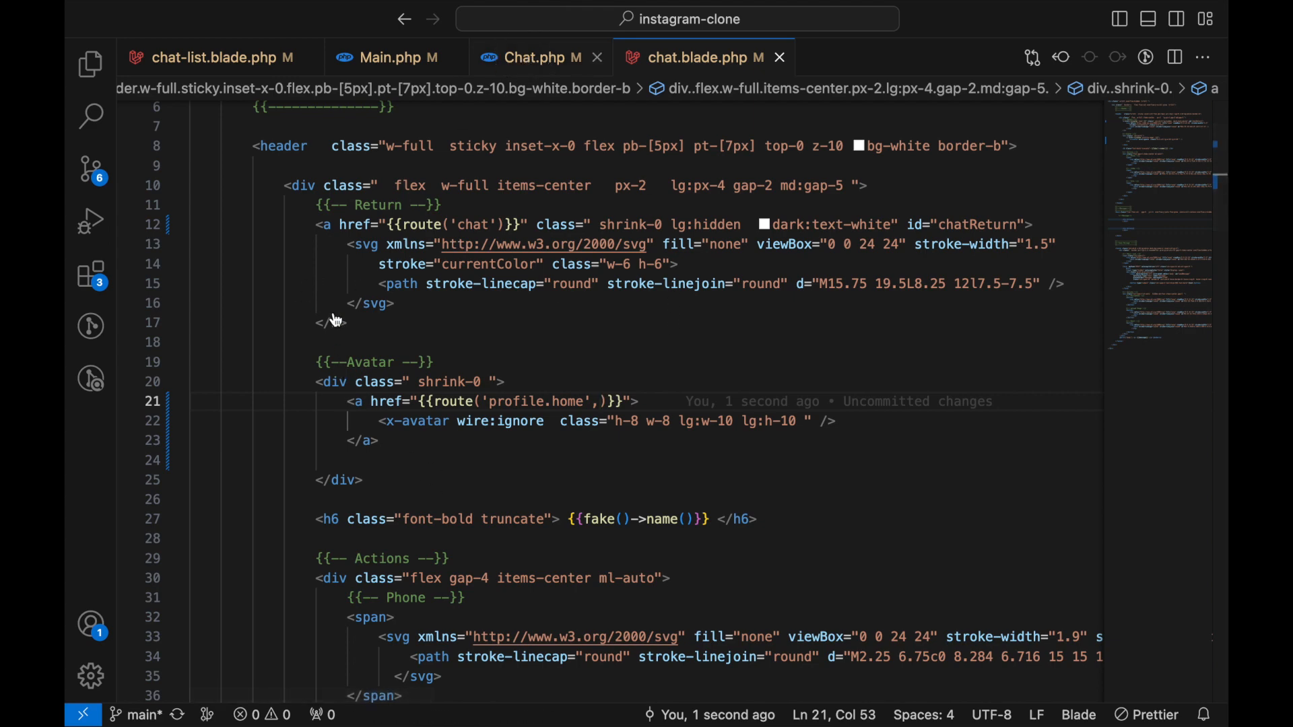
{"action": "left_click", "coordinate": [533, 58]}
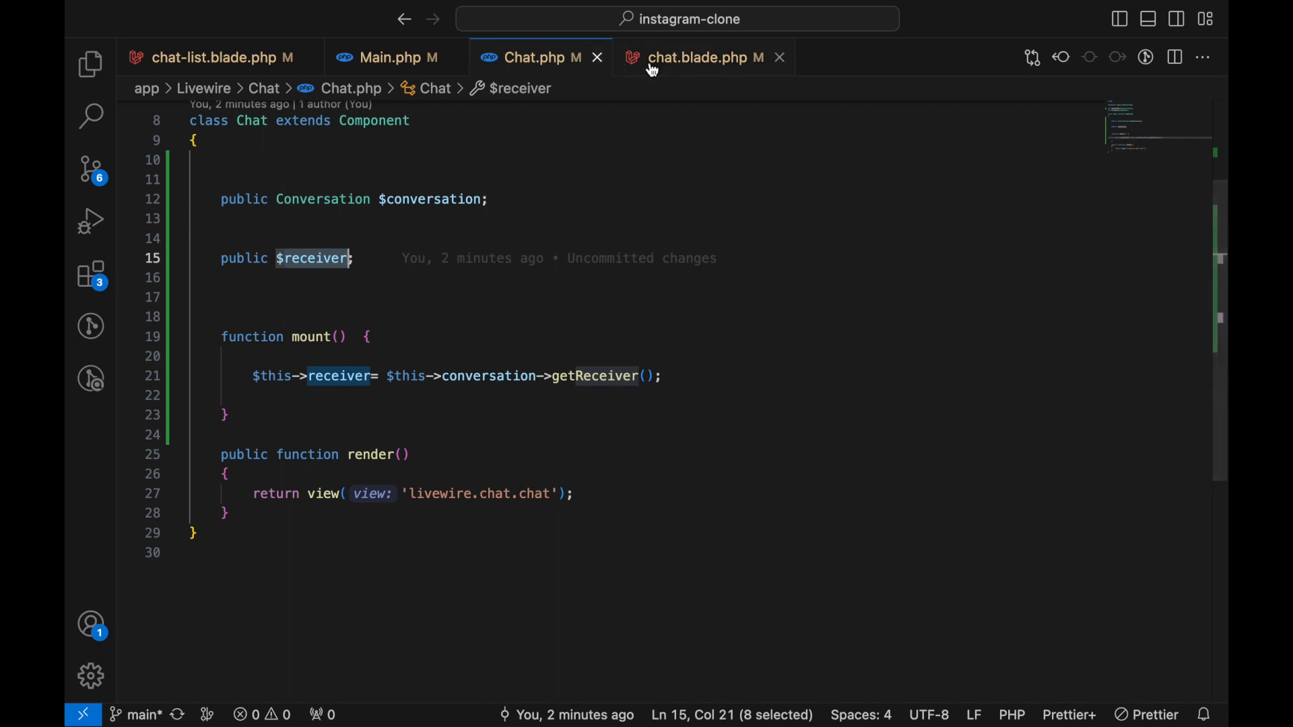
{"action": "left_click", "coordinate": [702, 57]}
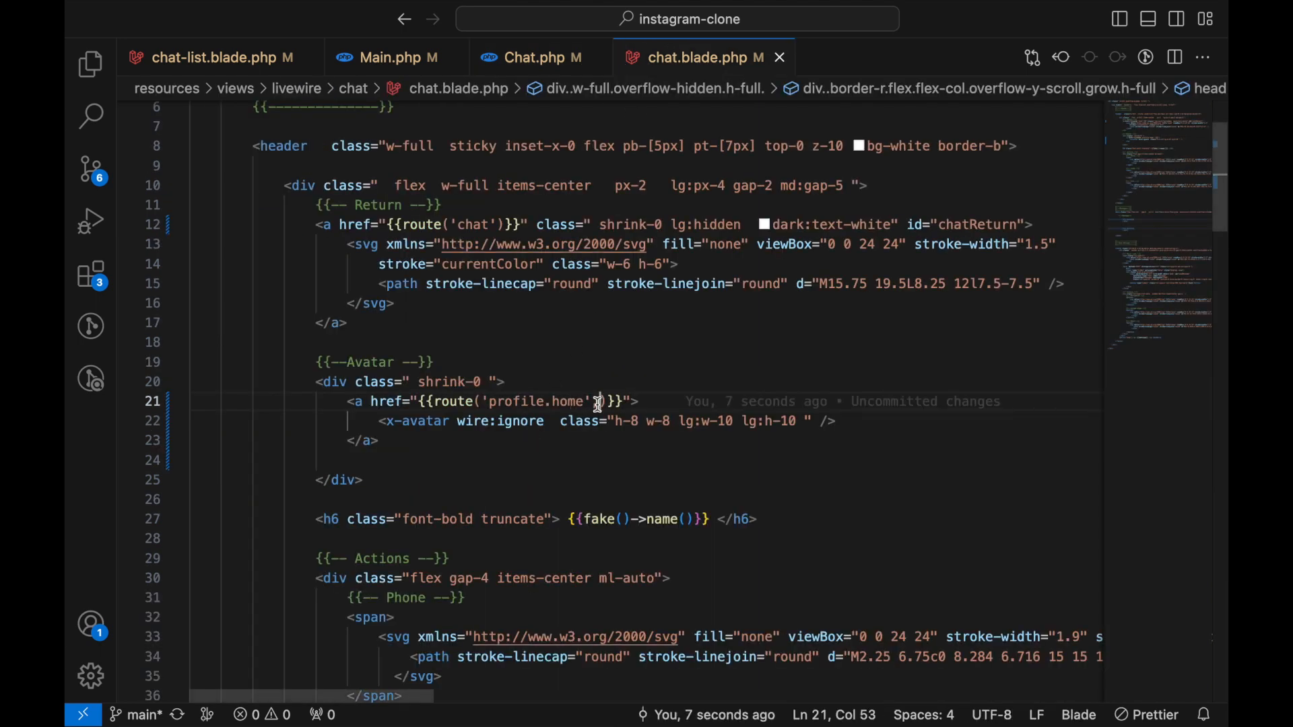
{"action": "type", "text": ",$receiver->"}
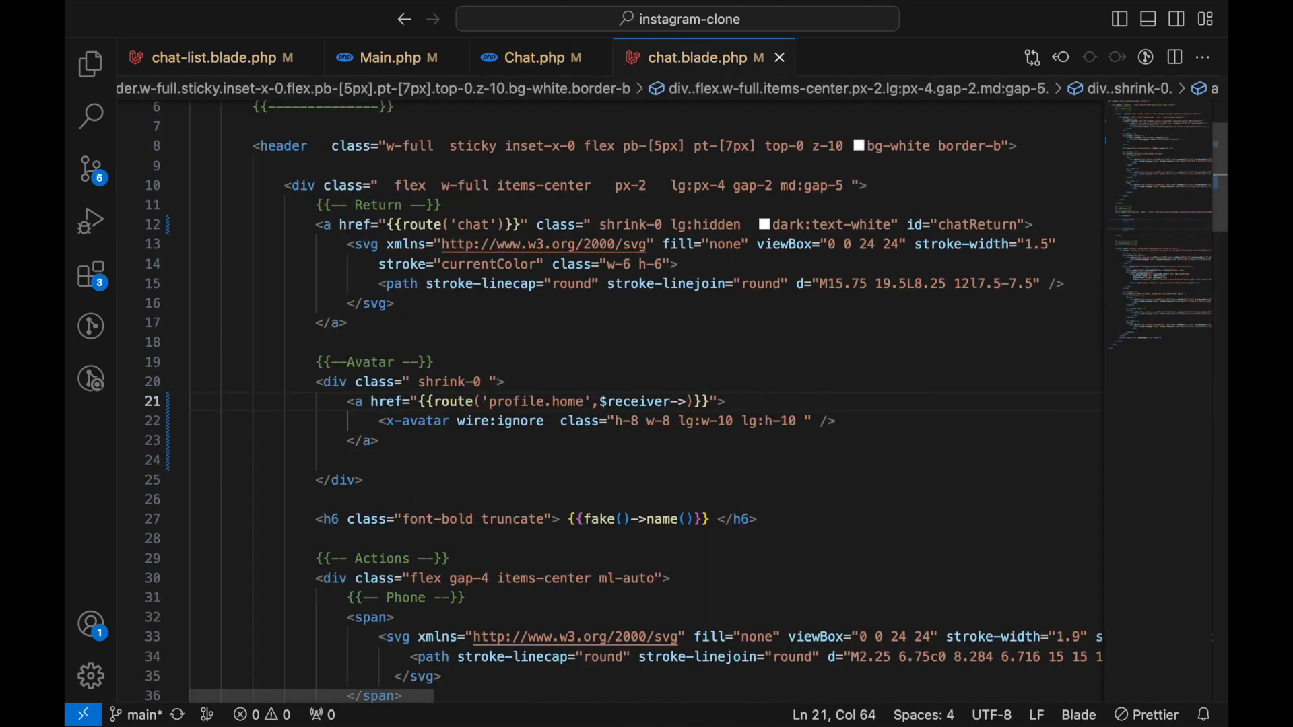
{"action": "type", "text": "username"}
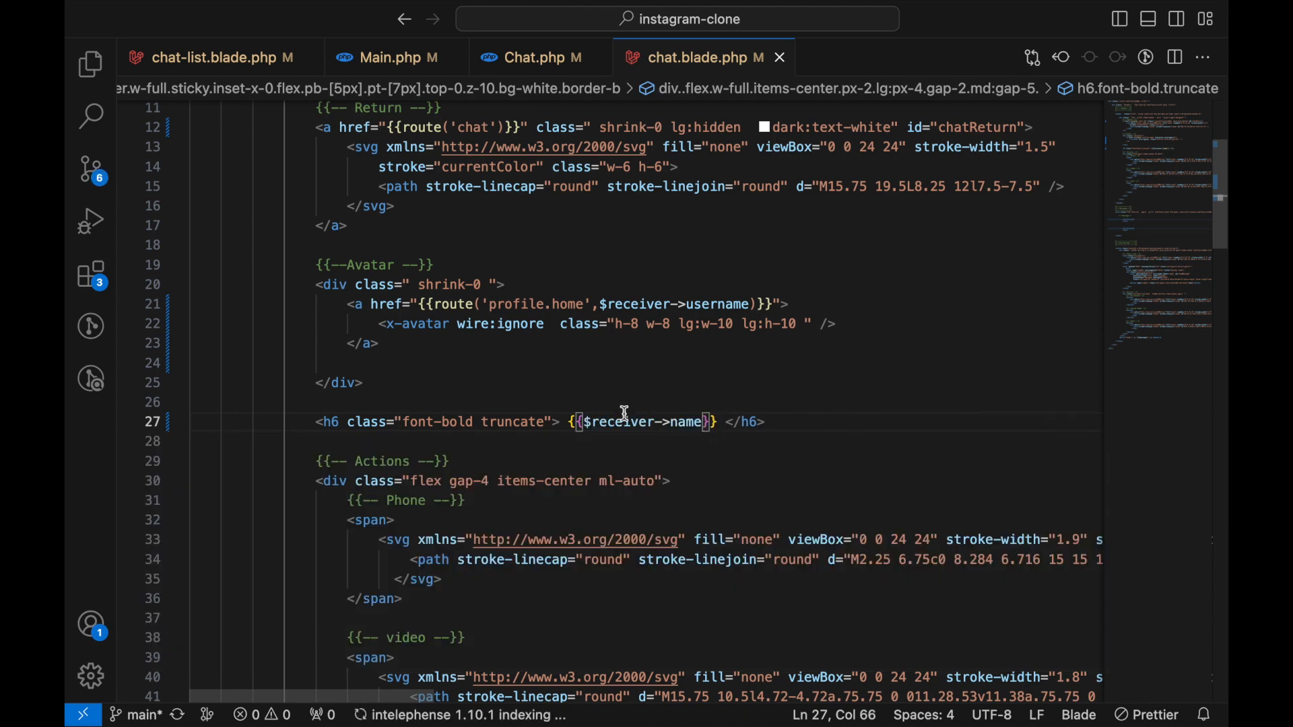
{"action": "key", "text": "Enter"}
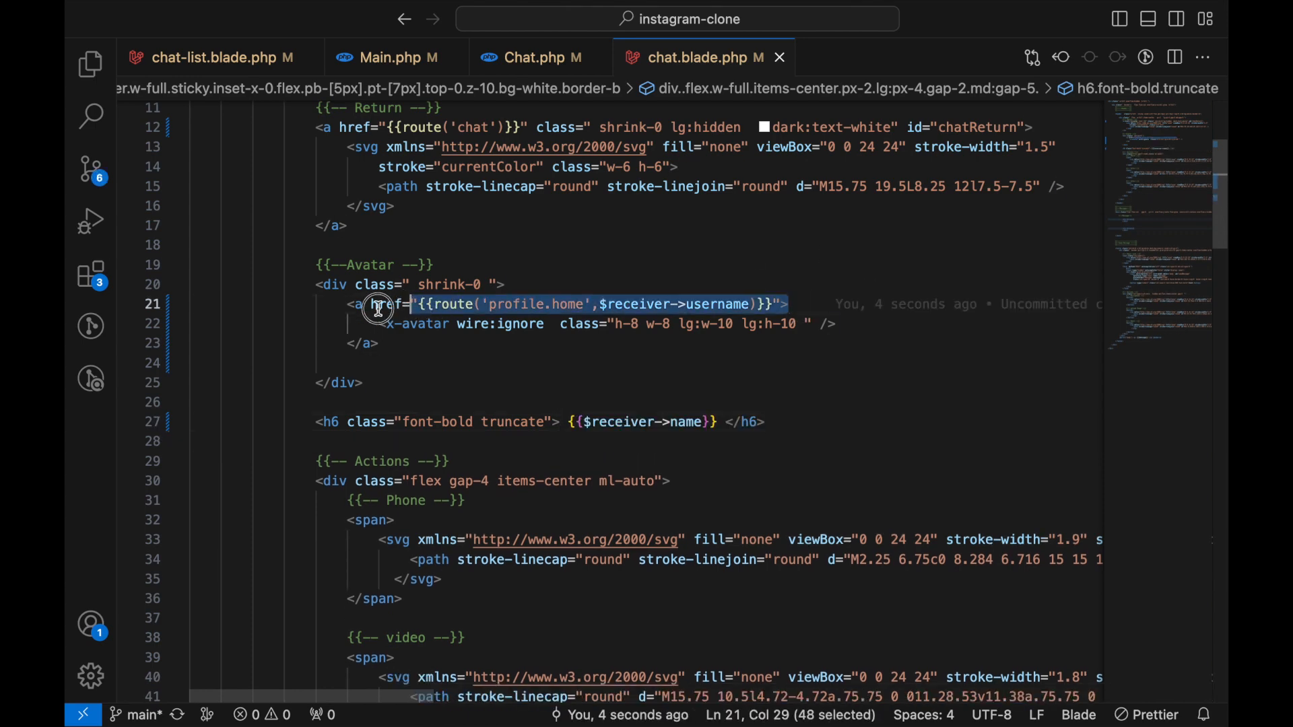
Wrap the h6 receiver name in <a href="{{route('profile.home',$receiver->username)}}">.
{"action": "type", "text": "<a href=\"{{route('profile.home',$receiver->username)}}\">"}
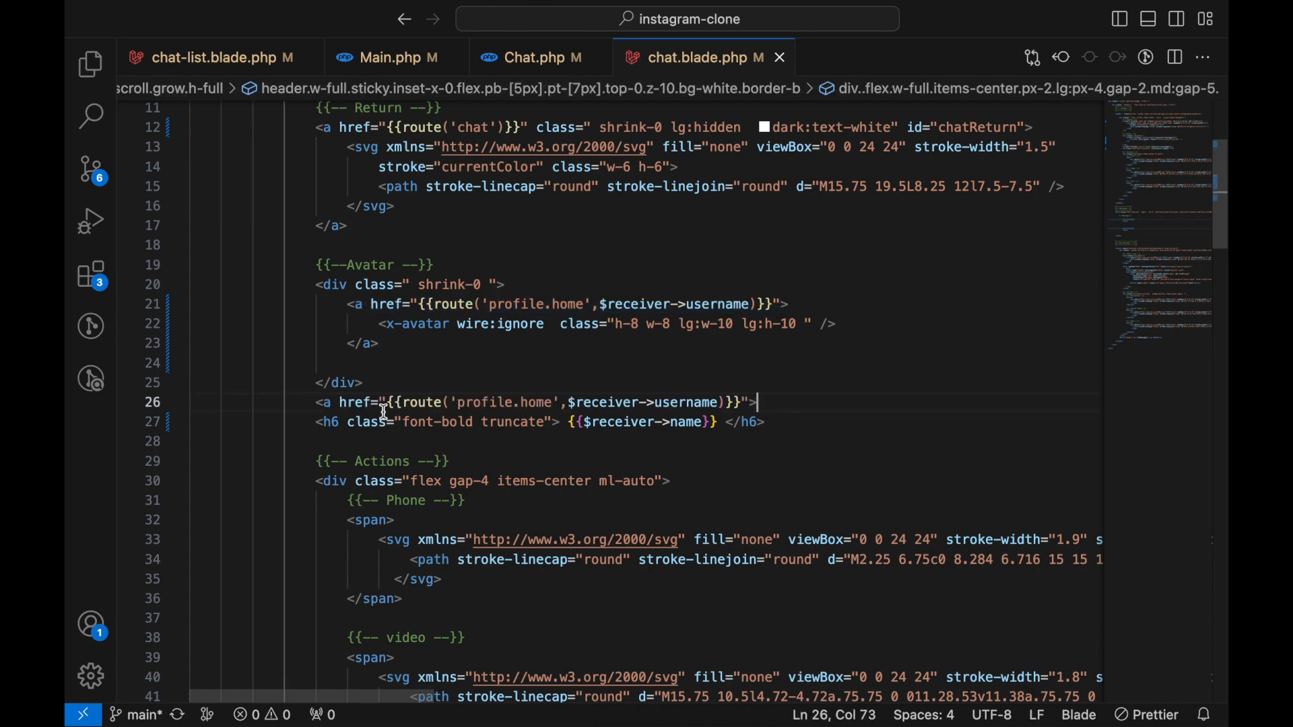
{"action": "type", "text": "<"}
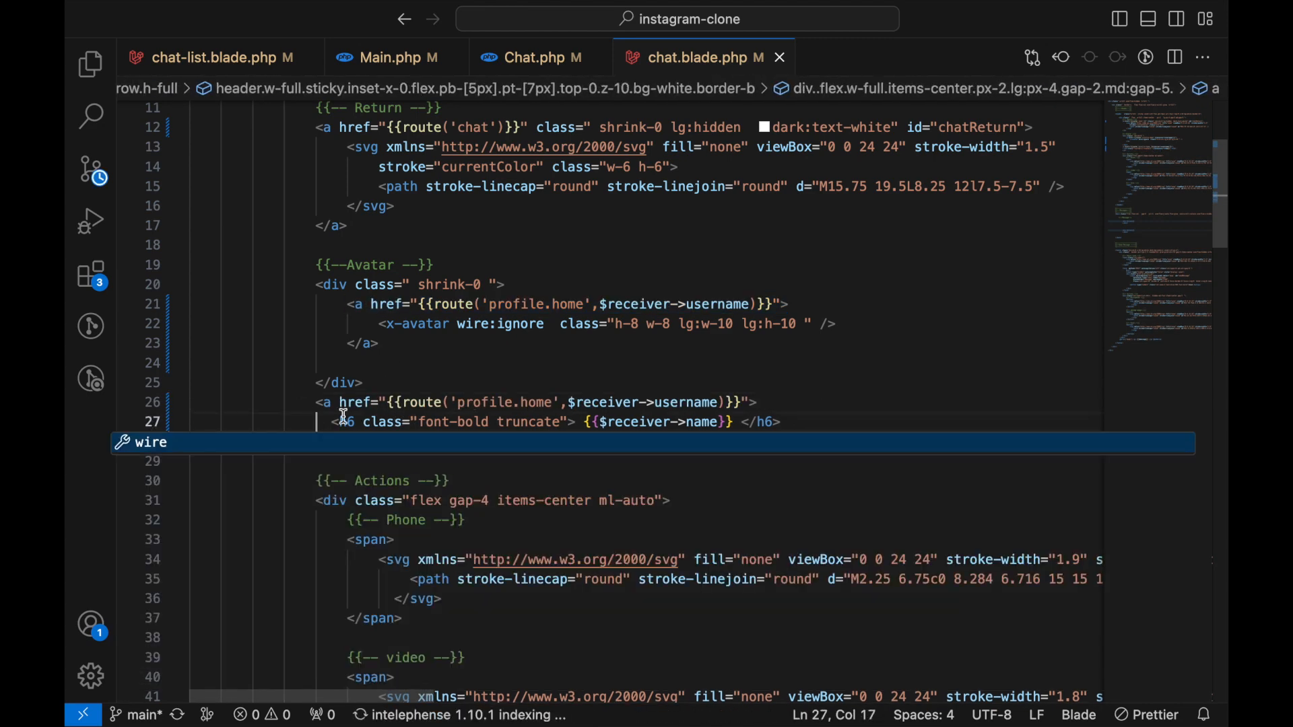
{"action": "left_click", "coordinate": [450, 421]}
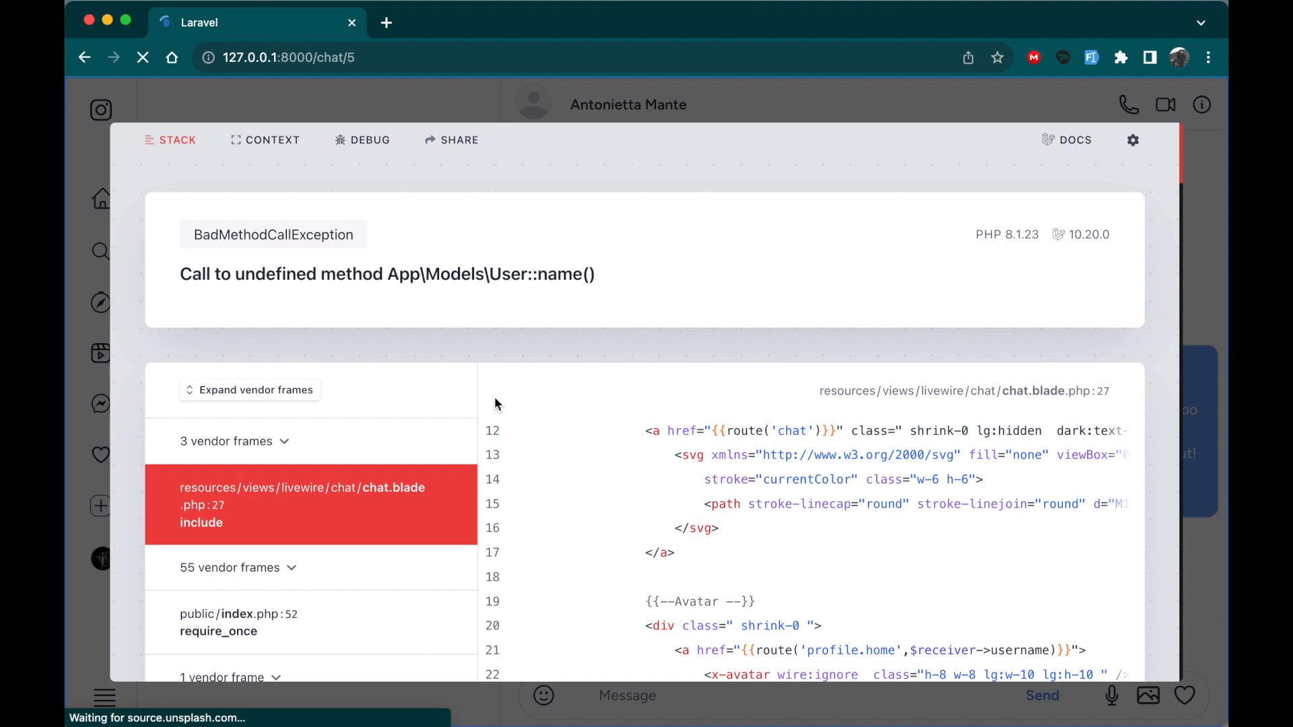
{"action": "left_click", "coordinate": [141, 57]}
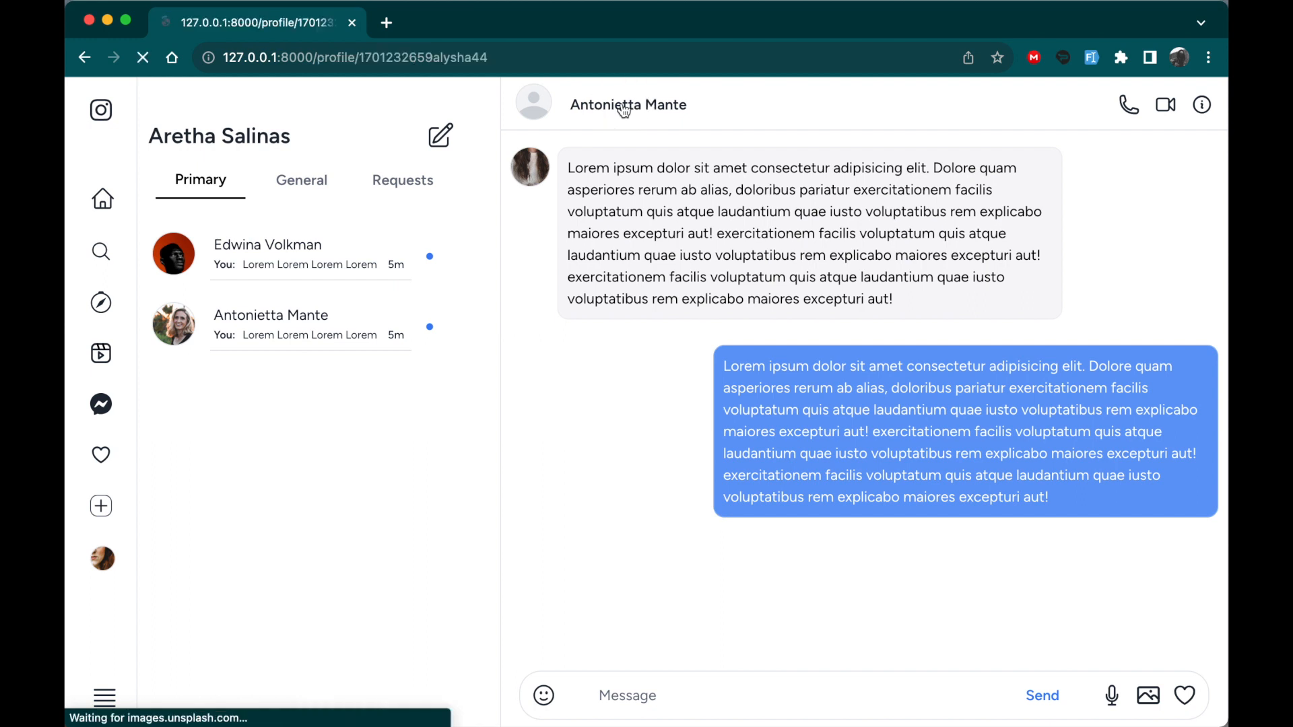
{"action": "left_click", "coordinate": [628, 105]}
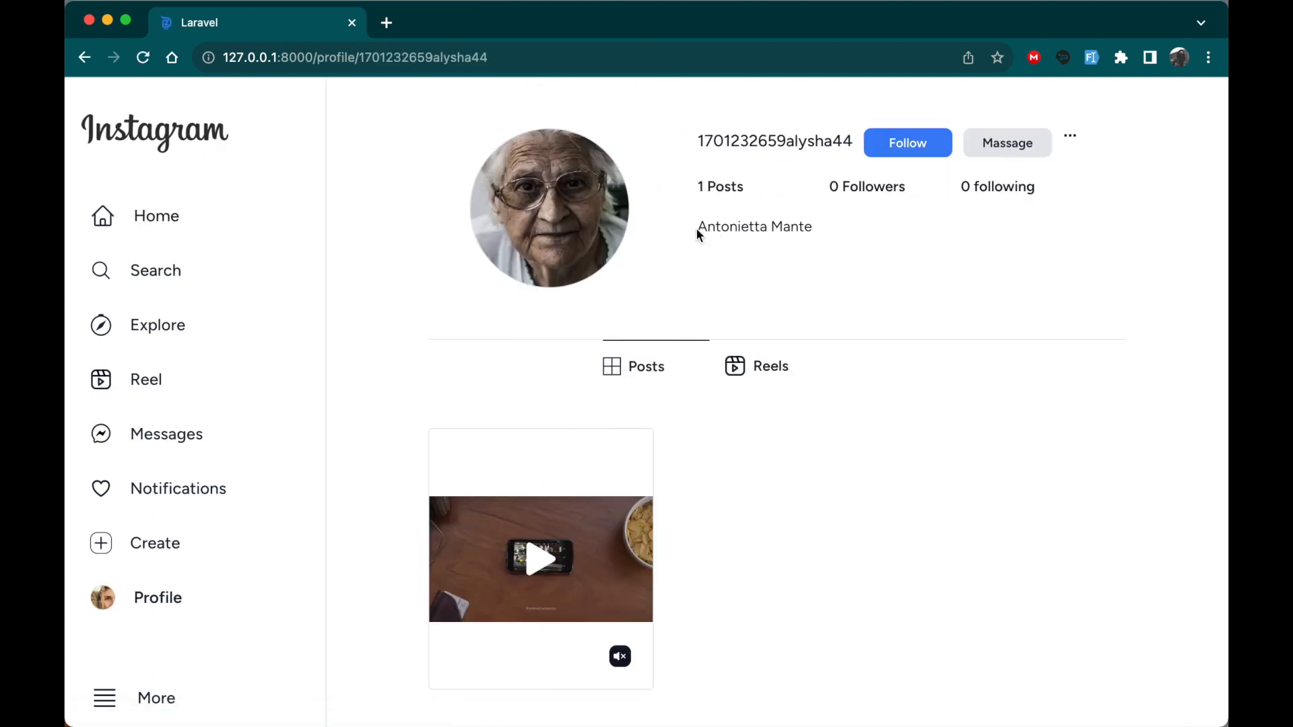
{"action": "left_click", "coordinate": [1007, 143]}
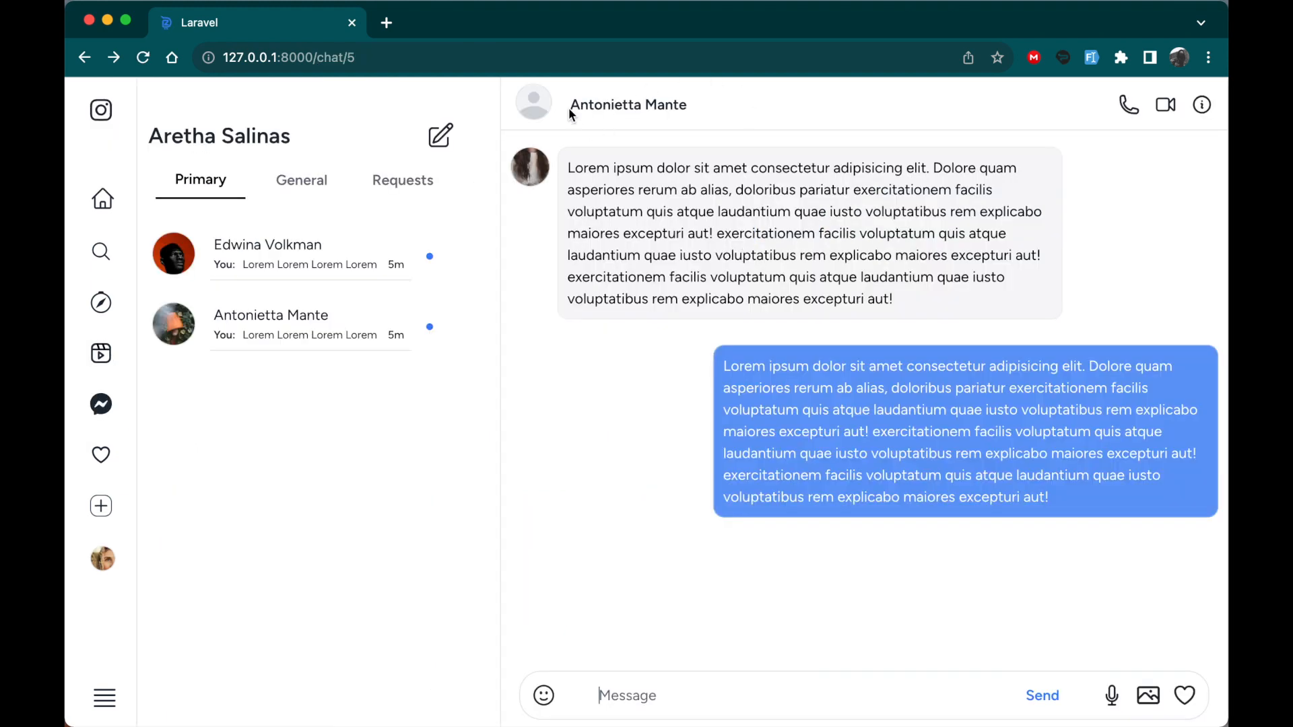
{"action": "double_click", "coordinate": [628, 104]}
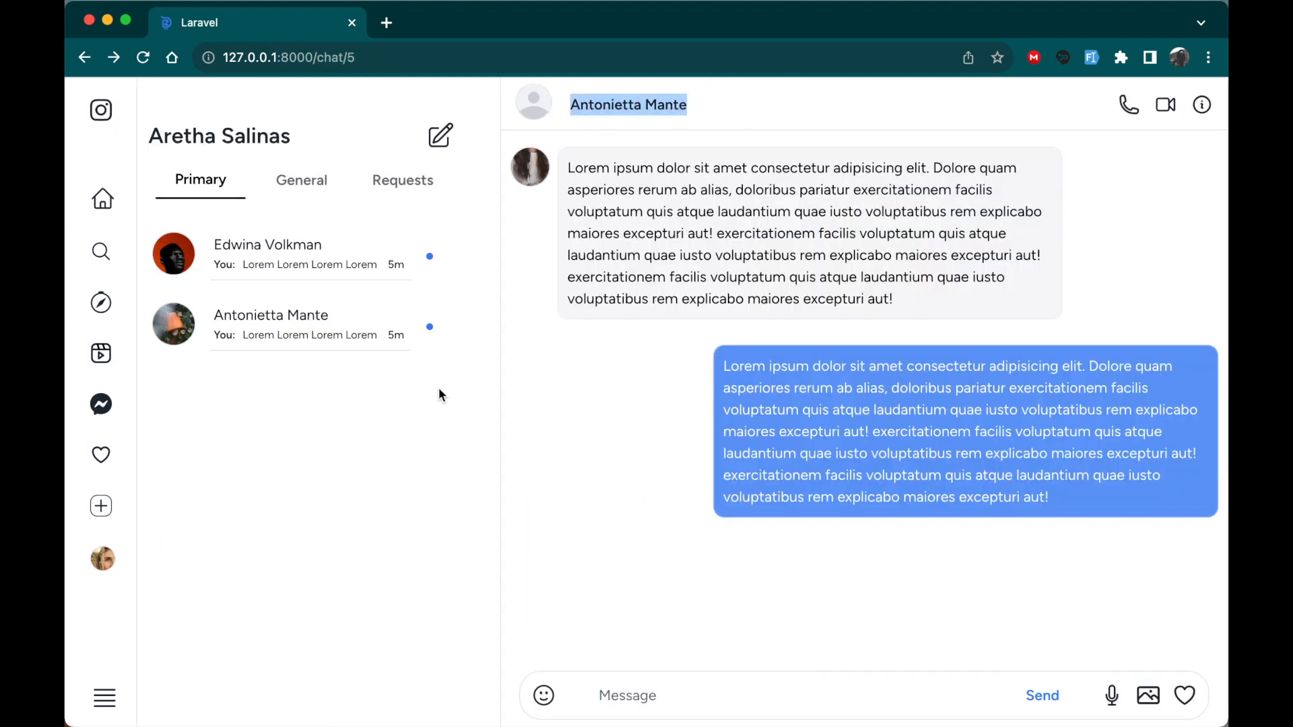
{"action": "mouse_move", "coordinate": [547, 492]}
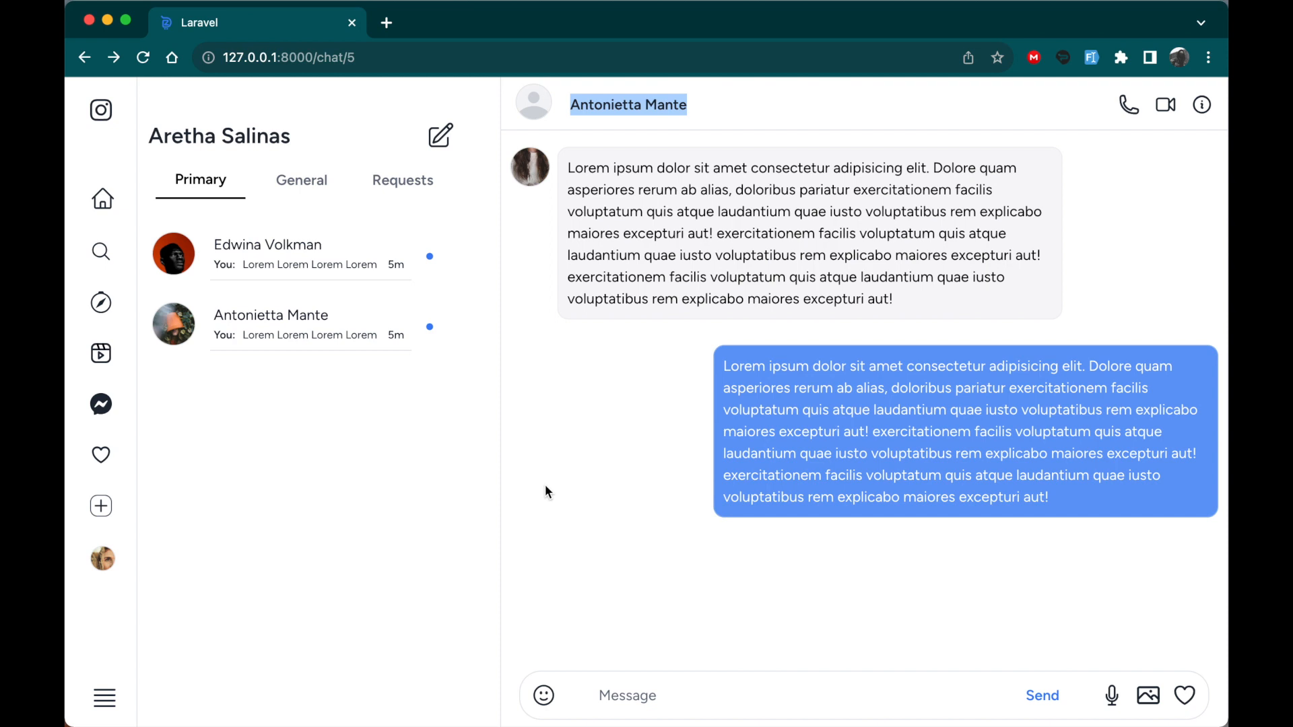
{"action": "mouse_move", "coordinate": [320, 275]}
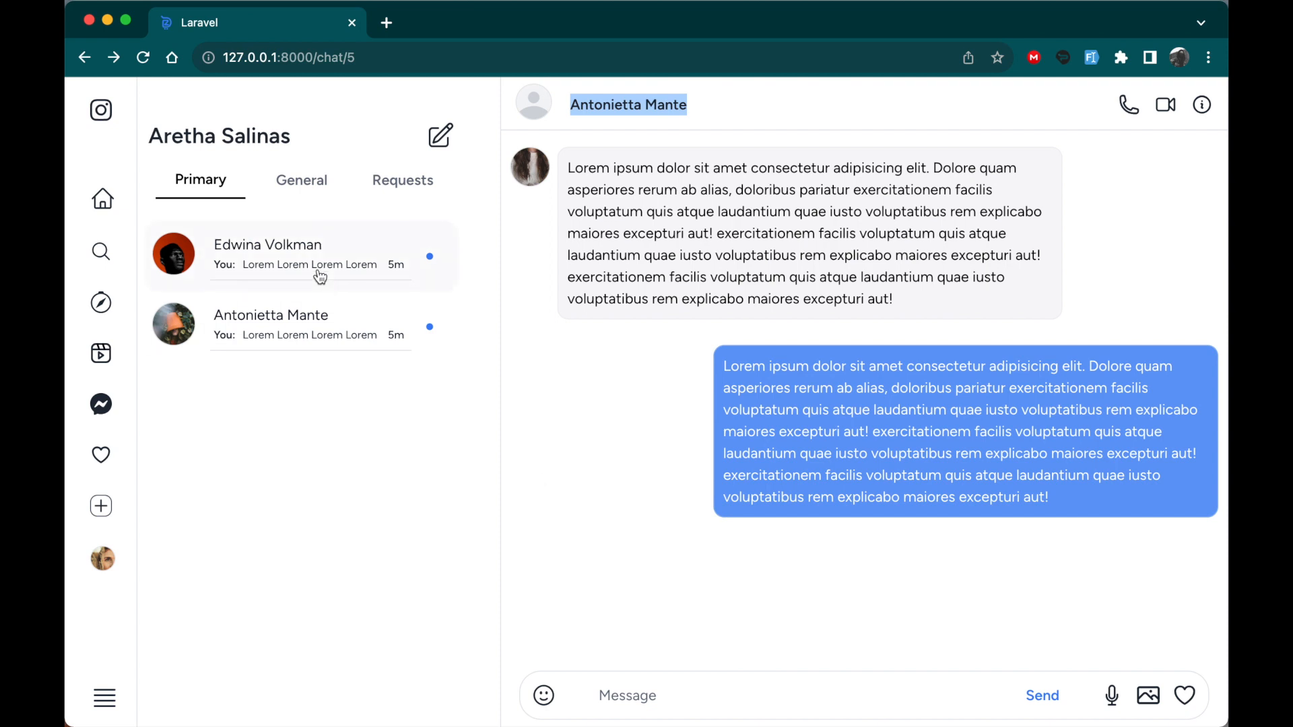
{"action": "mouse_move", "coordinate": [294, 284]}
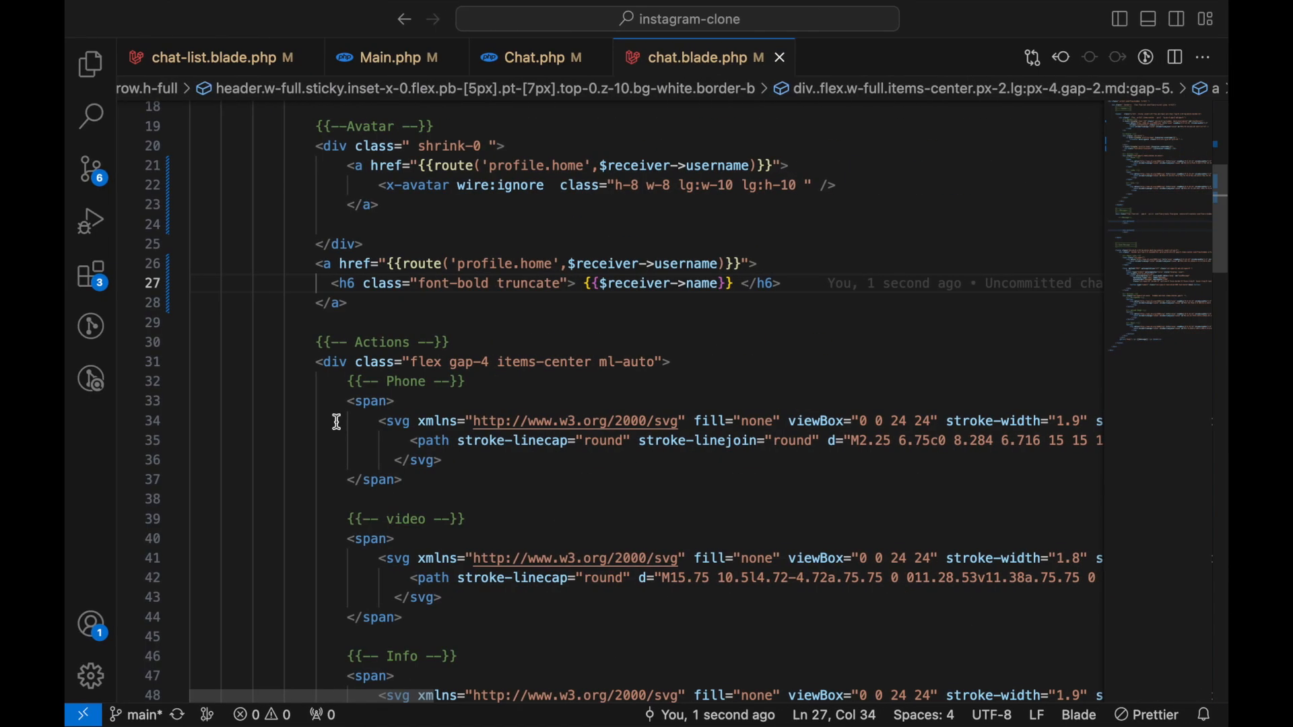
Look up the {chat} parameter name of the /chat route in routes/web.php from chat-list.blade.php.
{"action": "left_click", "coordinate": [215, 58]}
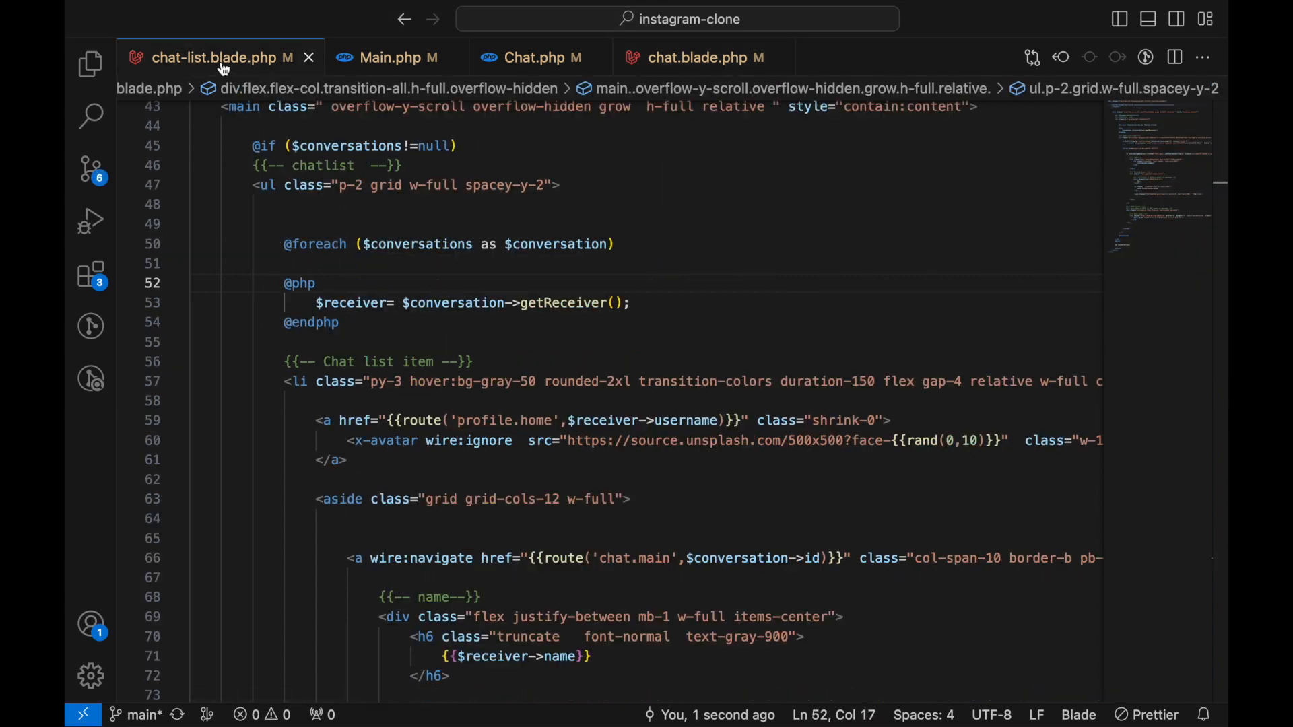
{"action": "scroll", "scroll_direction": "down", "scroll_amount": 3}
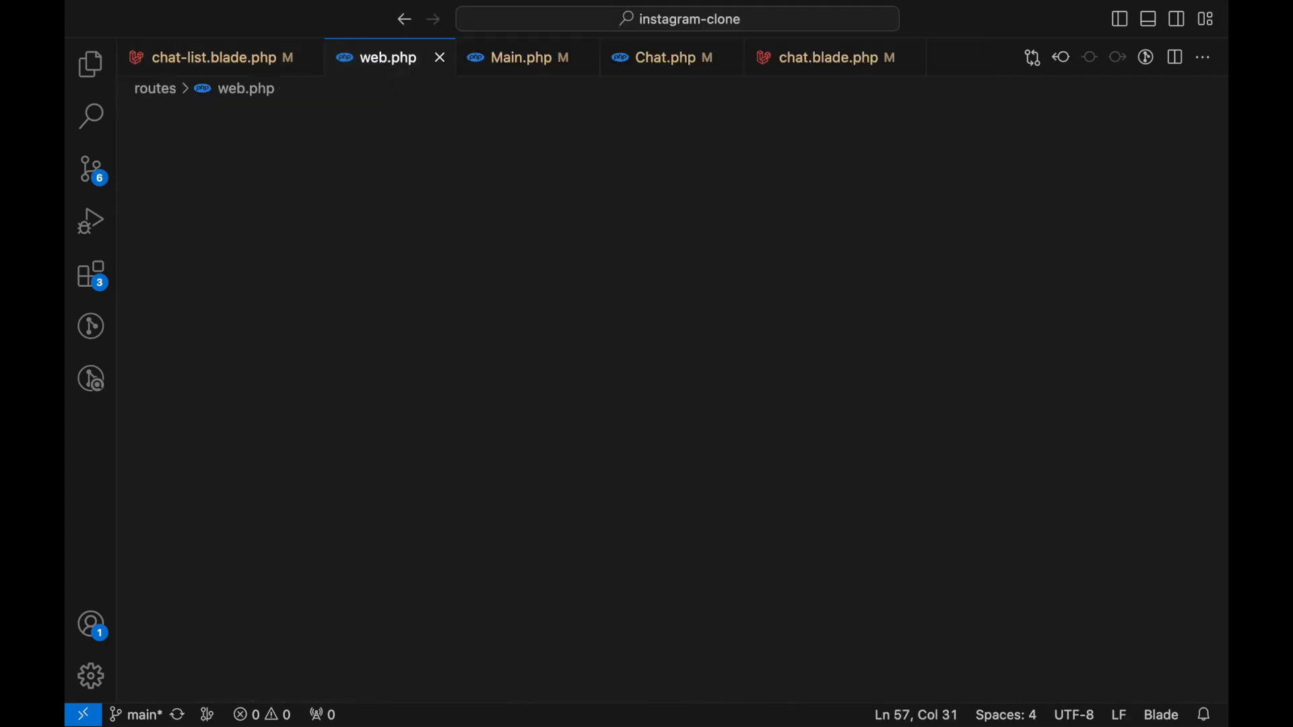
{"action": "left_click", "coordinate": [382, 472]}
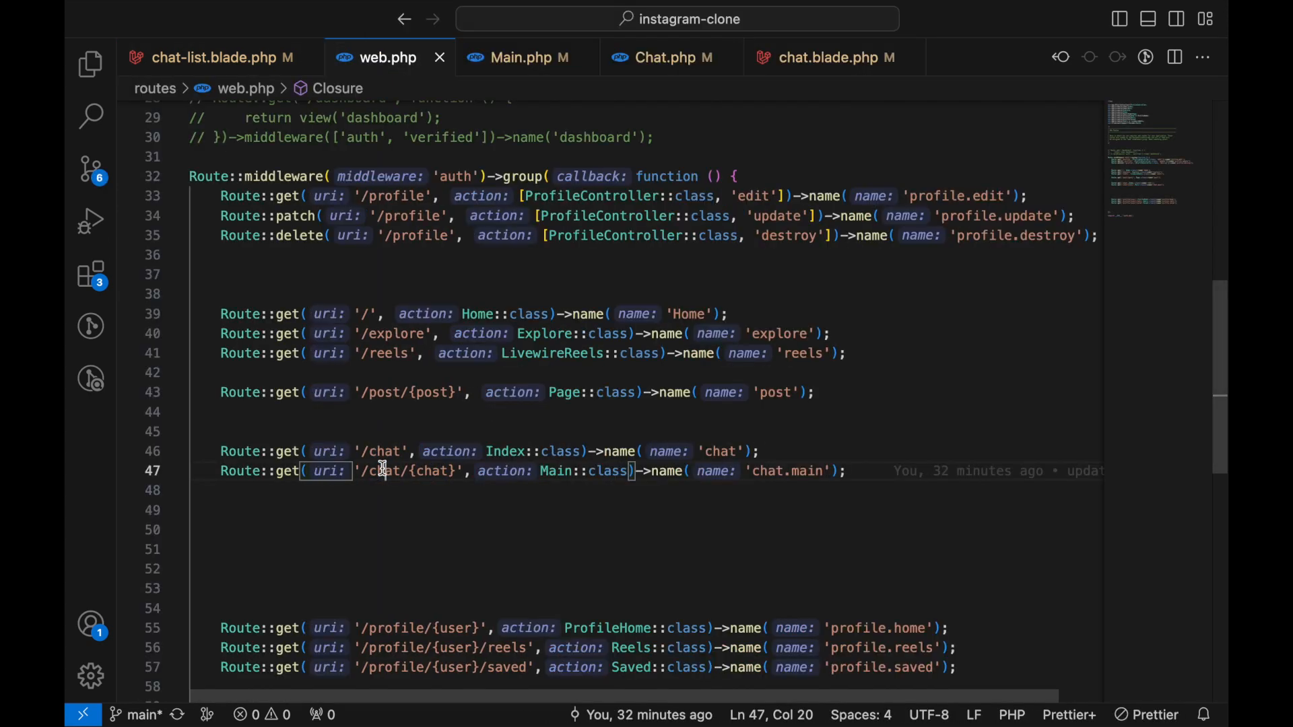
{"action": "double_click", "coordinate": [433, 471]}
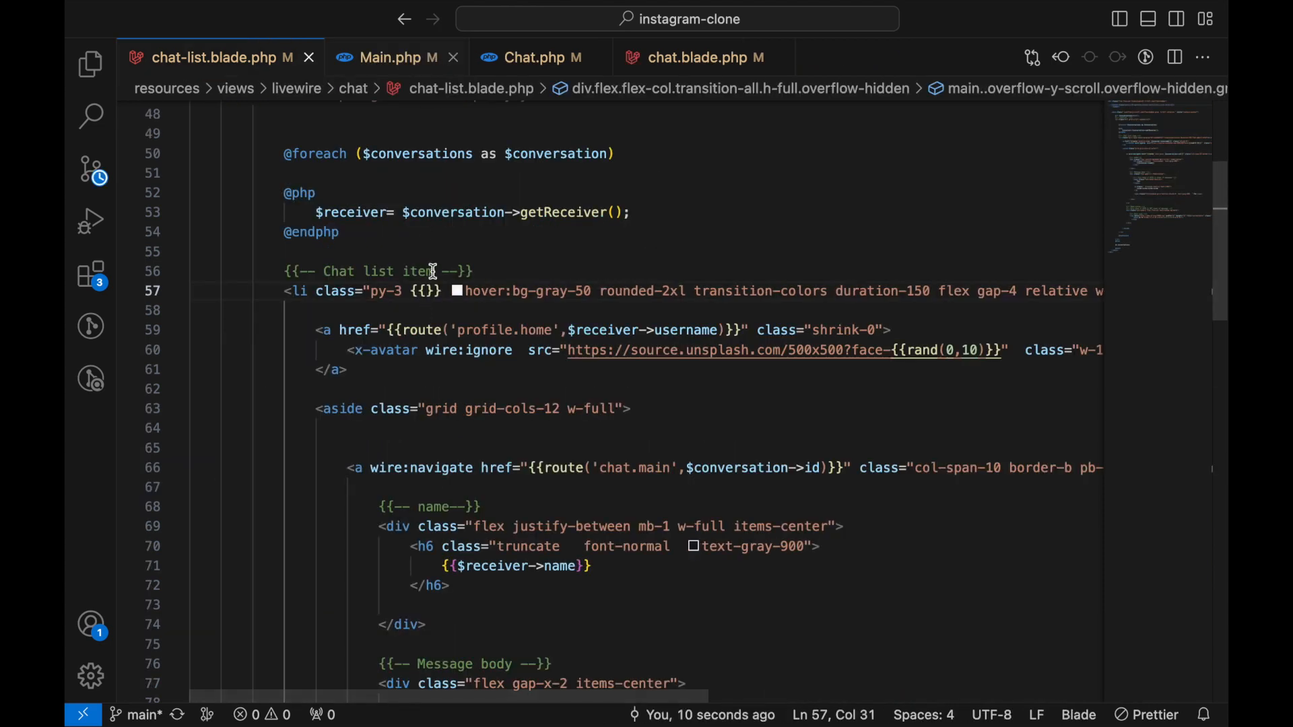
Add request()->chat==$conversation->id?'bg-gray-100':'' inside the li class echo on line 57.
{"action": "type", "text": "request"}
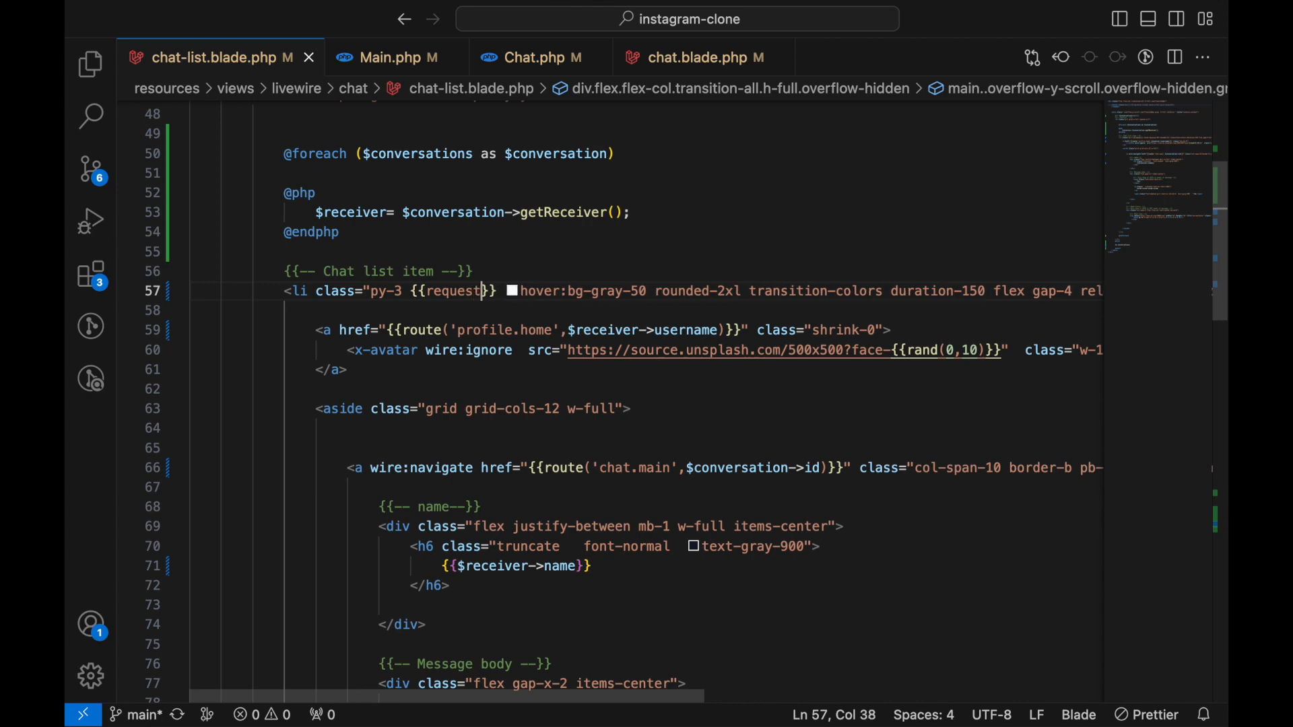
{"action": "type", "text": "()"}
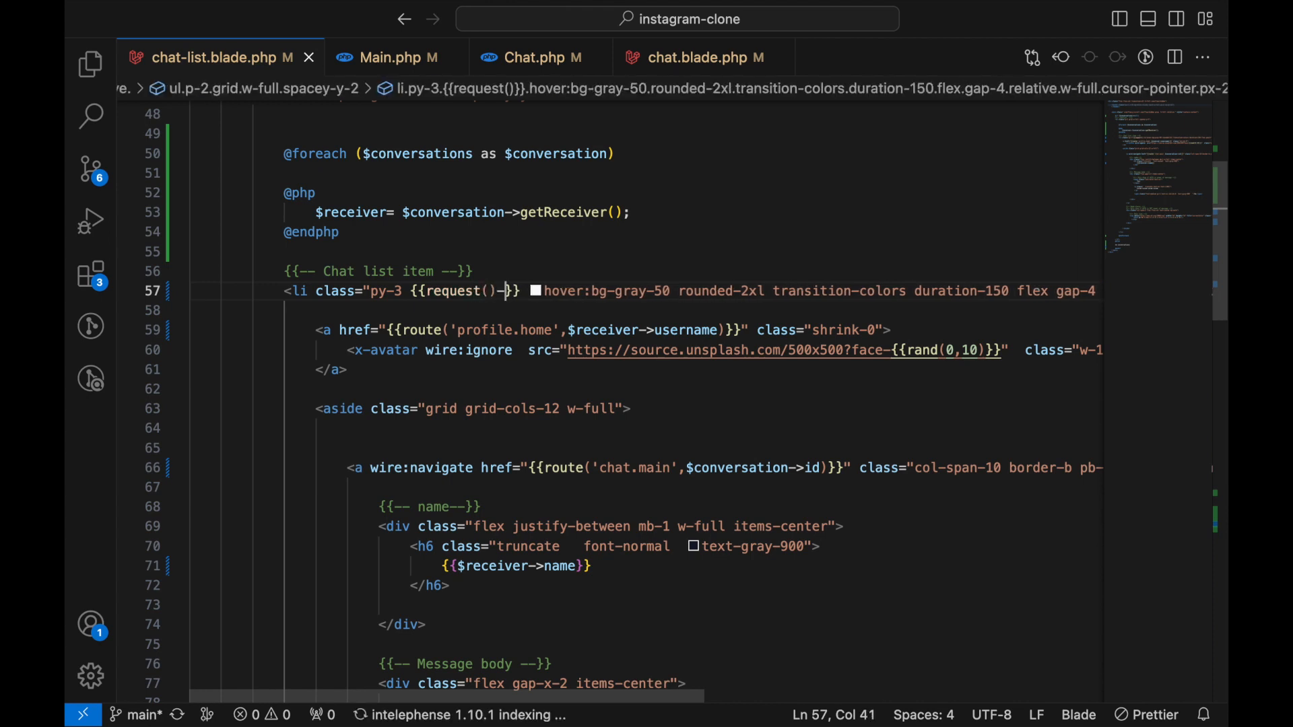
{"action": "type", "text": "->chat"}
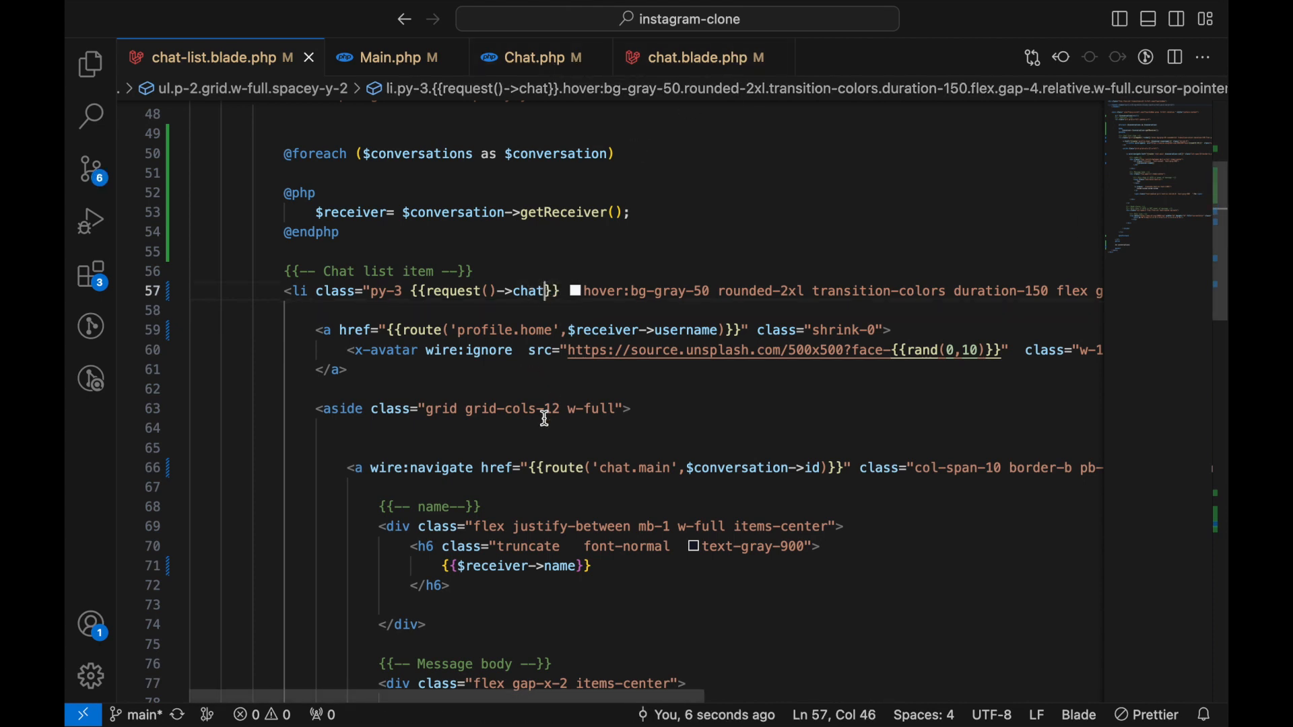
{"action": "type", "text": "="}
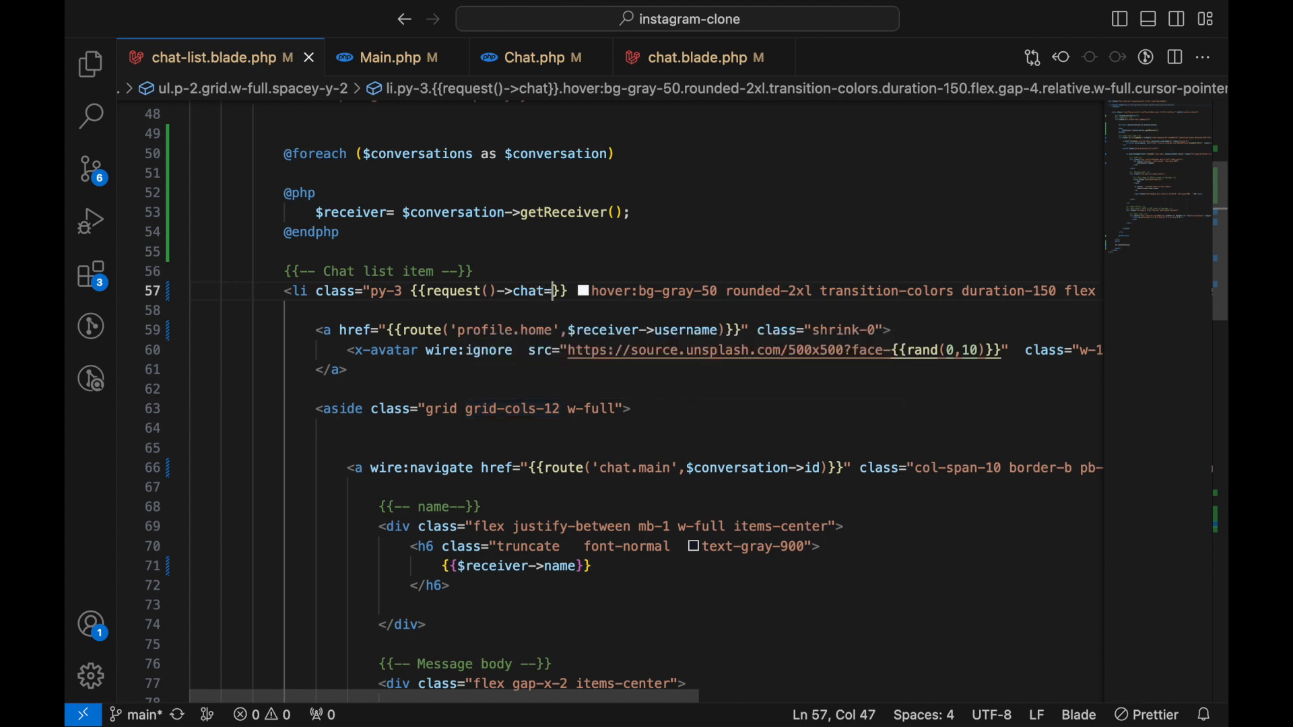
{"action": "type", "text": "="}
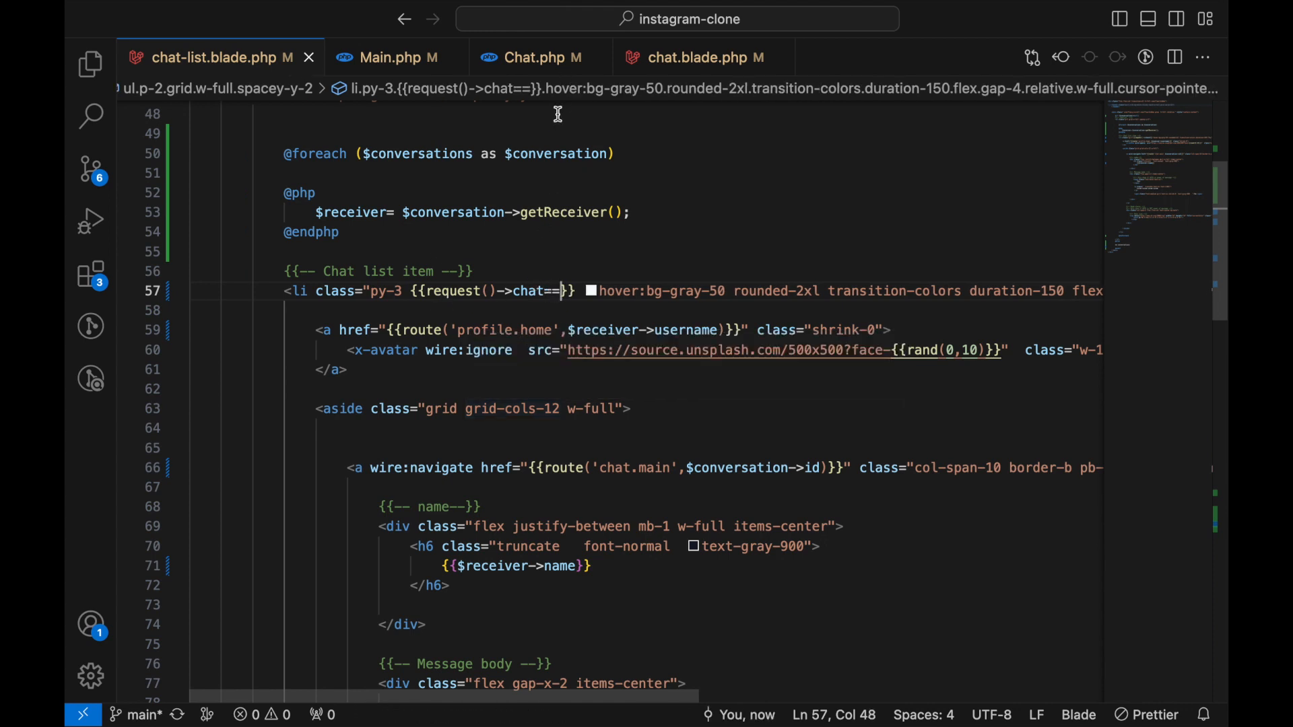
{"action": "type", "text": "$"}
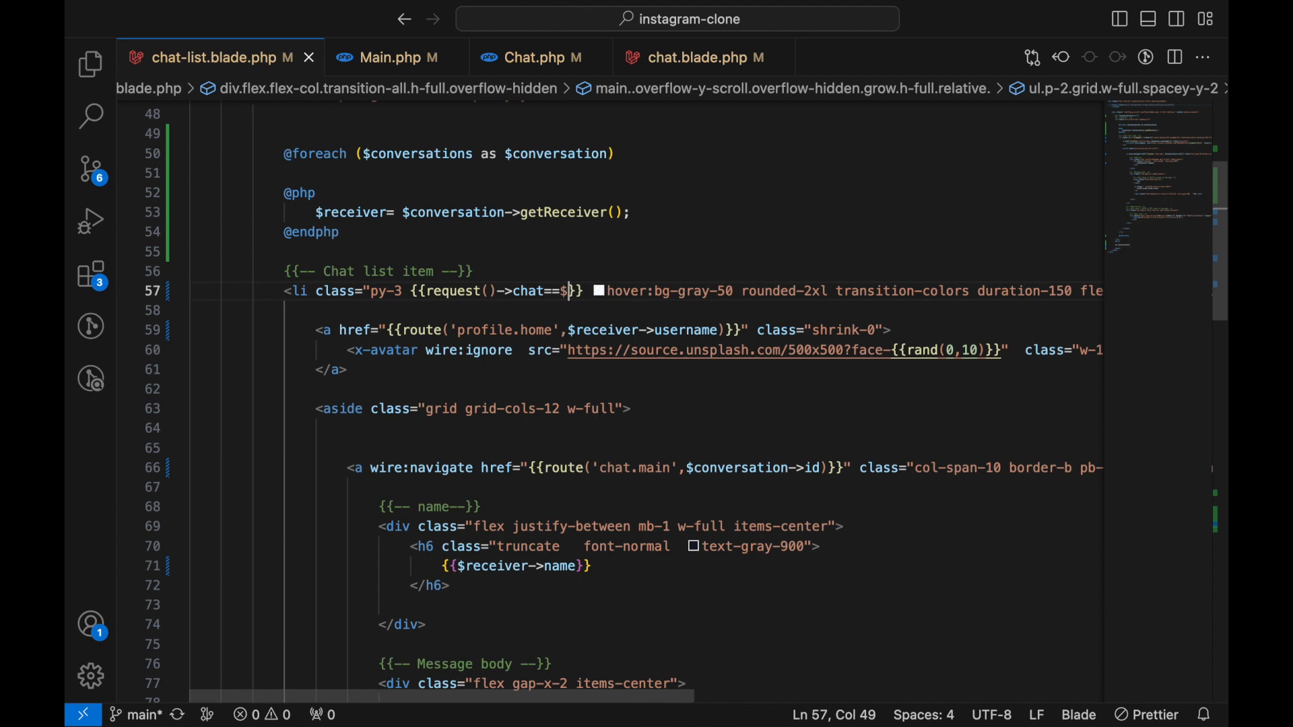
{"action": "type", "text": "conversation->id?"}
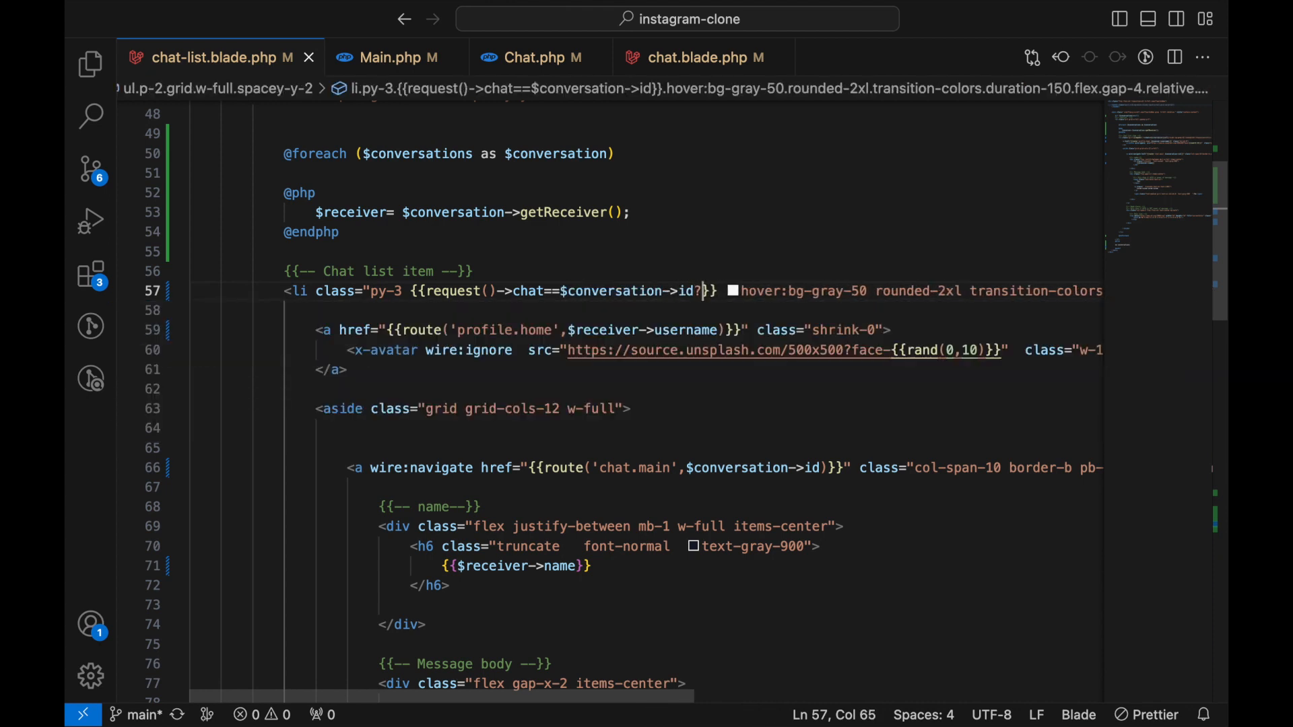
{"action": "type", "text": "'"}
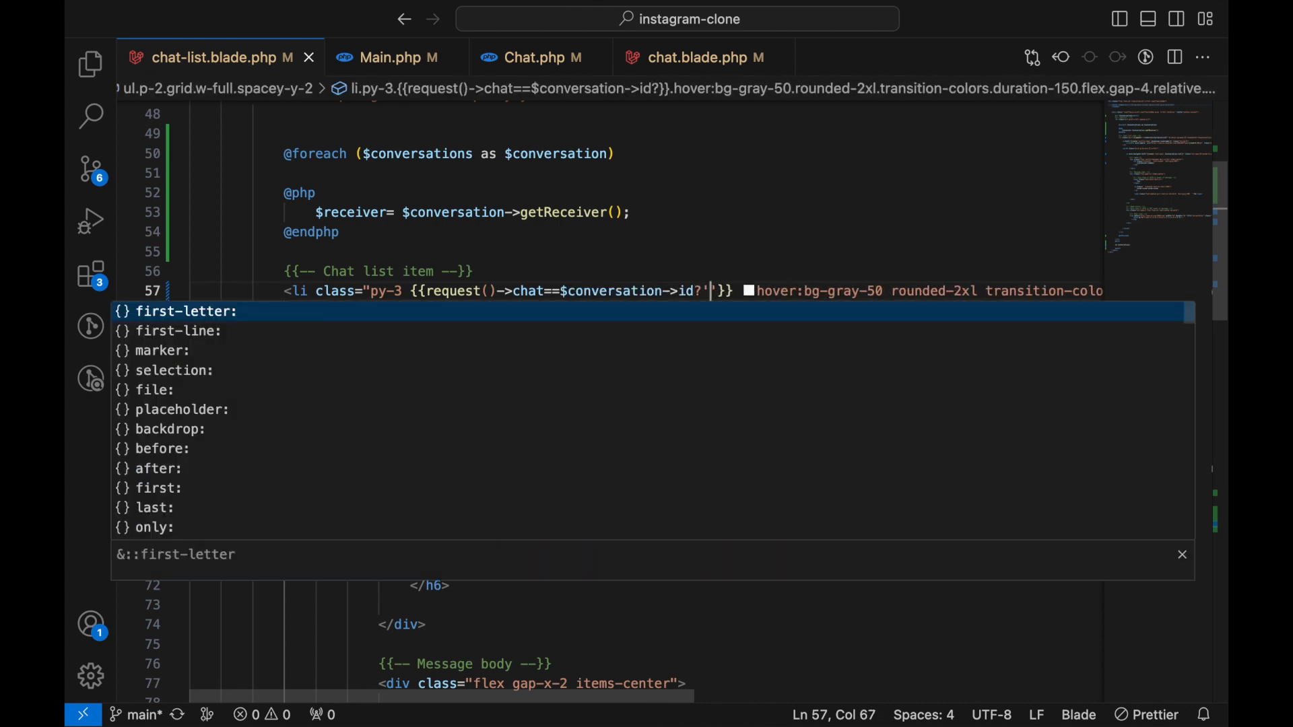
{"action": "type", "text": "bg-gray-100"}
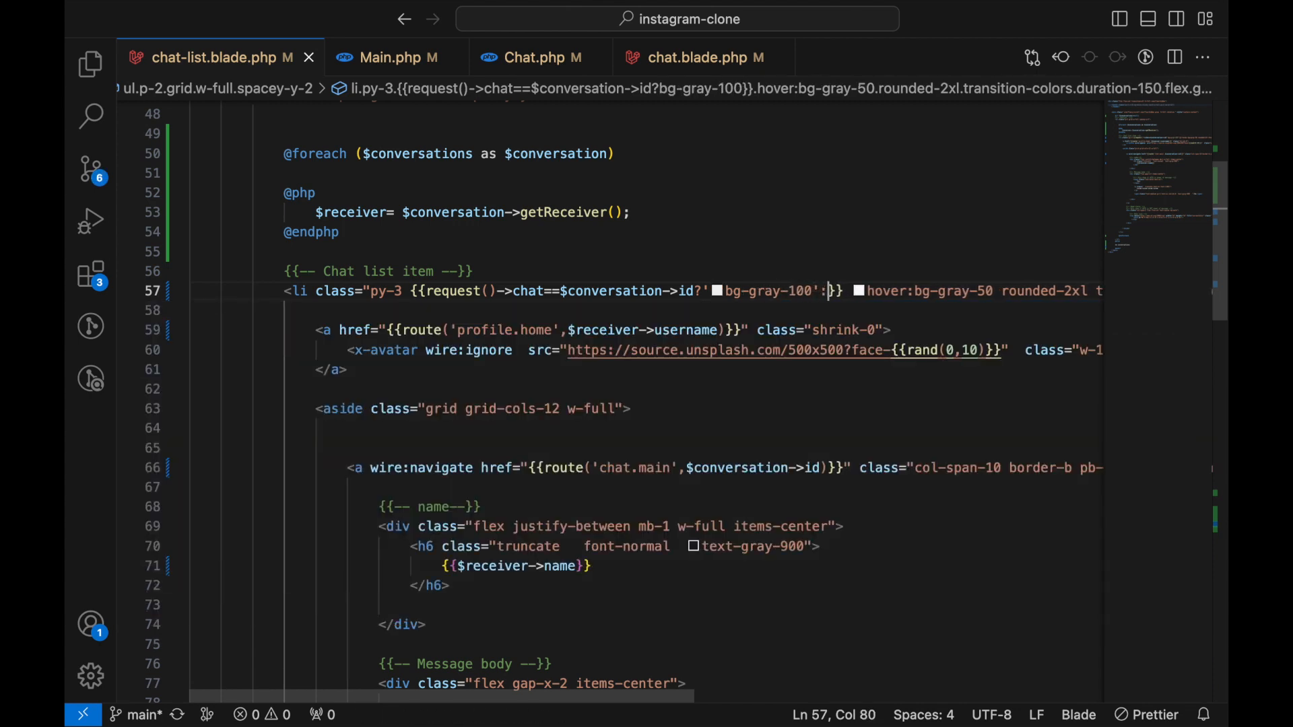
{"action": "type", "text": "'"}
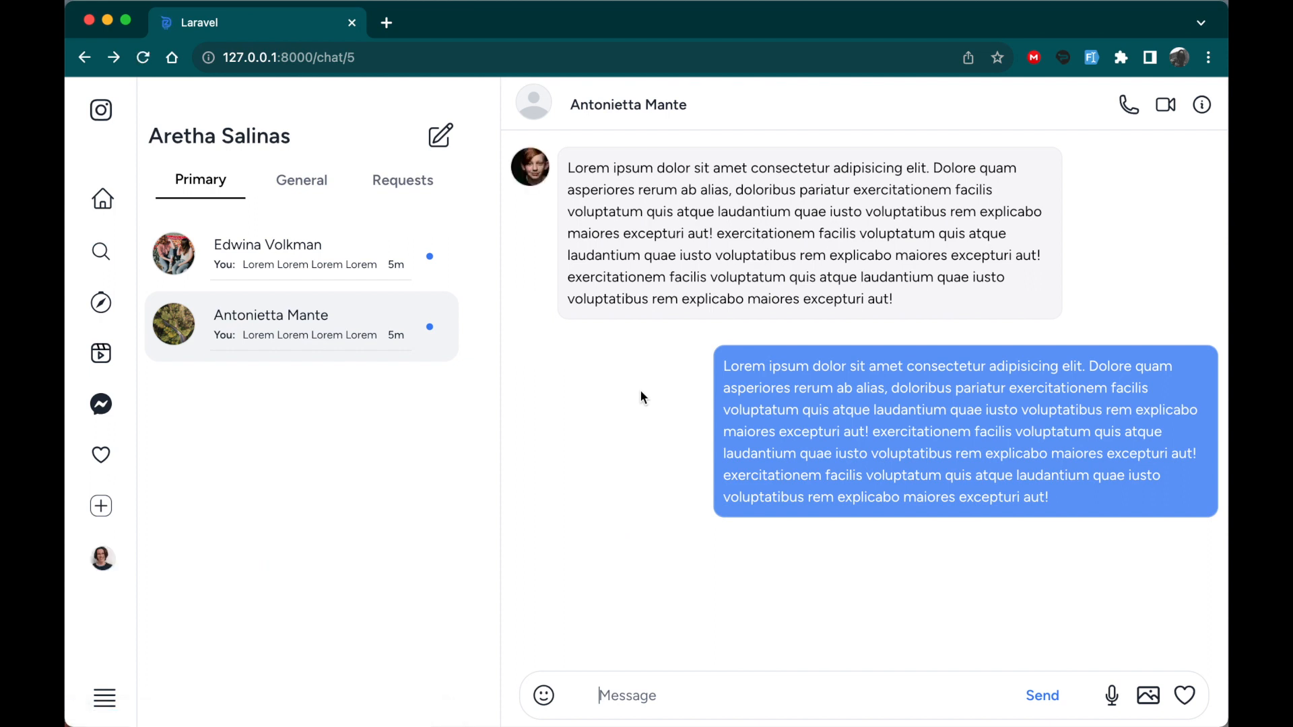
{"action": "mouse_move", "coordinate": [375, 612]}
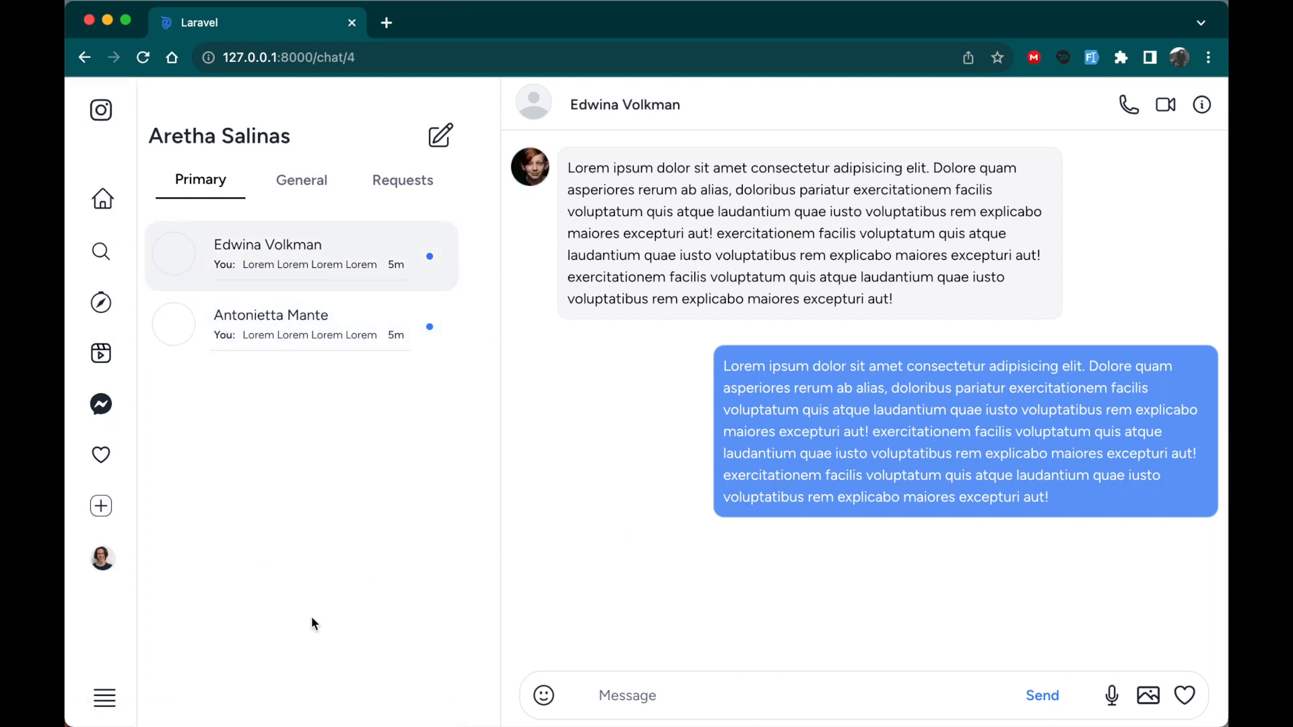
{"action": "left_click", "coordinate": [101, 404]}
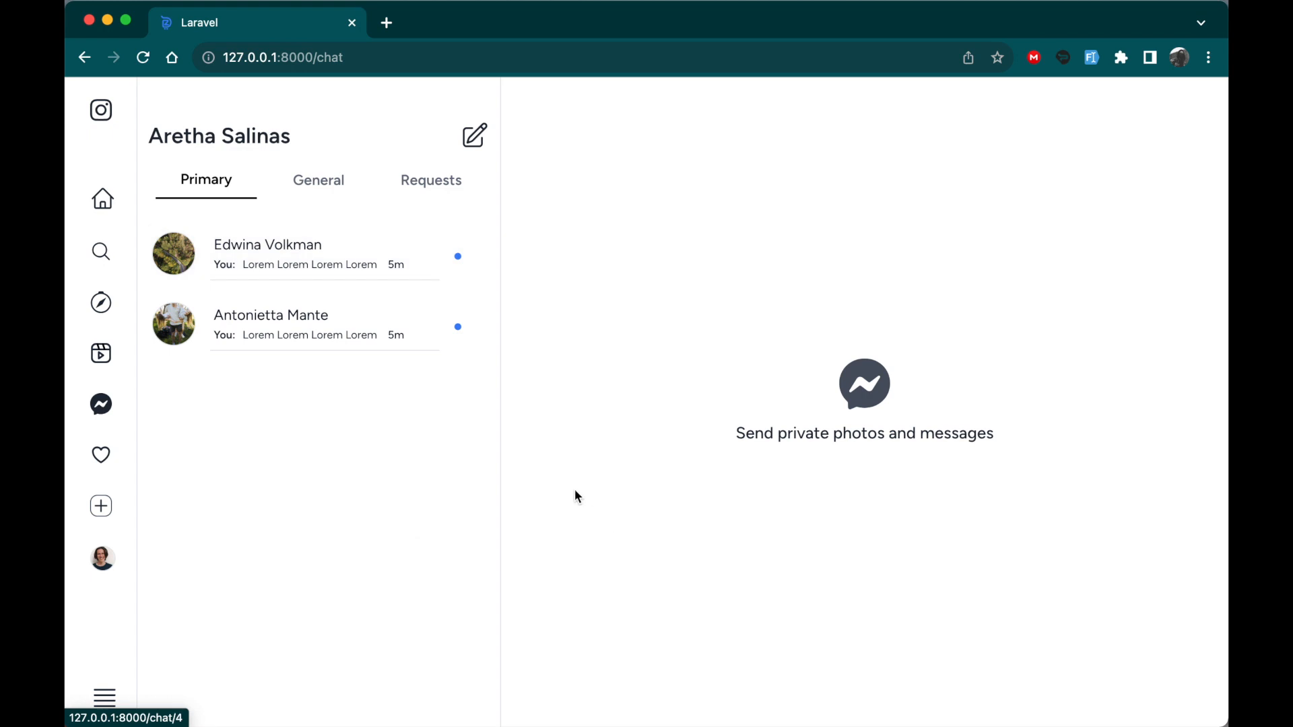
{"action": "left_click", "coordinate": [297, 324]}
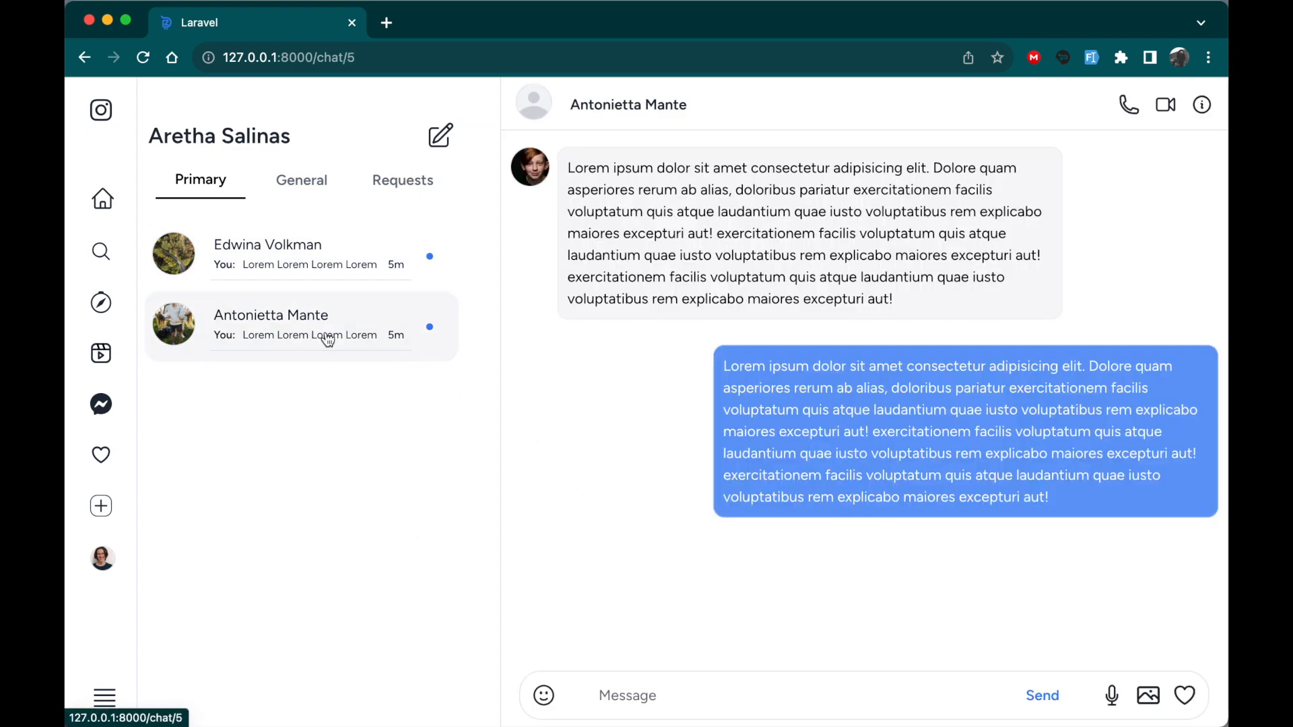
{"action": "mouse_move", "coordinate": [540, 501]}
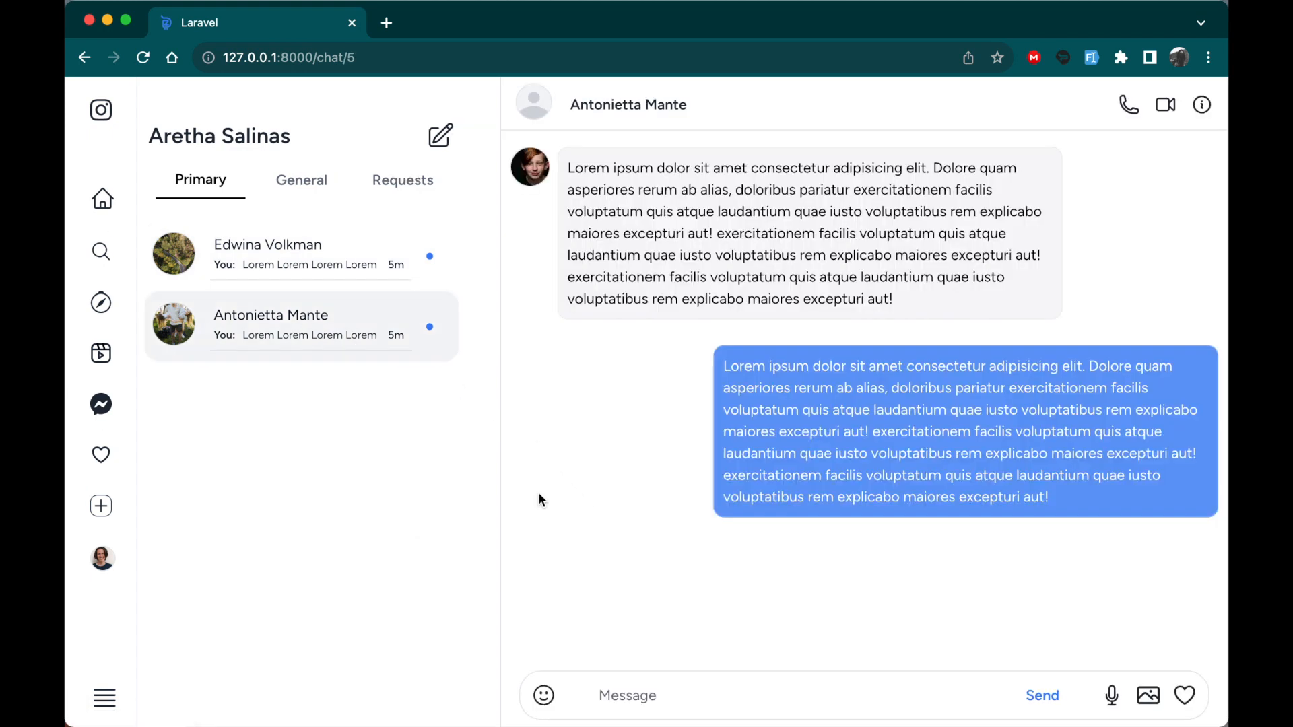